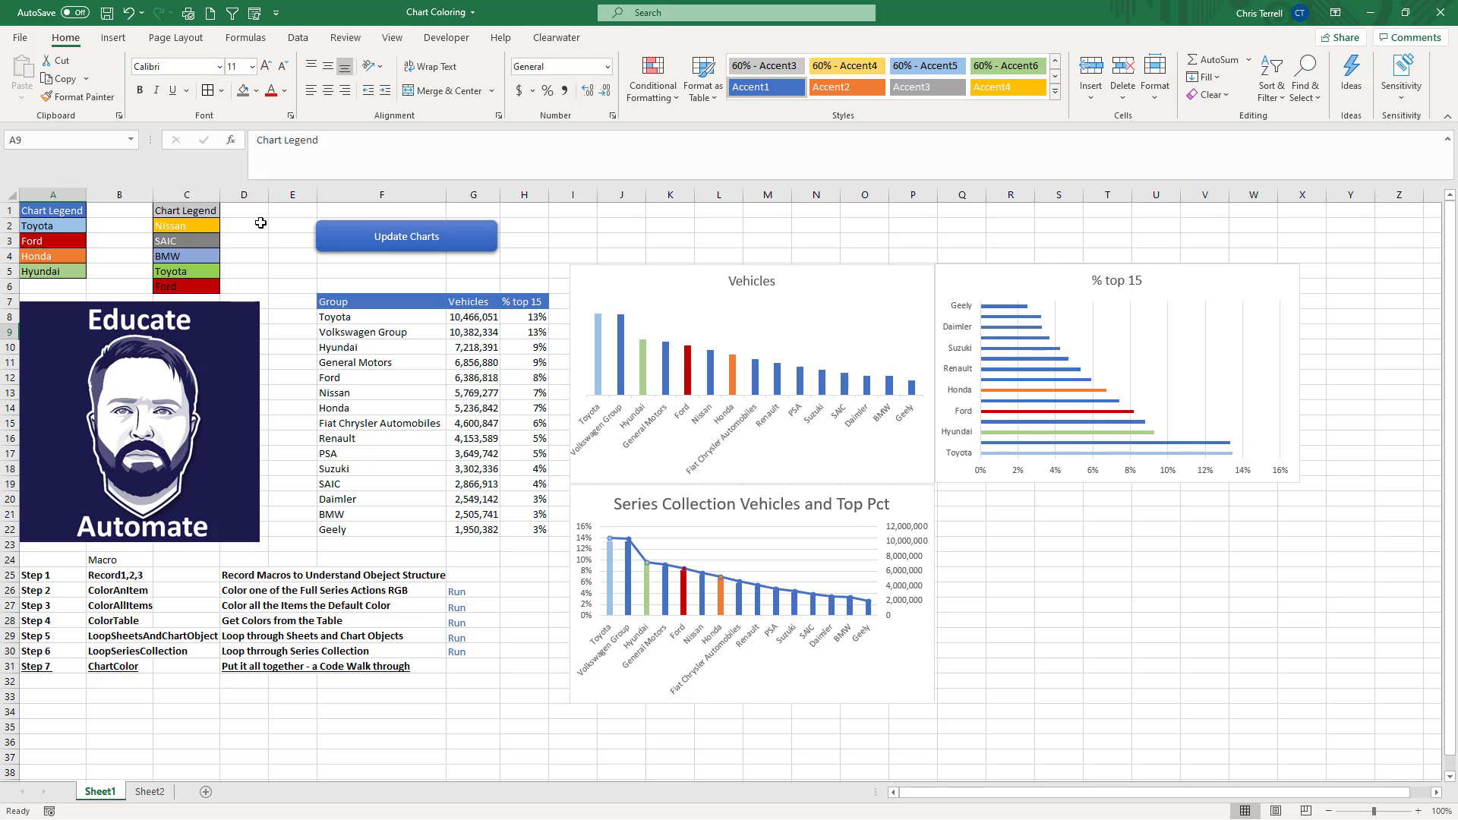
Step: Paste the Nissan, SAIC, BMW, Toyota and Ford legend entries into A2 and run Update Charts
drag(52, 211, 52, 271)
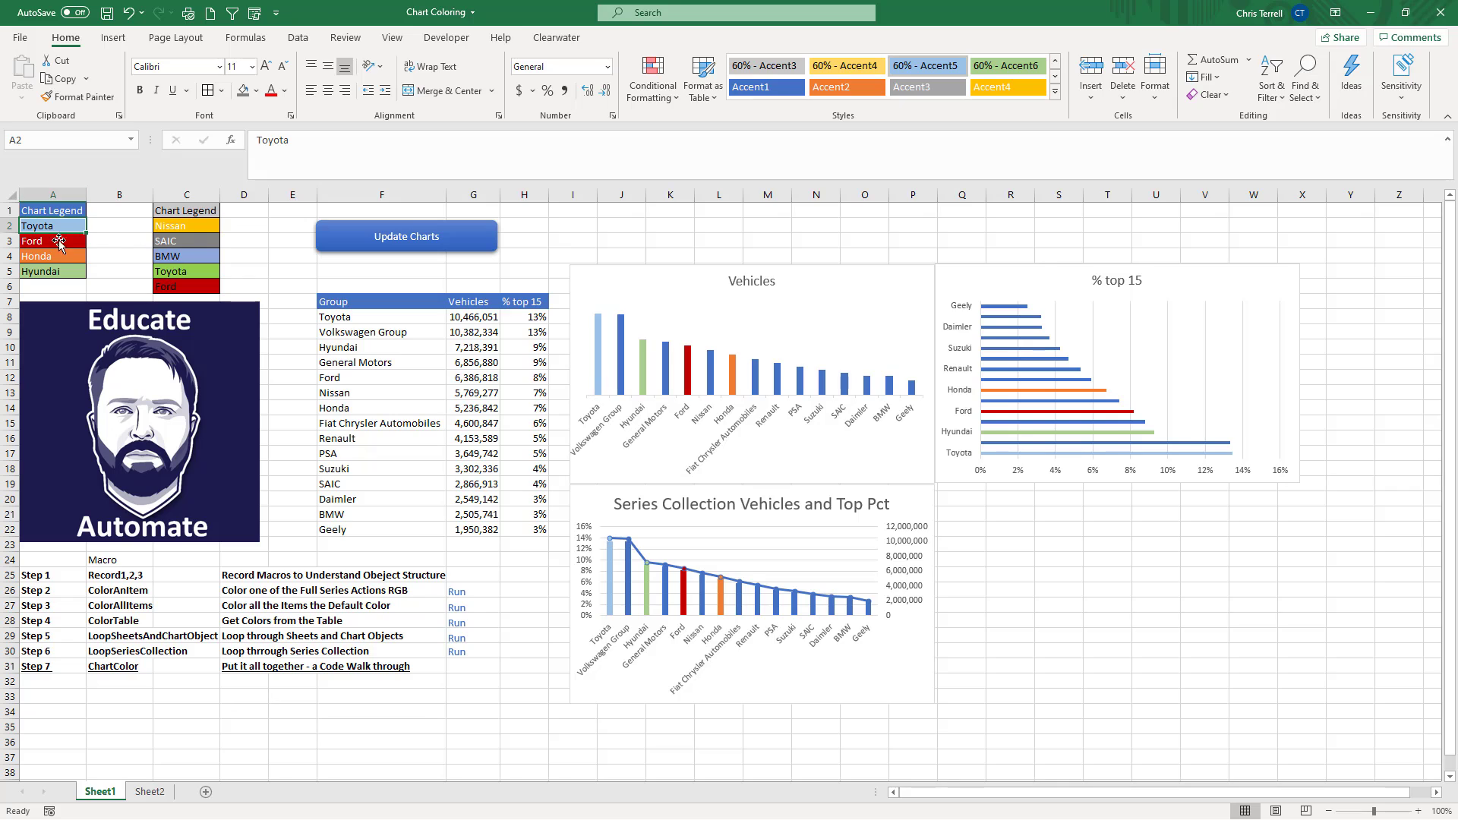
mouse_move(64, 278)
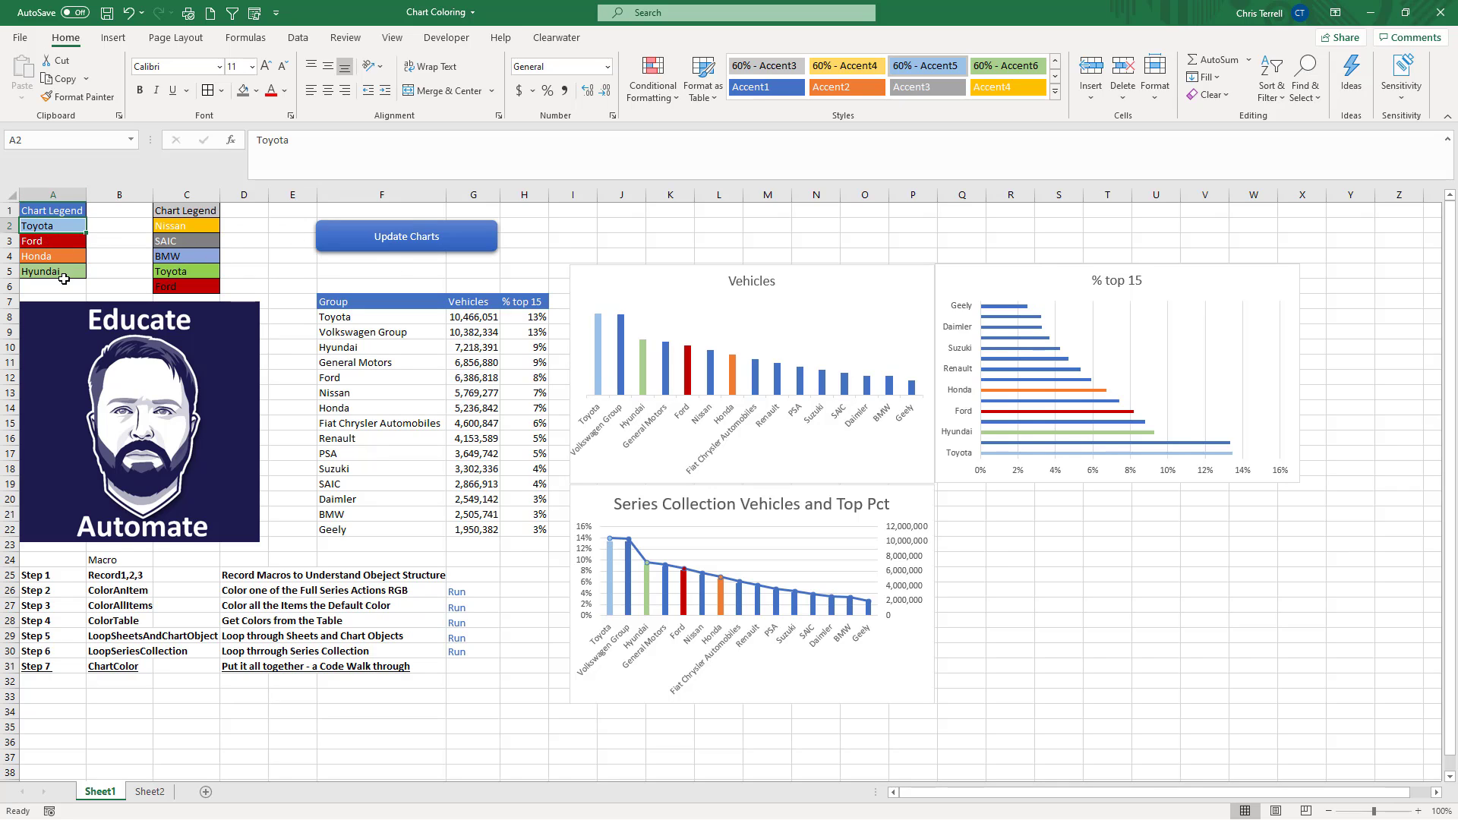
click(52, 210)
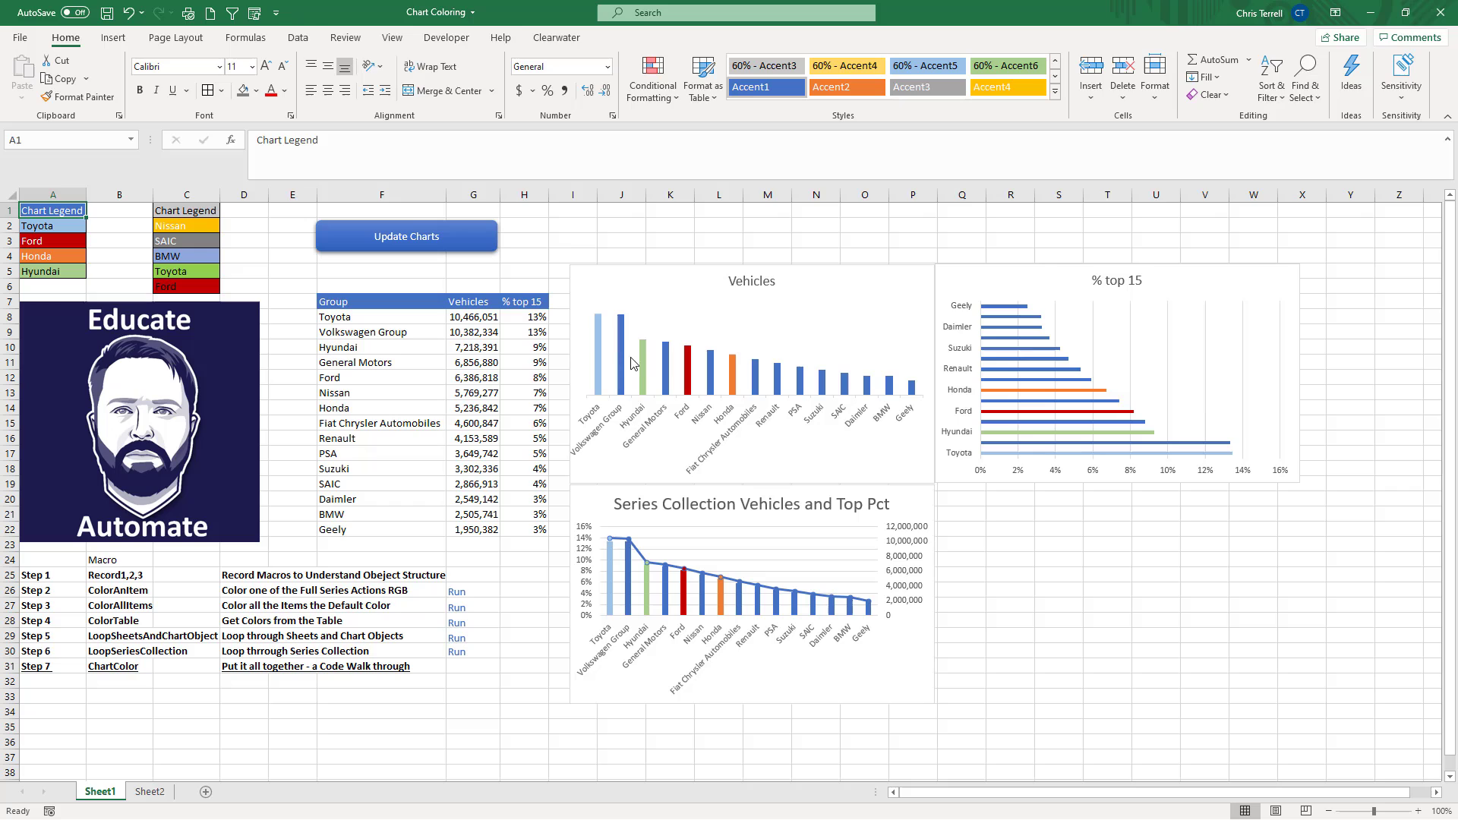
mouse_move(697, 384)
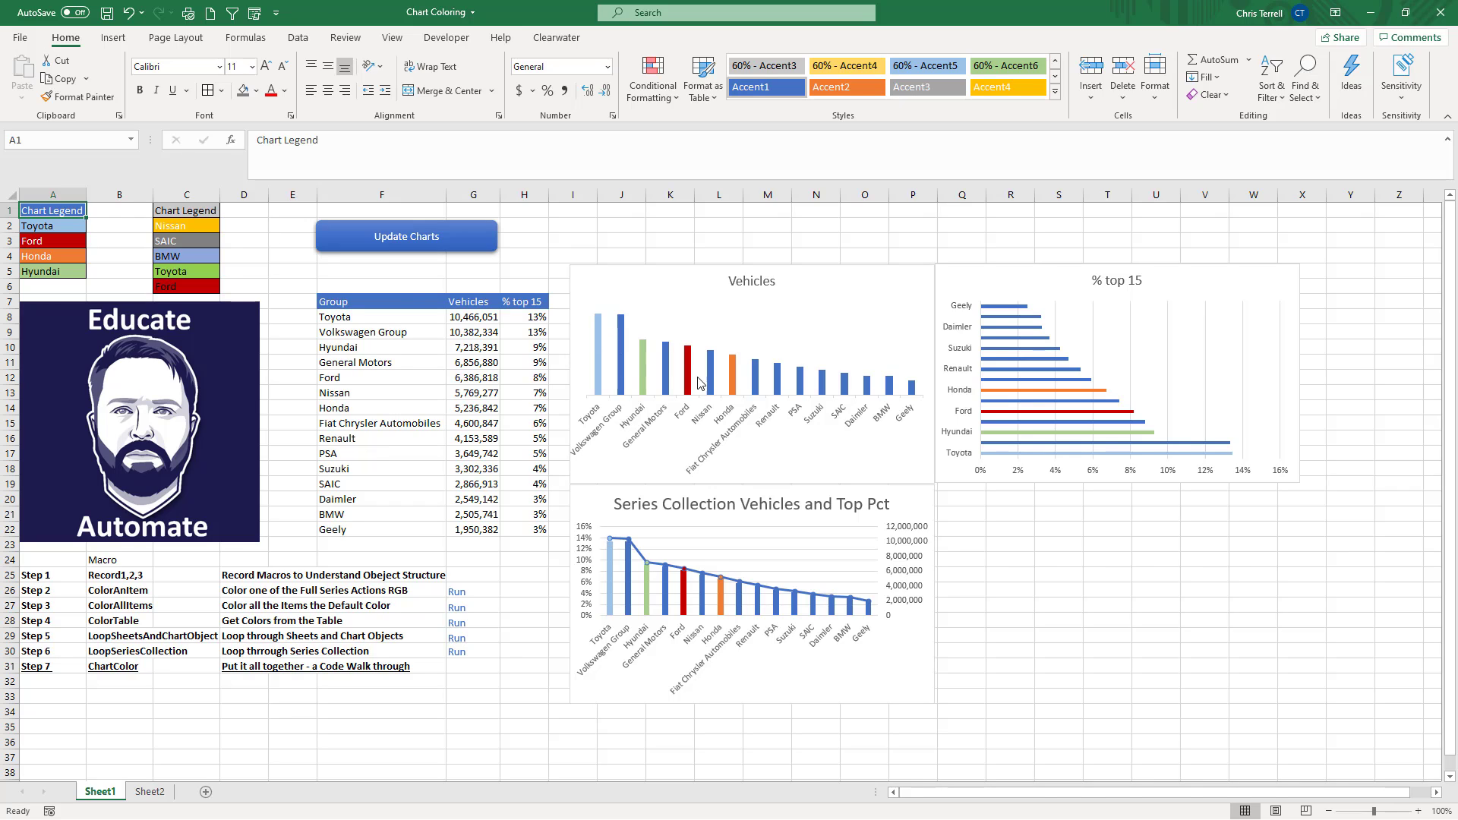
mouse_move(265, 257)
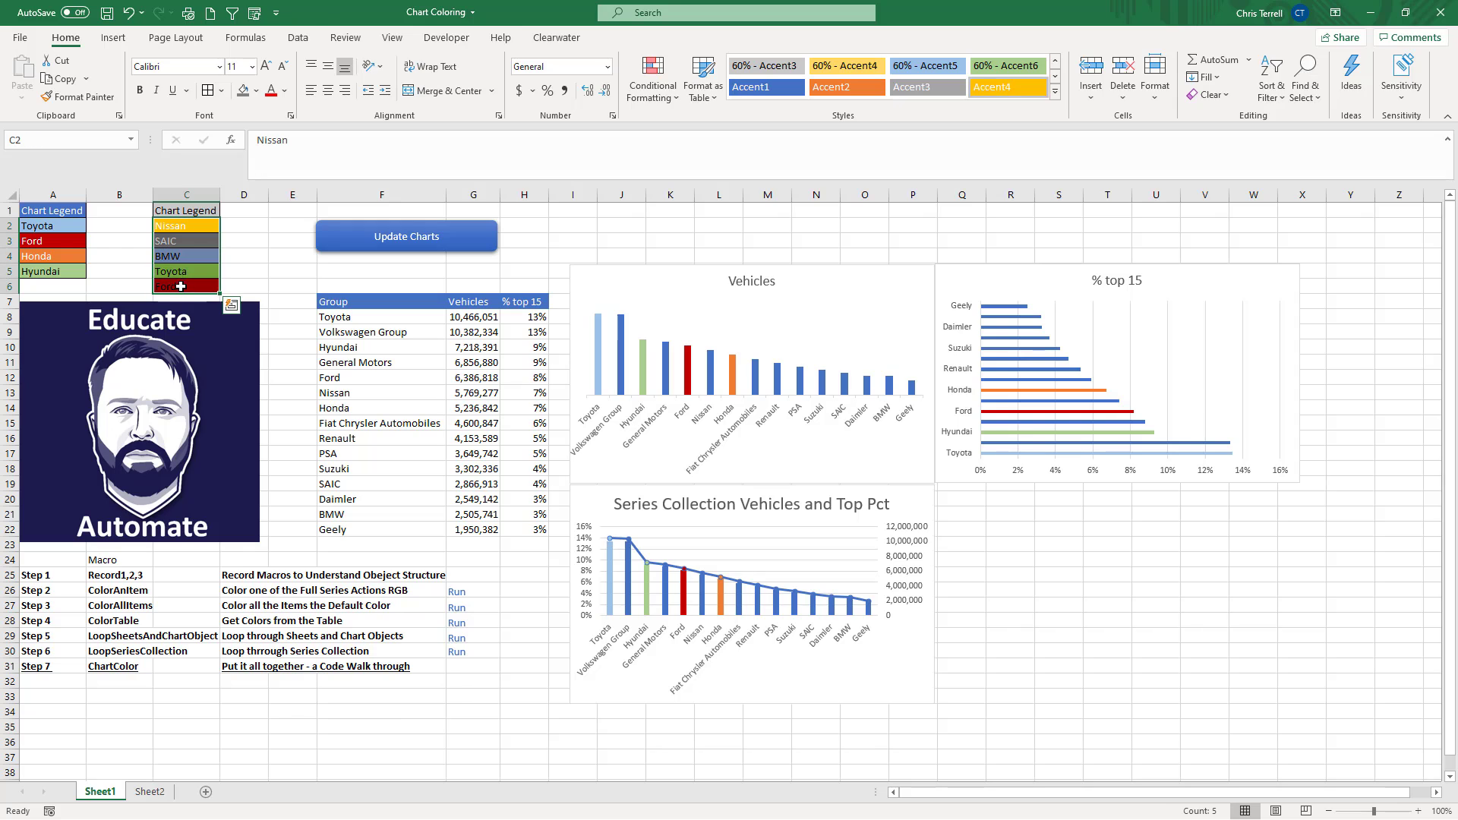
click(52, 225)
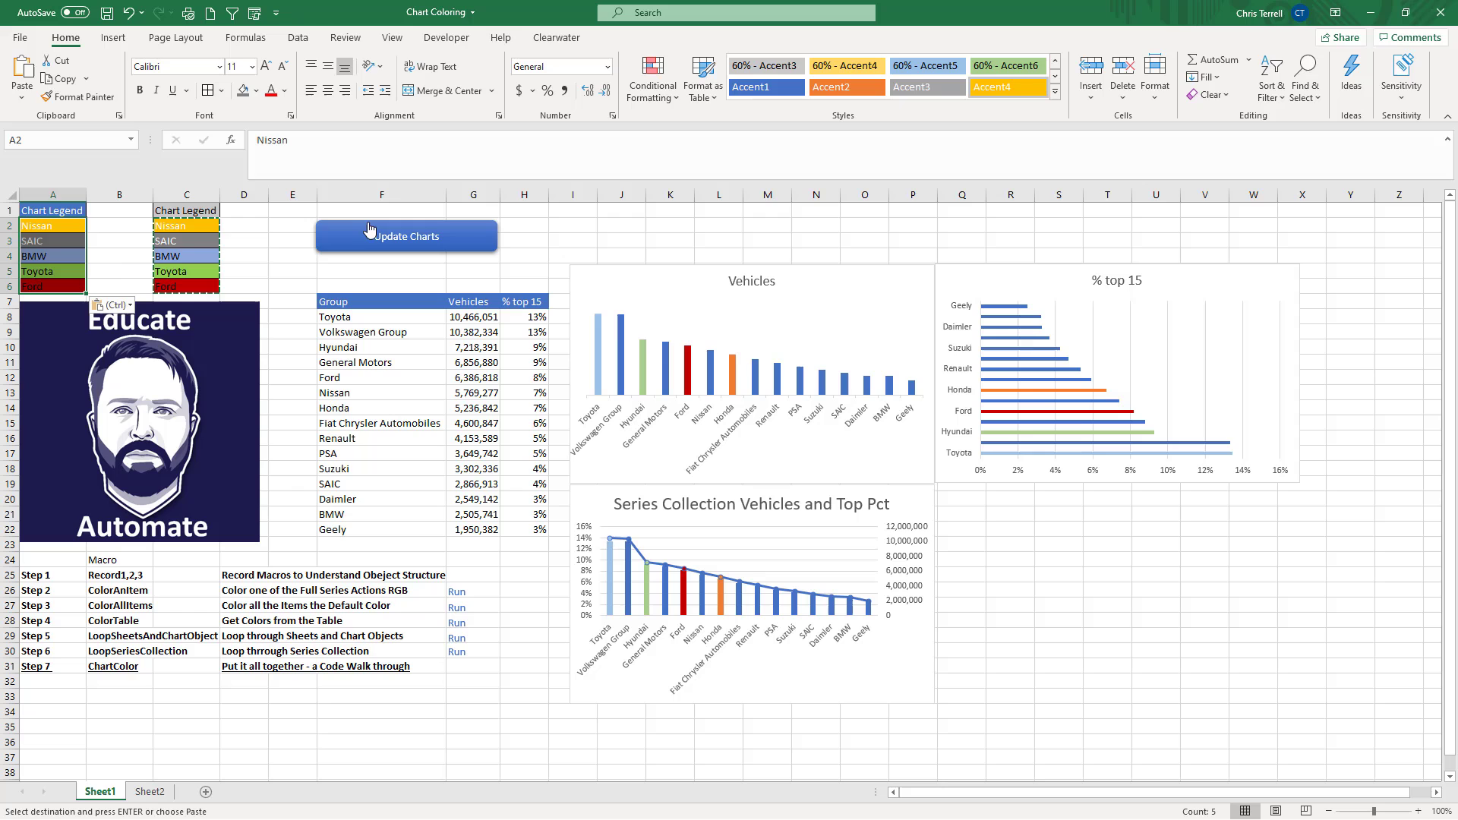
click(406, 236)
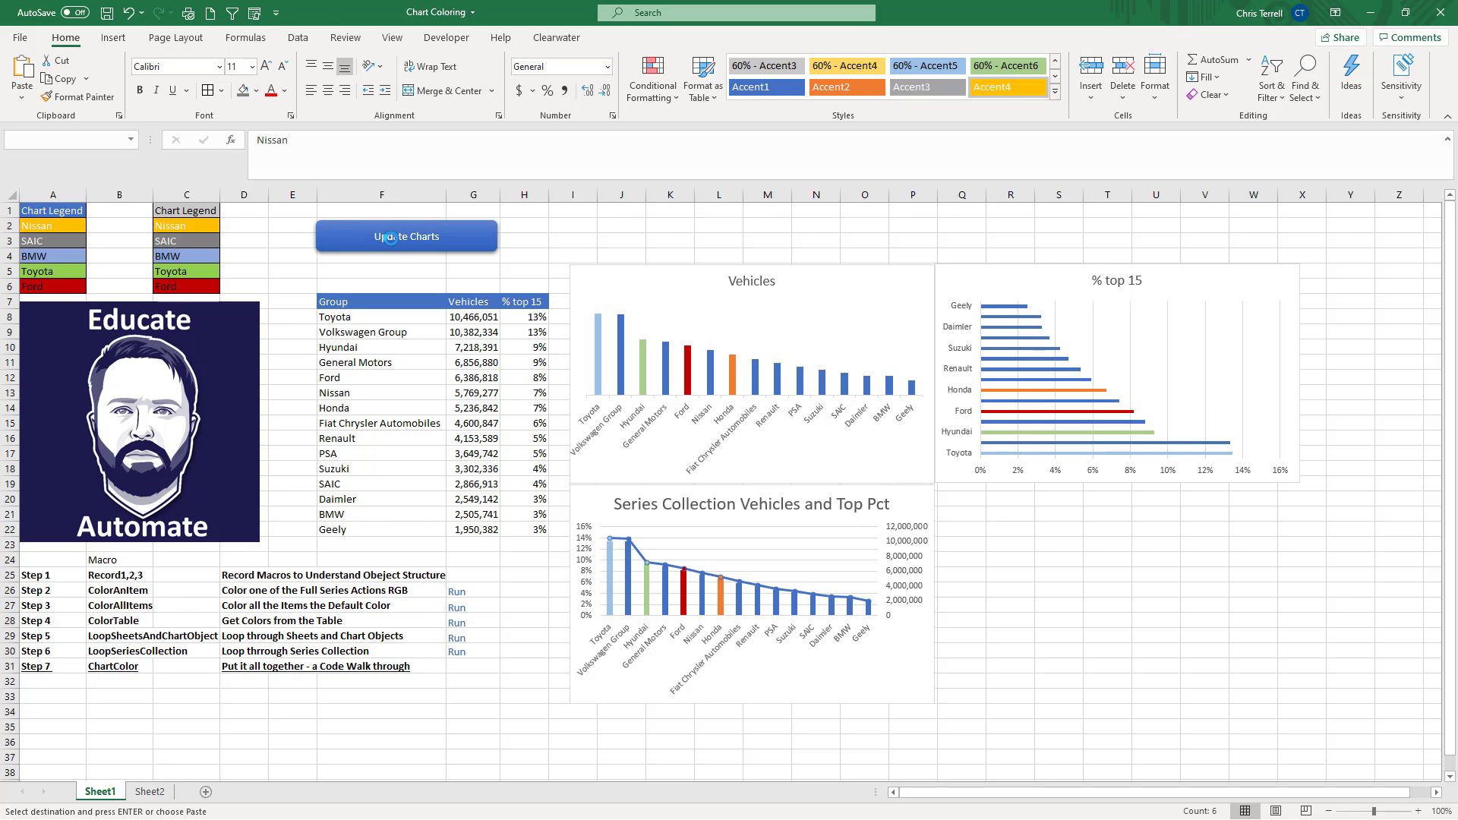
Step: Check the recoloured chart on Sheet2, then return to Sheet1's Chart Legend cell
click(148, 791)
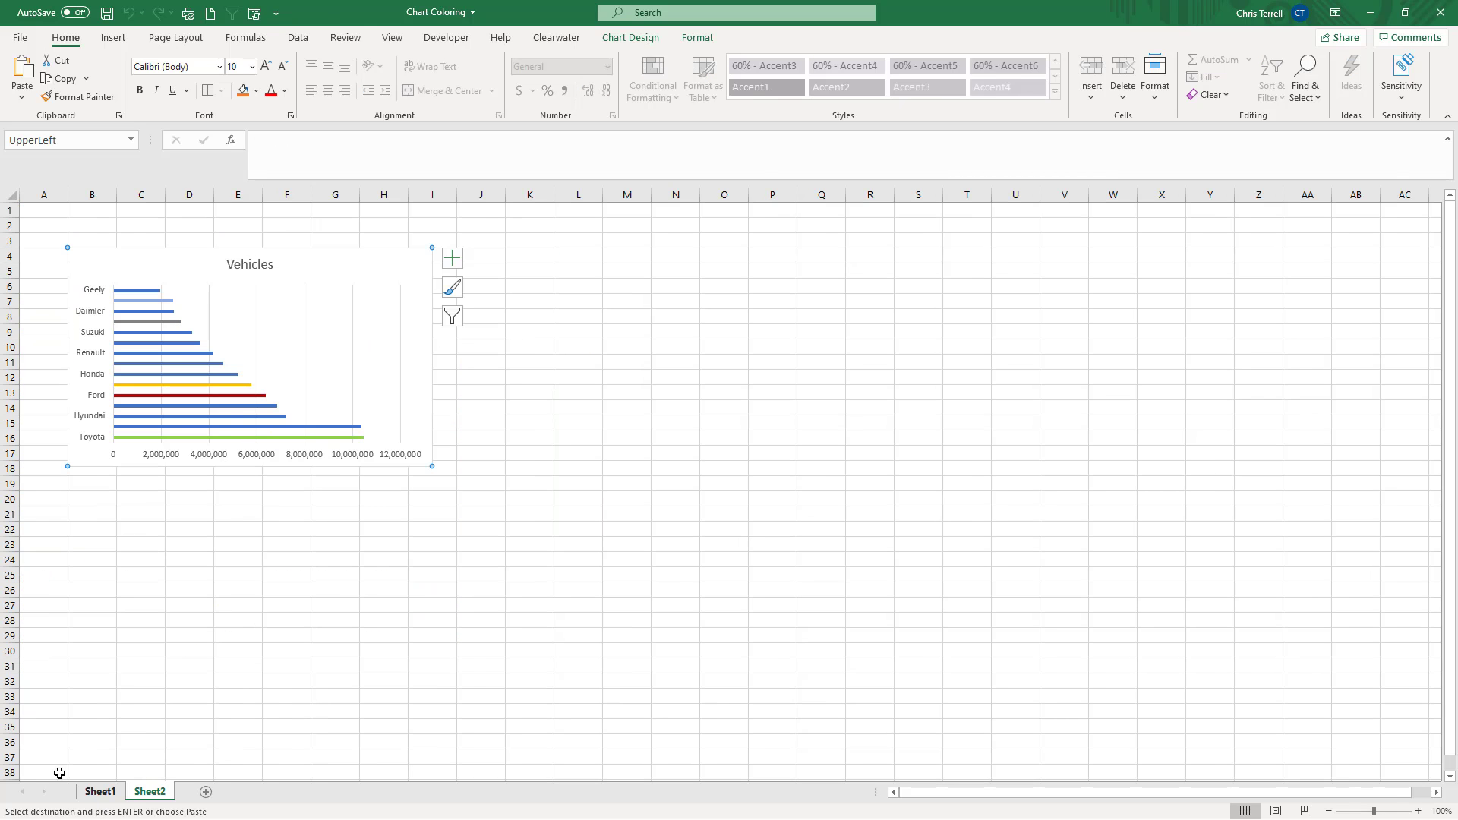
click(100, 791)
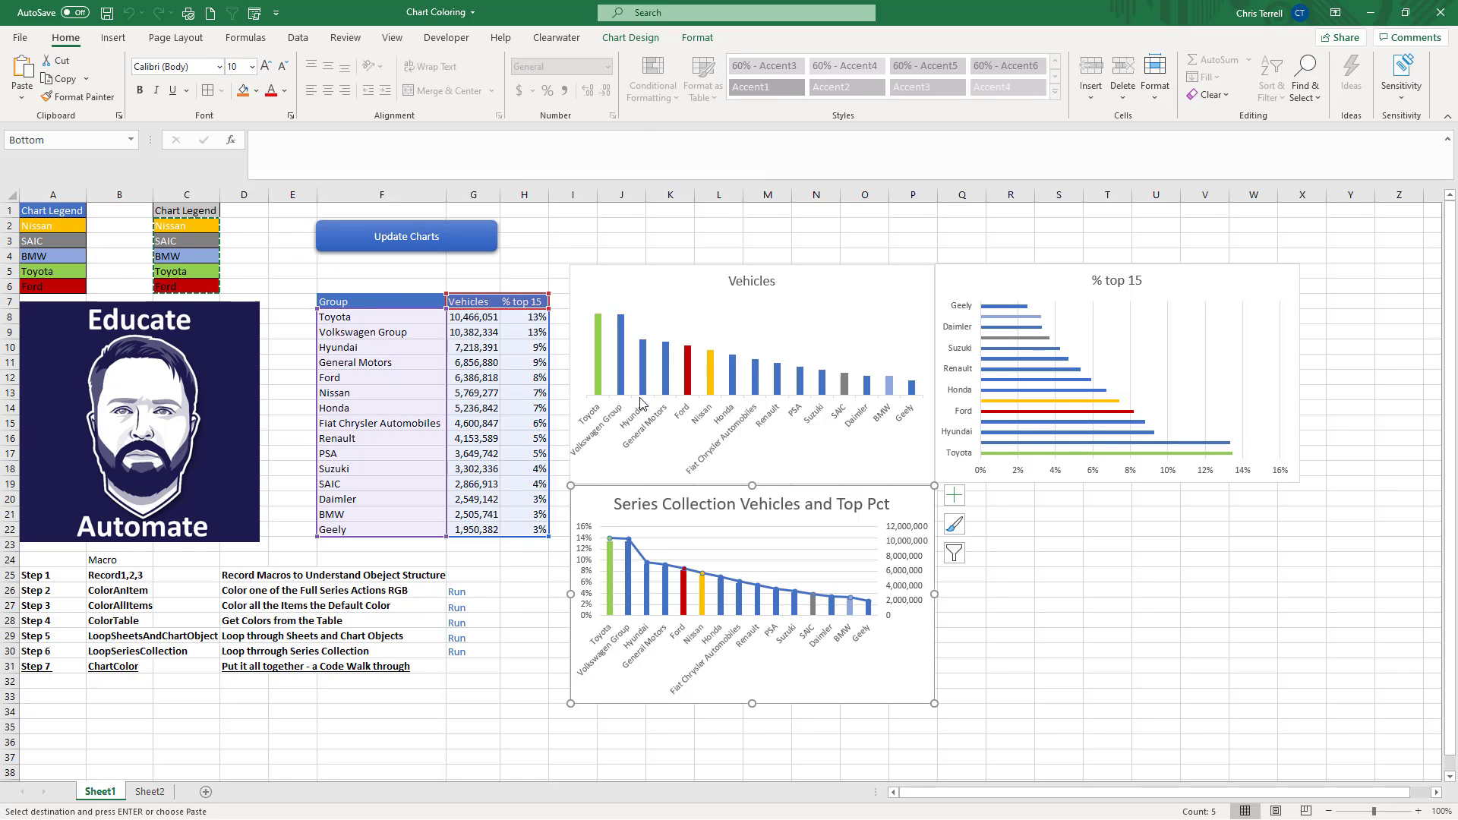
mouse_move(632, 386)
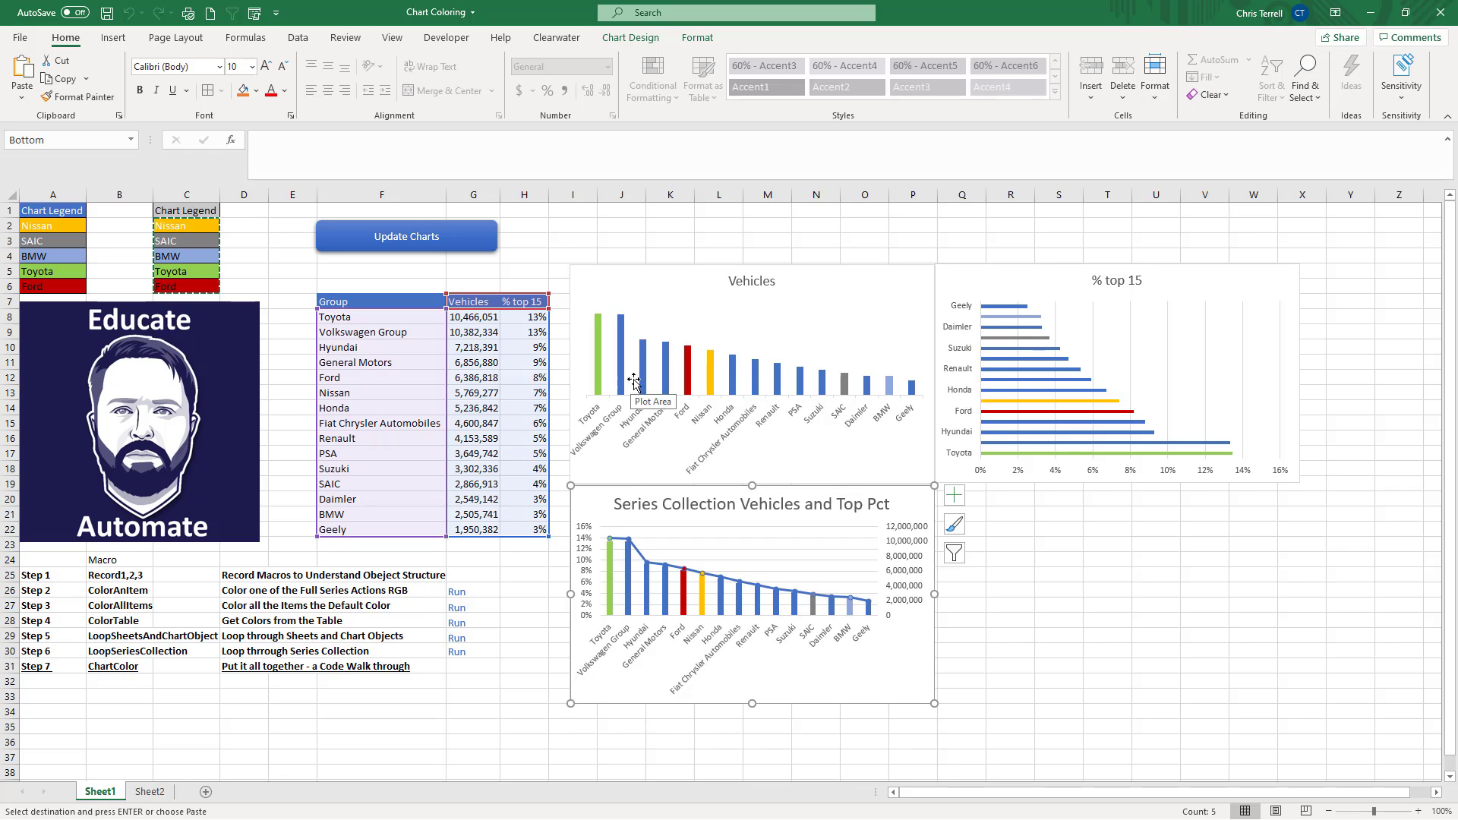
mouse_move(1124, 609)
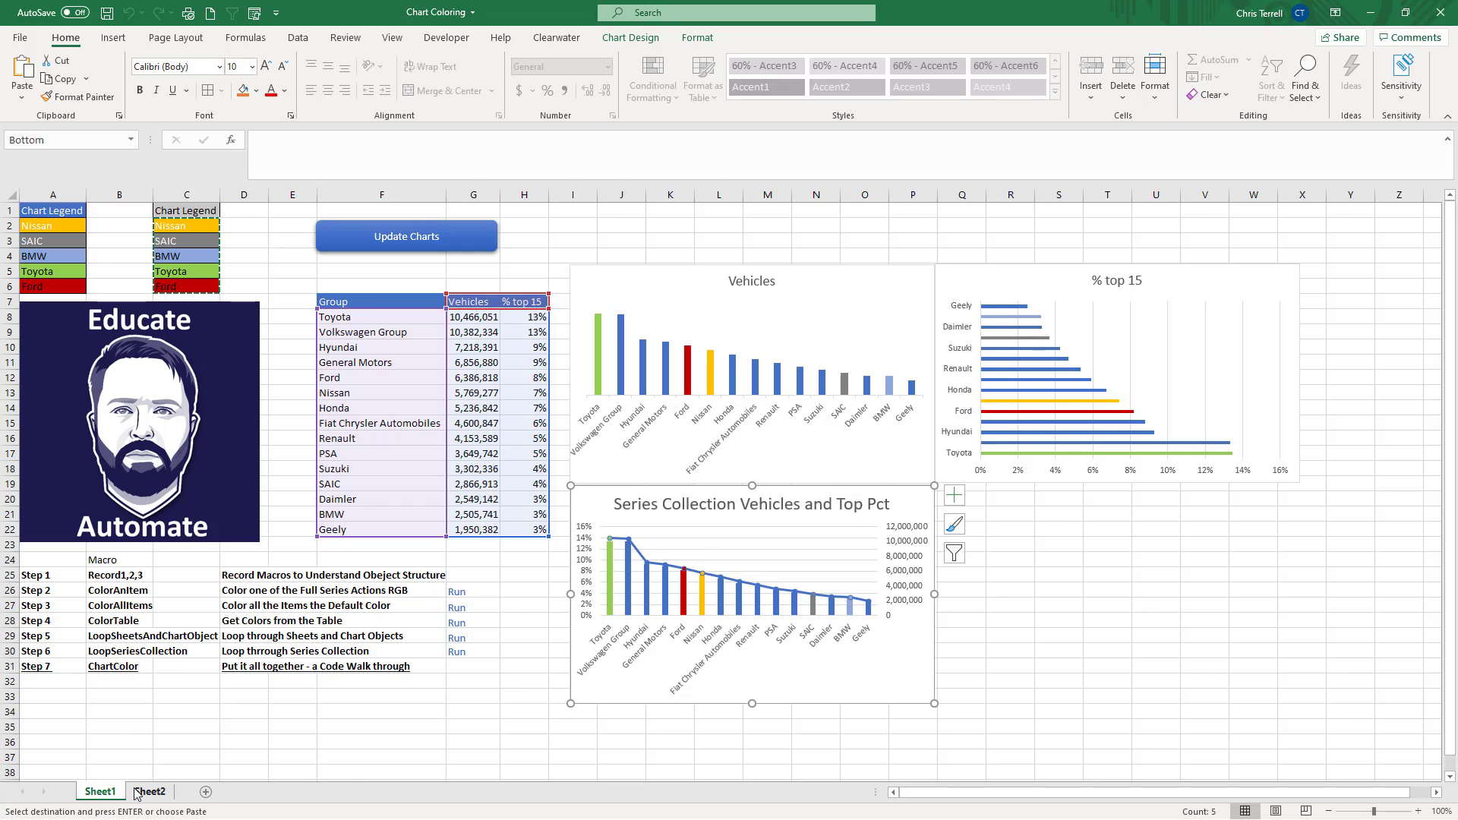
click(149, 791)
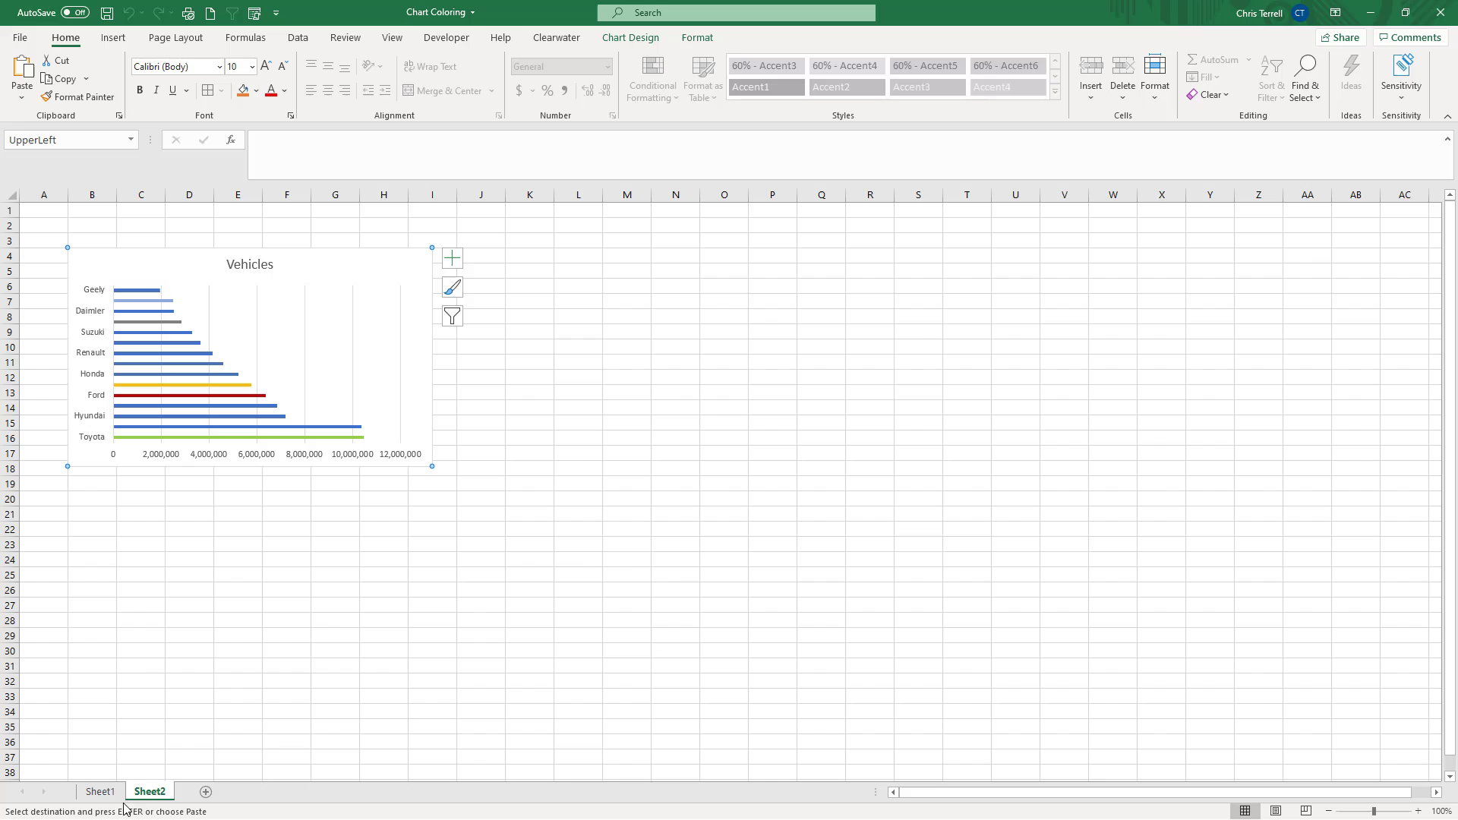
click(100, 791)
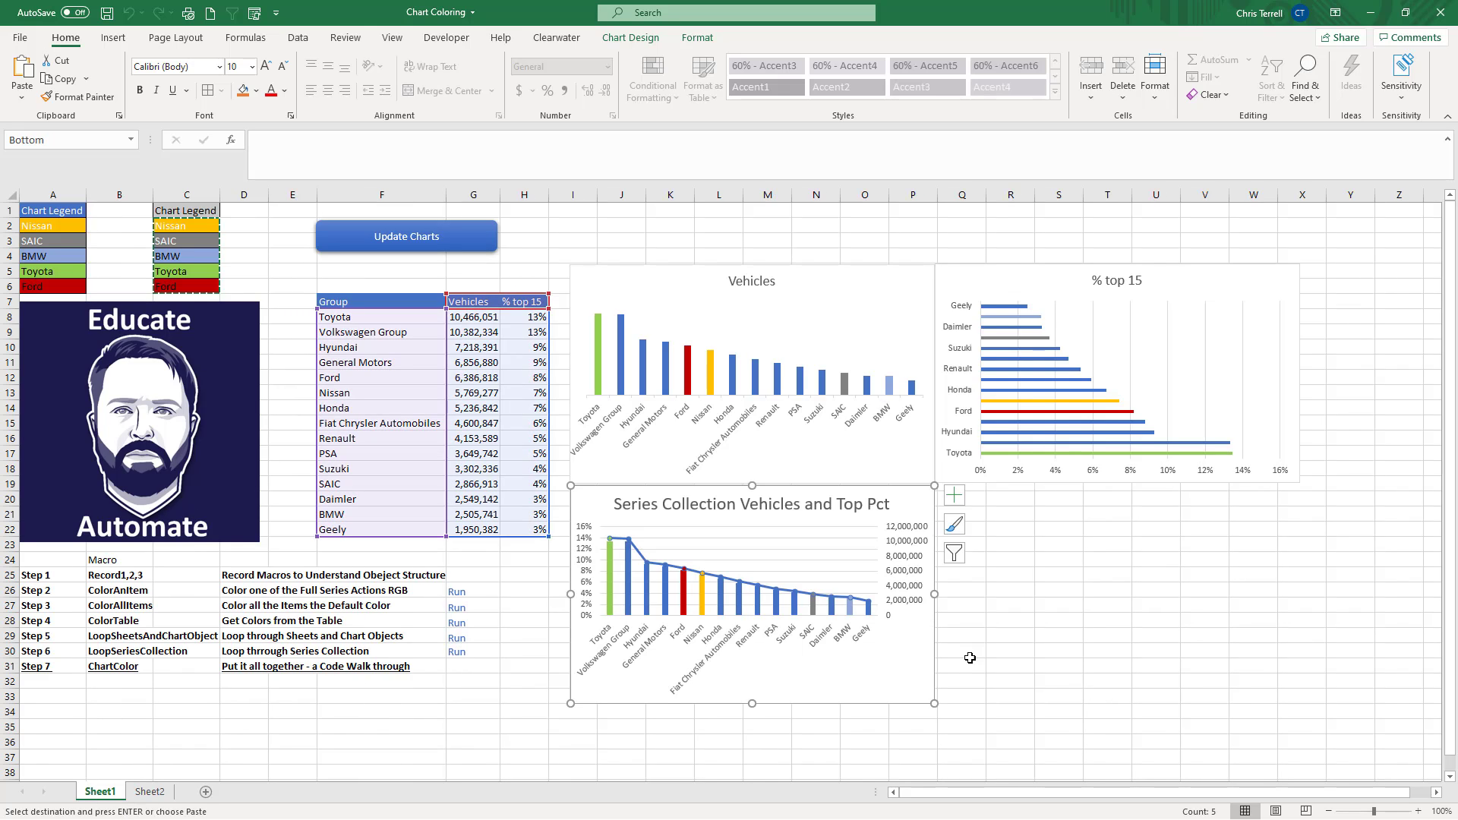
click(1156, 559)
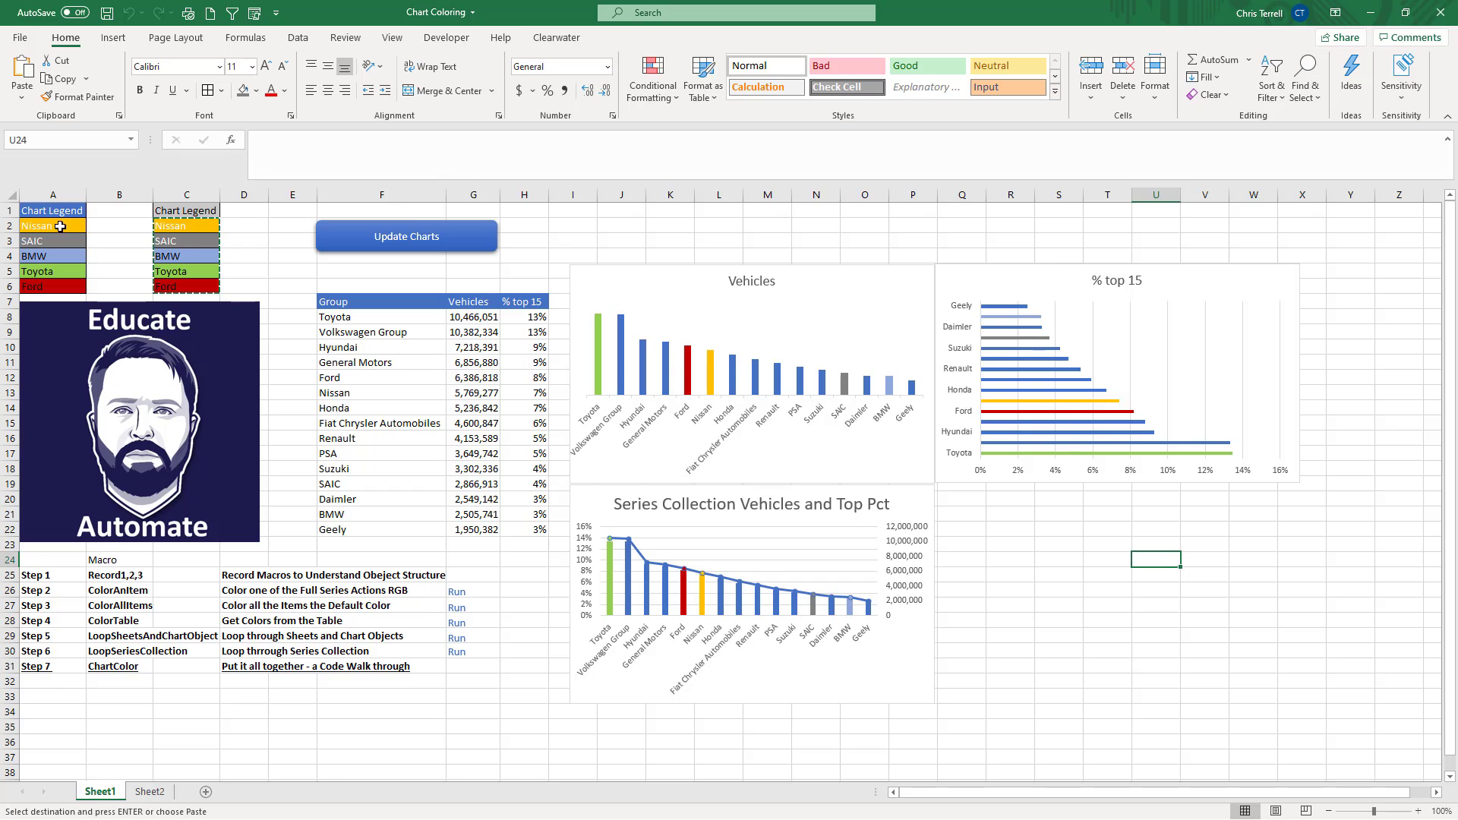
click(52, 210)
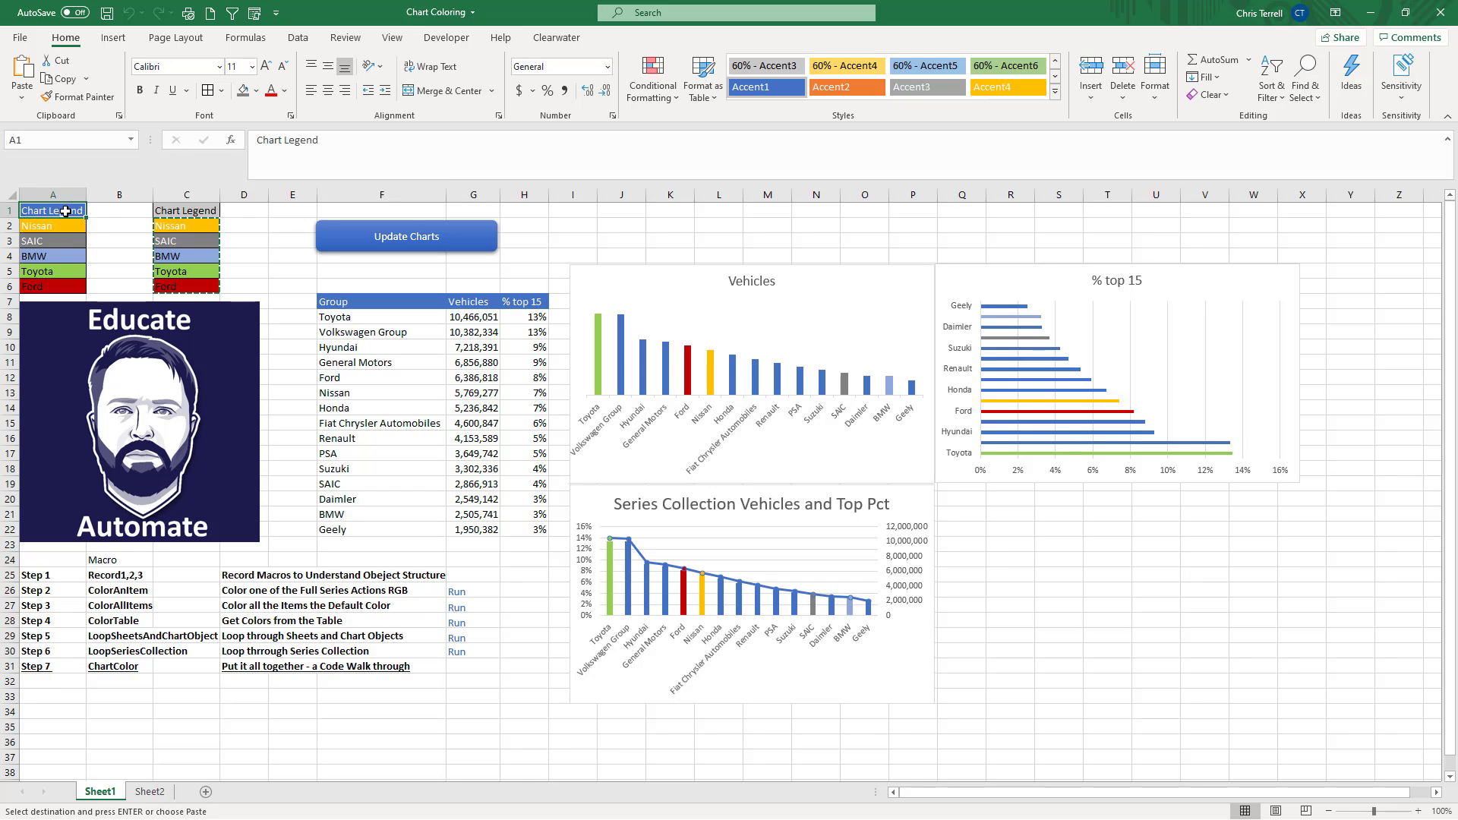
mouse_move(530, 335)
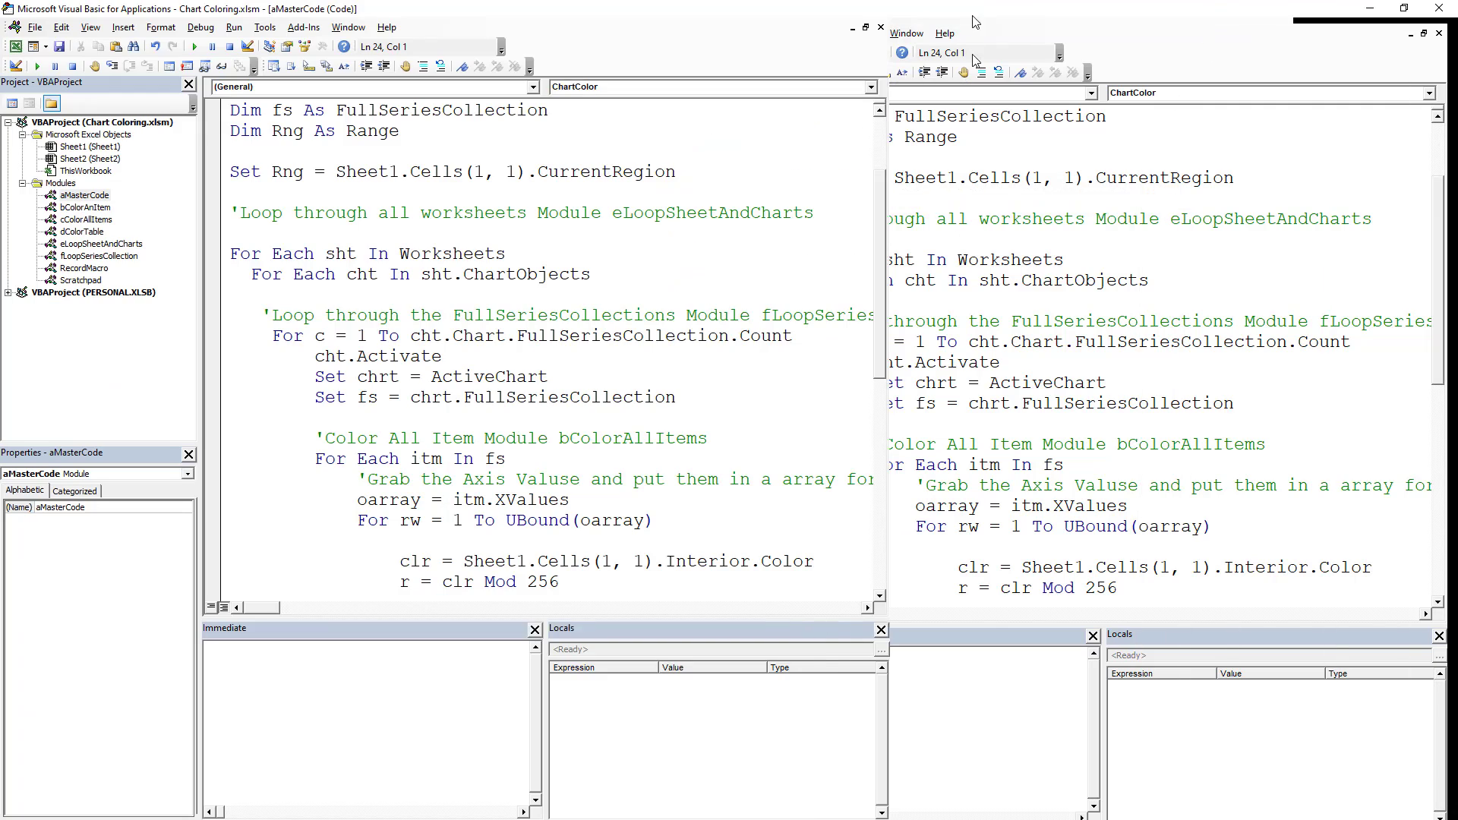
Step: Show the aMasterCode module in the VBA editor, pointing at the For Each cht chart loop
click(863, 28)
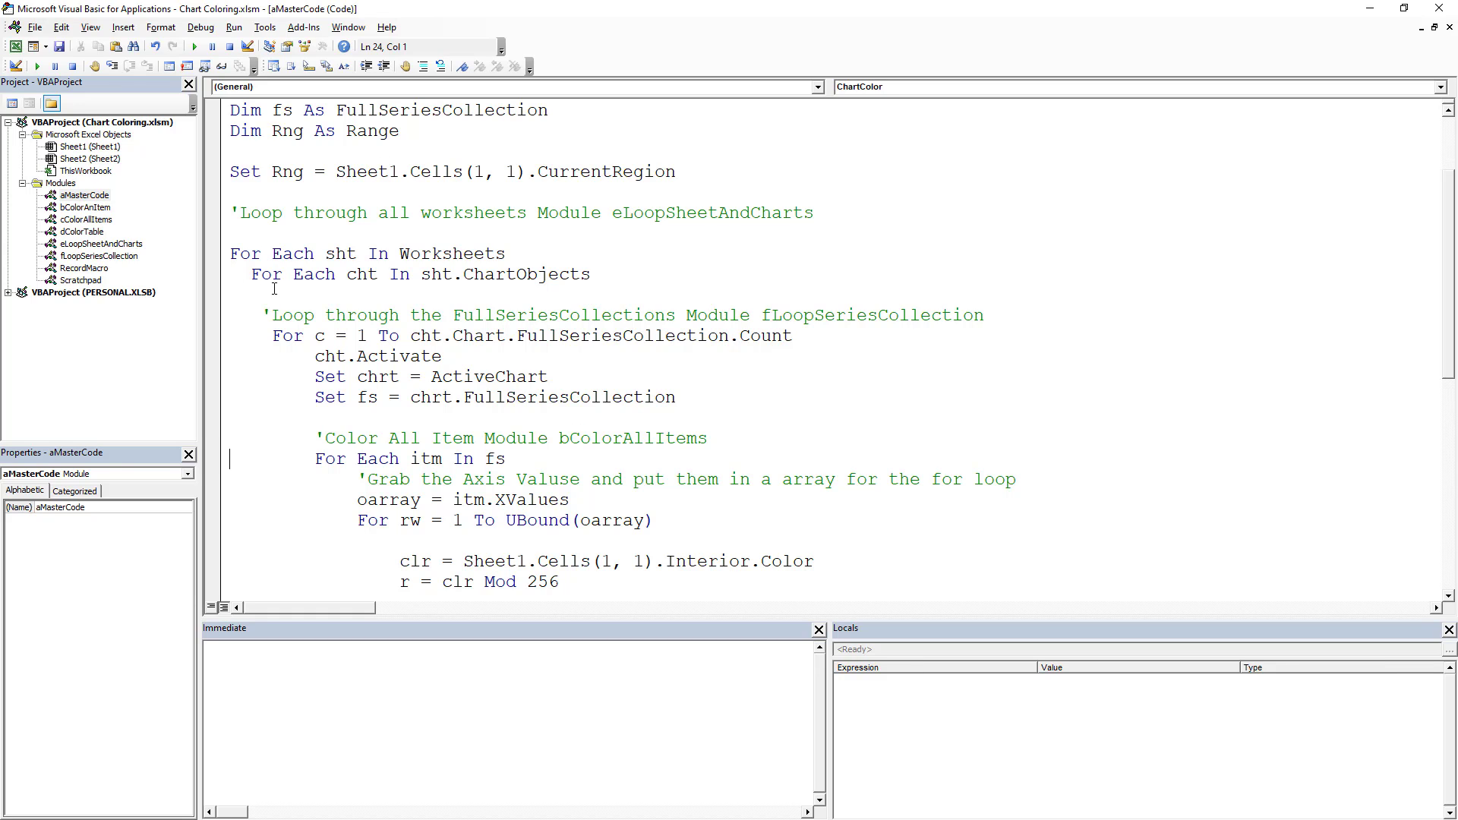
mouse_move(363, 261)
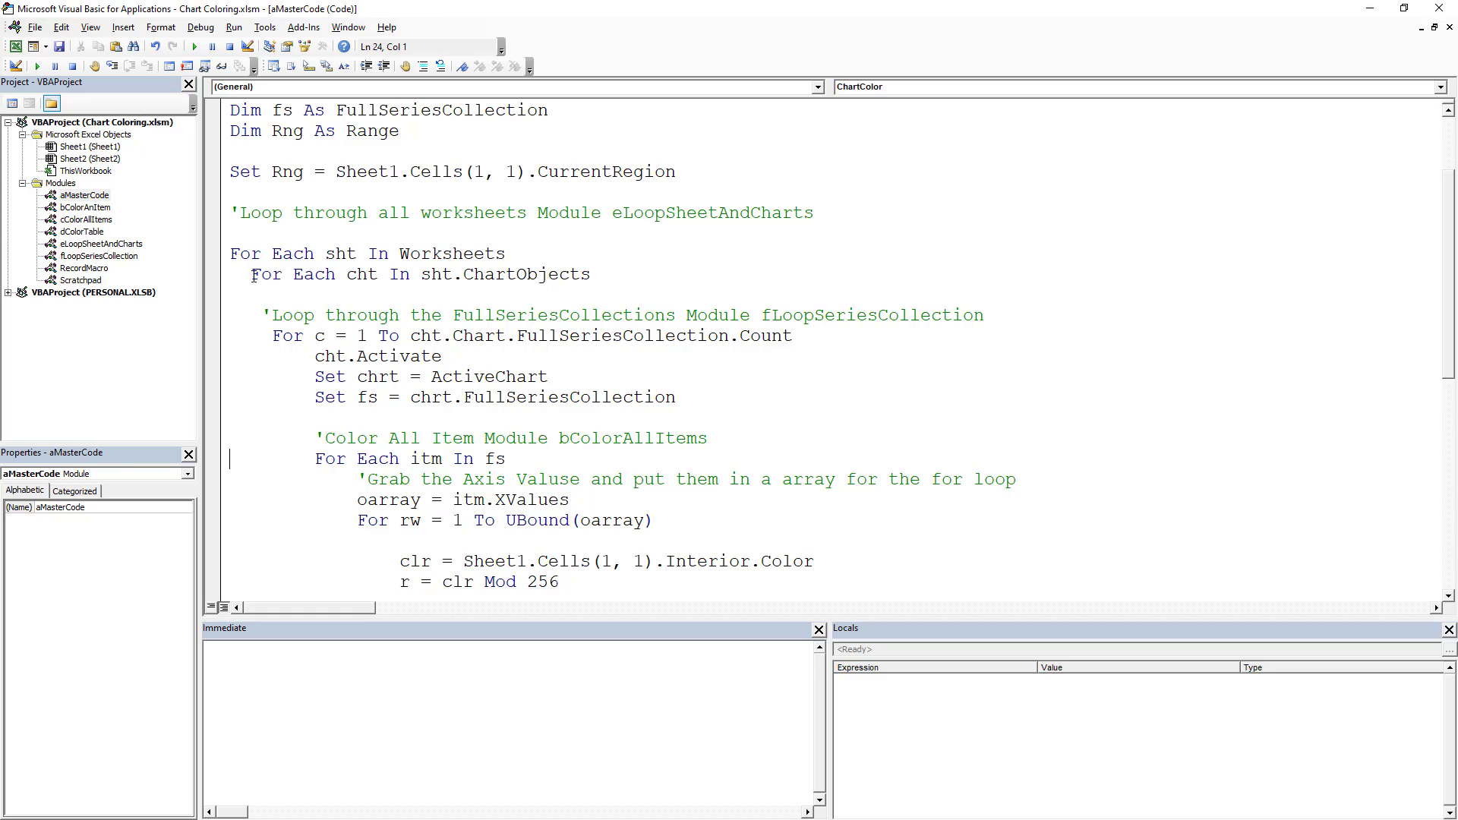
click(256, 273)
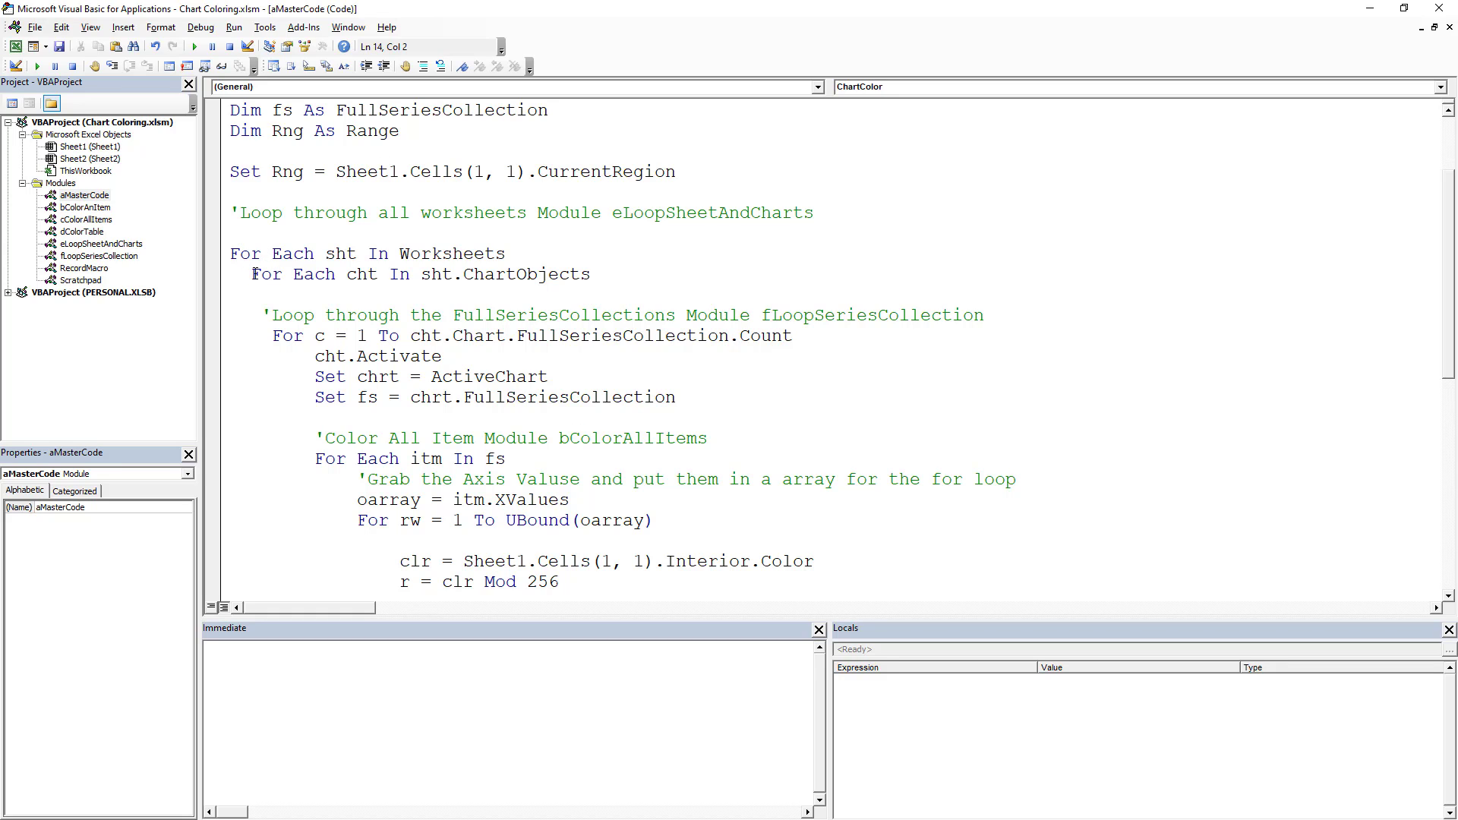
click(251, 273)
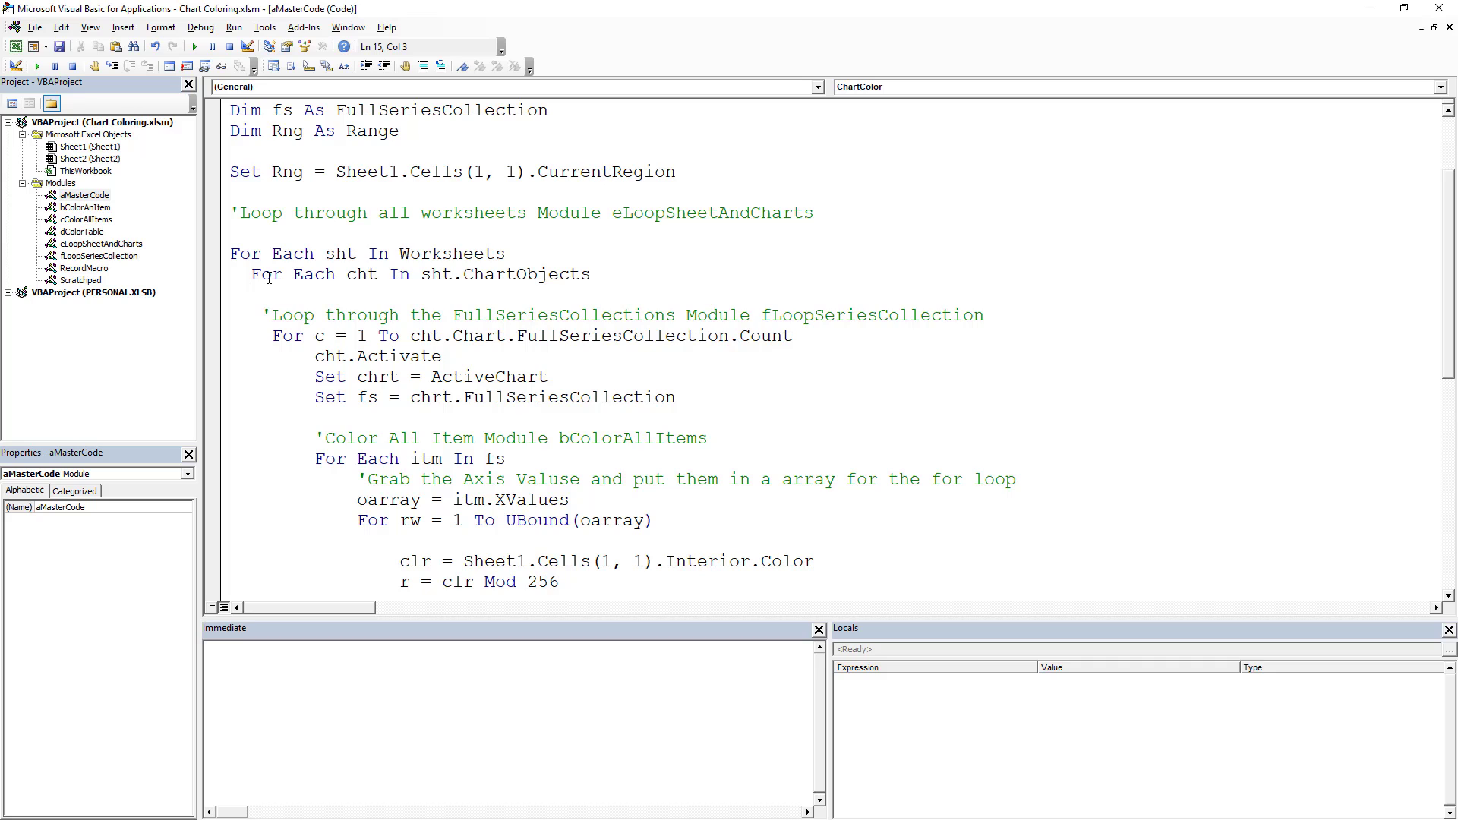
scroll(down, 3)
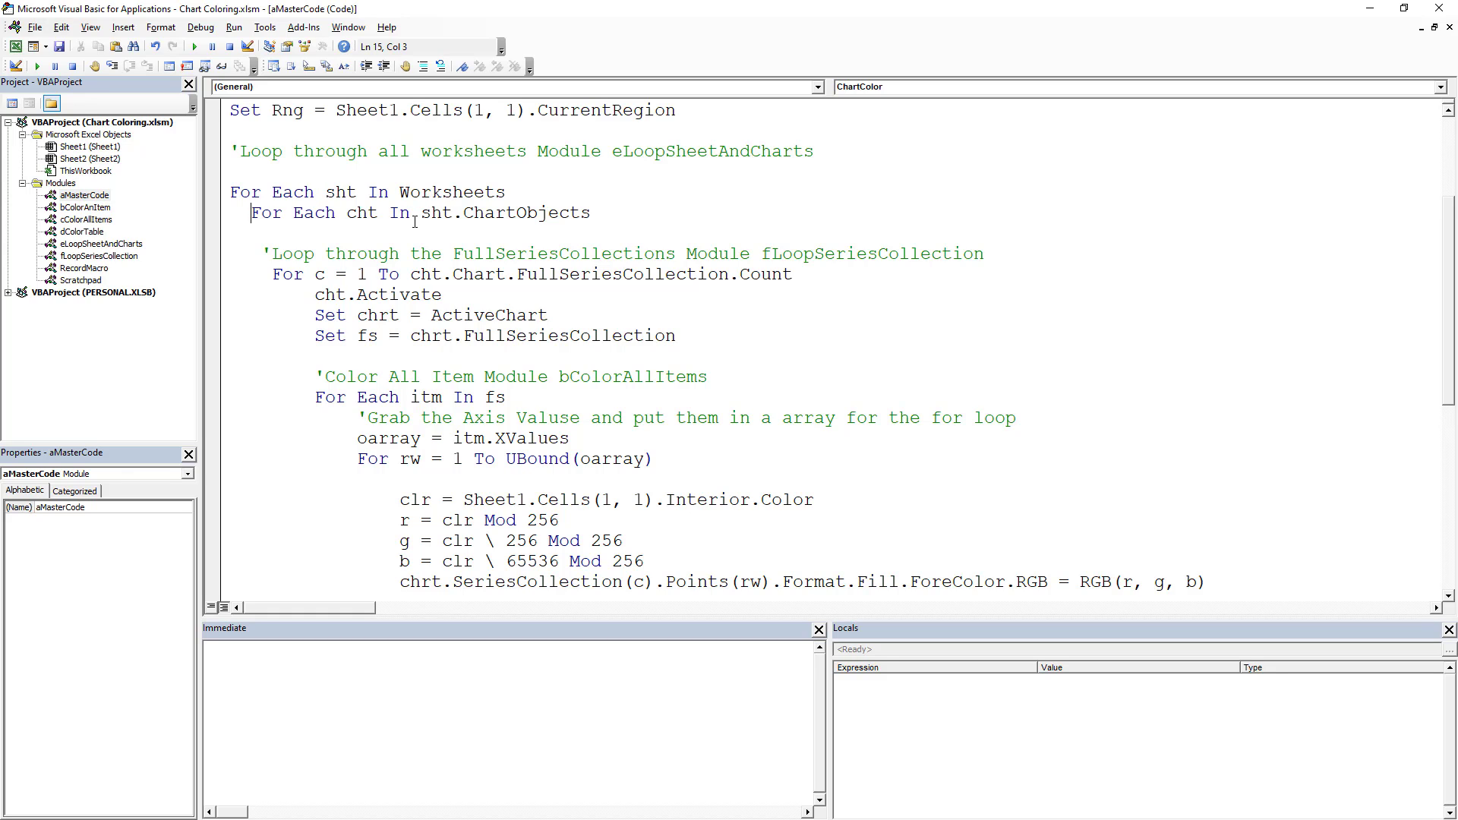
scroll(down, 3)
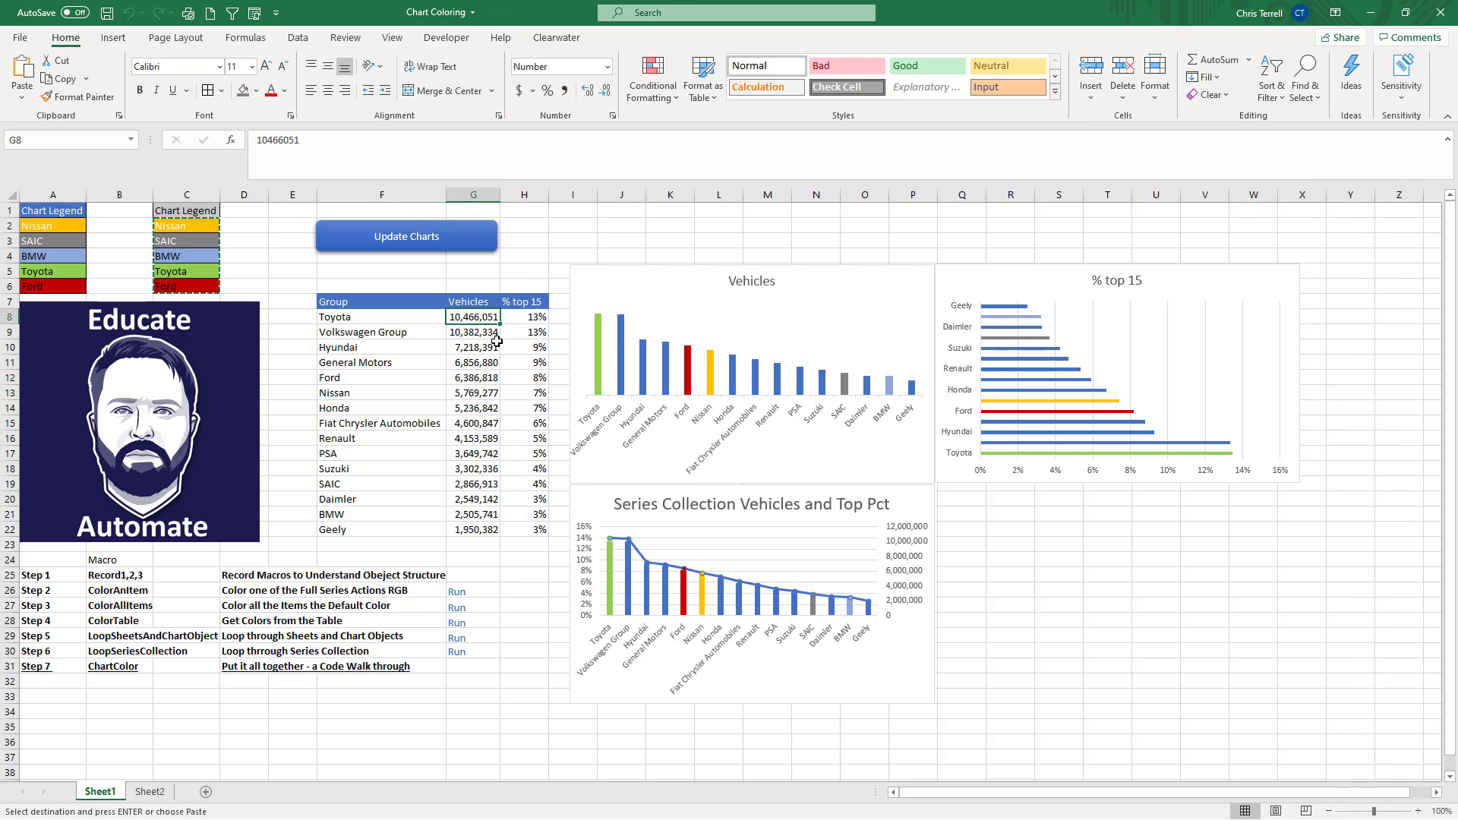
click(750, 596)
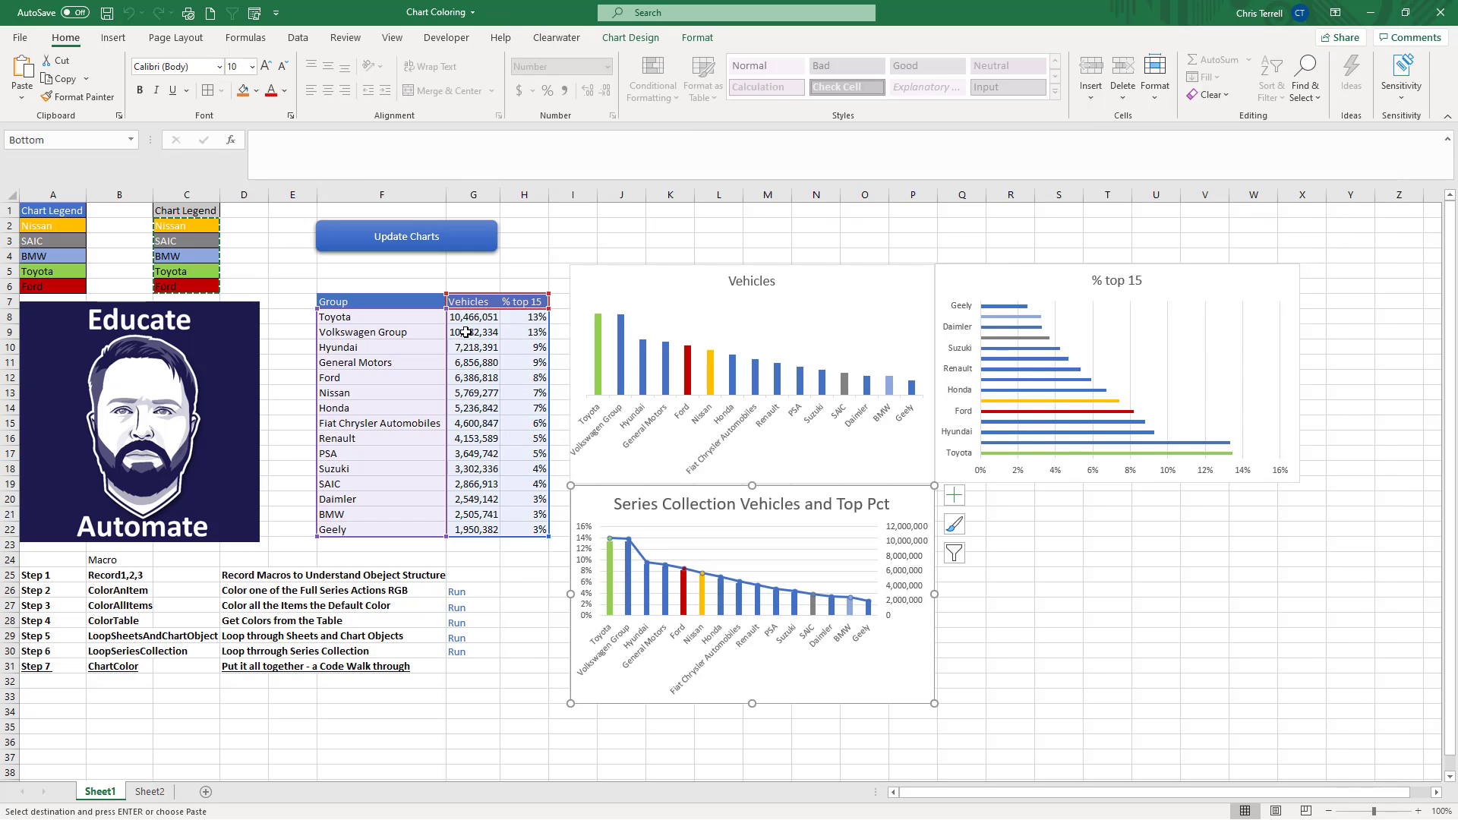
mouse_move(508, 316)
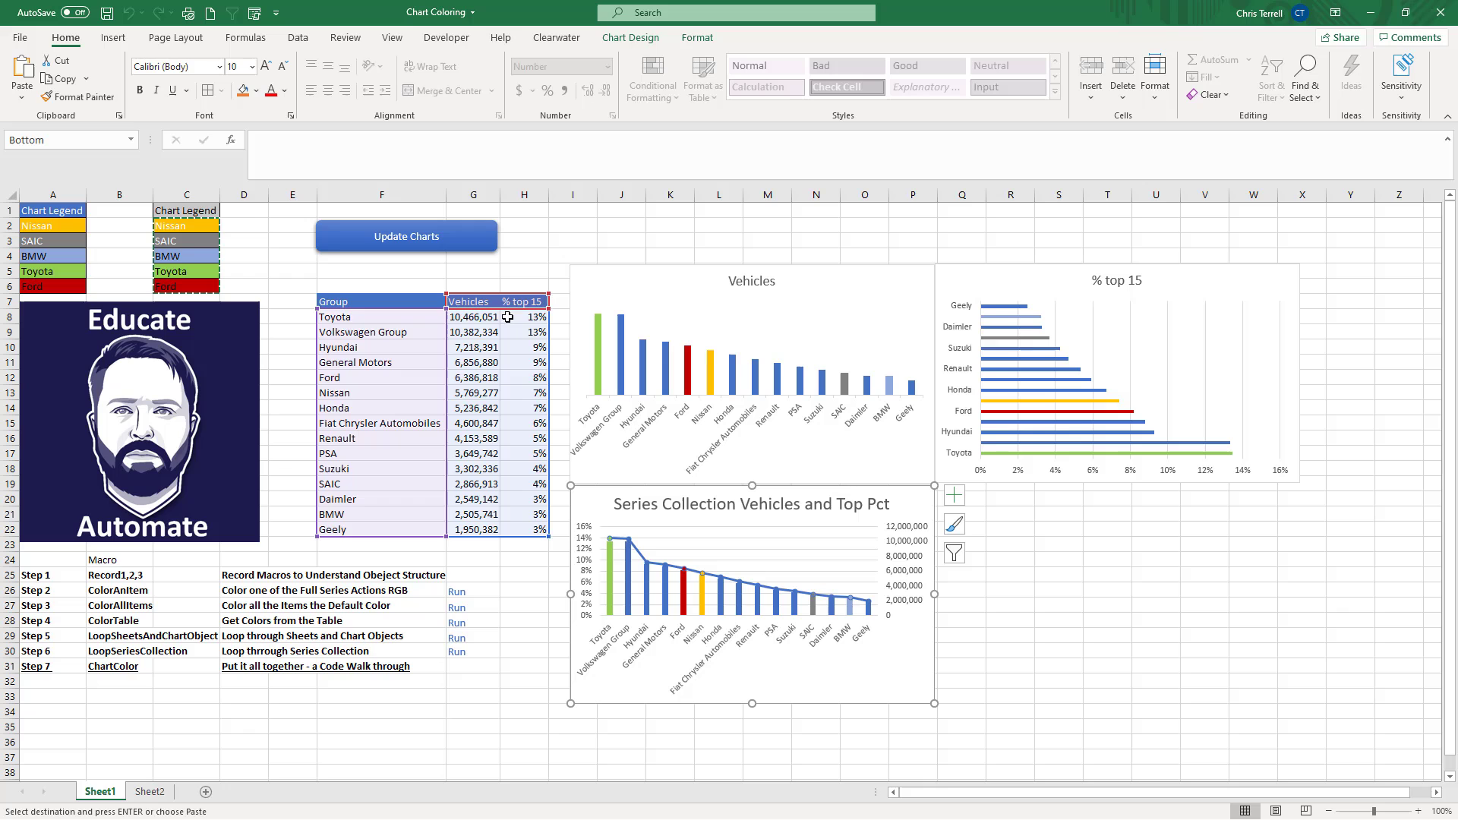
mouse_move(532, 333)
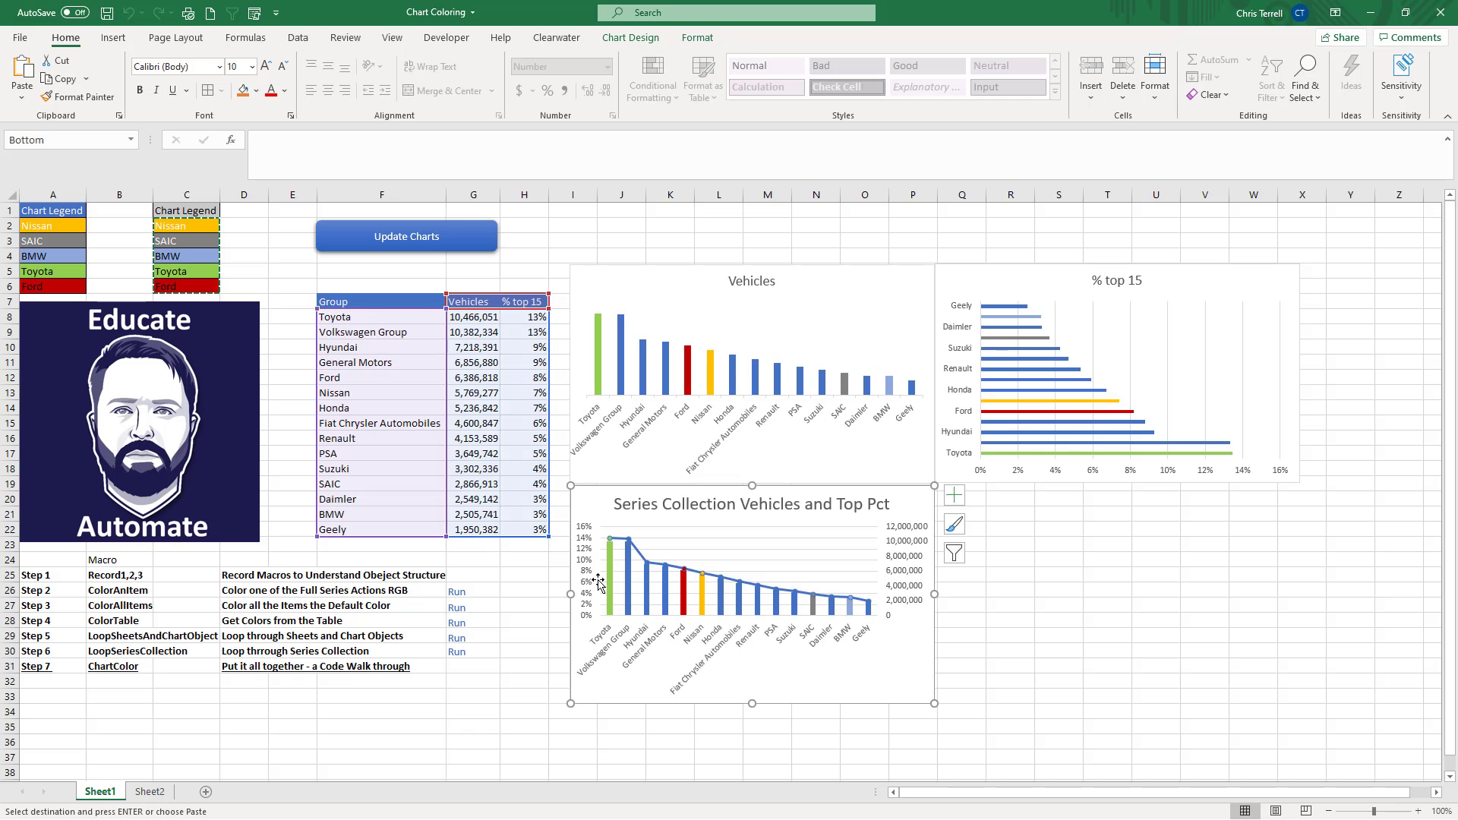
mouse_move(604, 638)
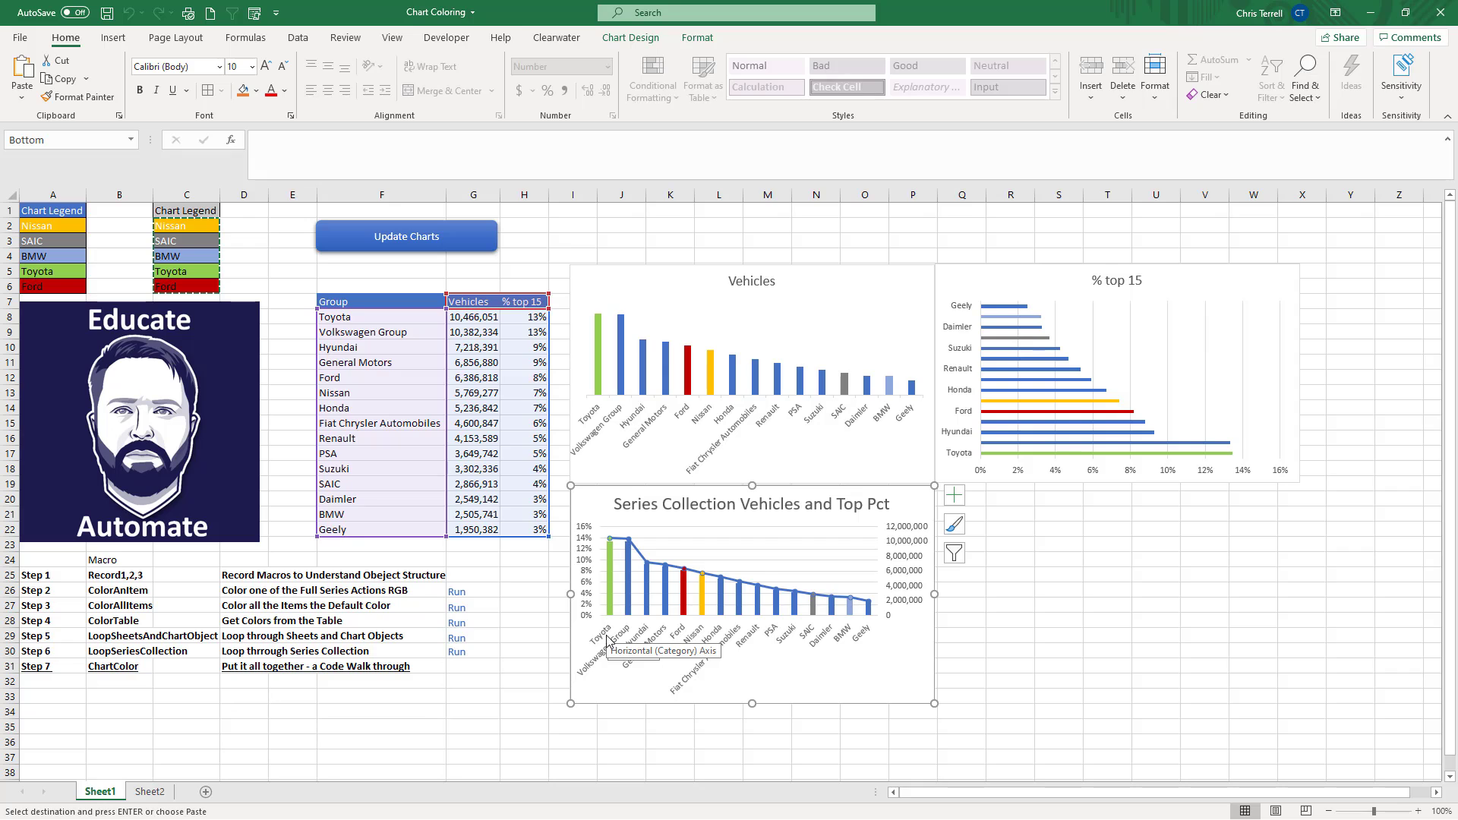
mouse_move(600, 667)
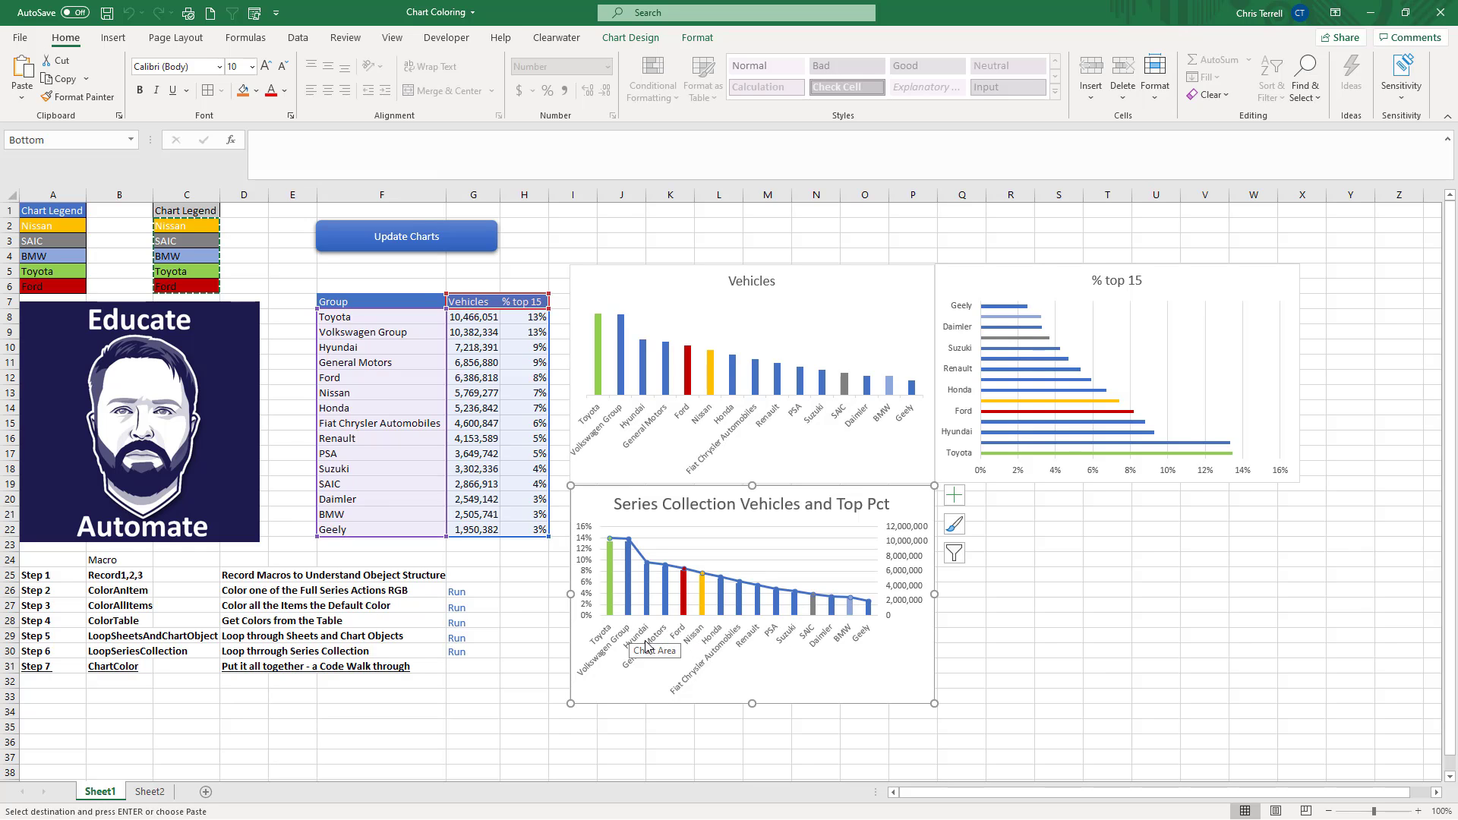
mouse_move(656, 618)
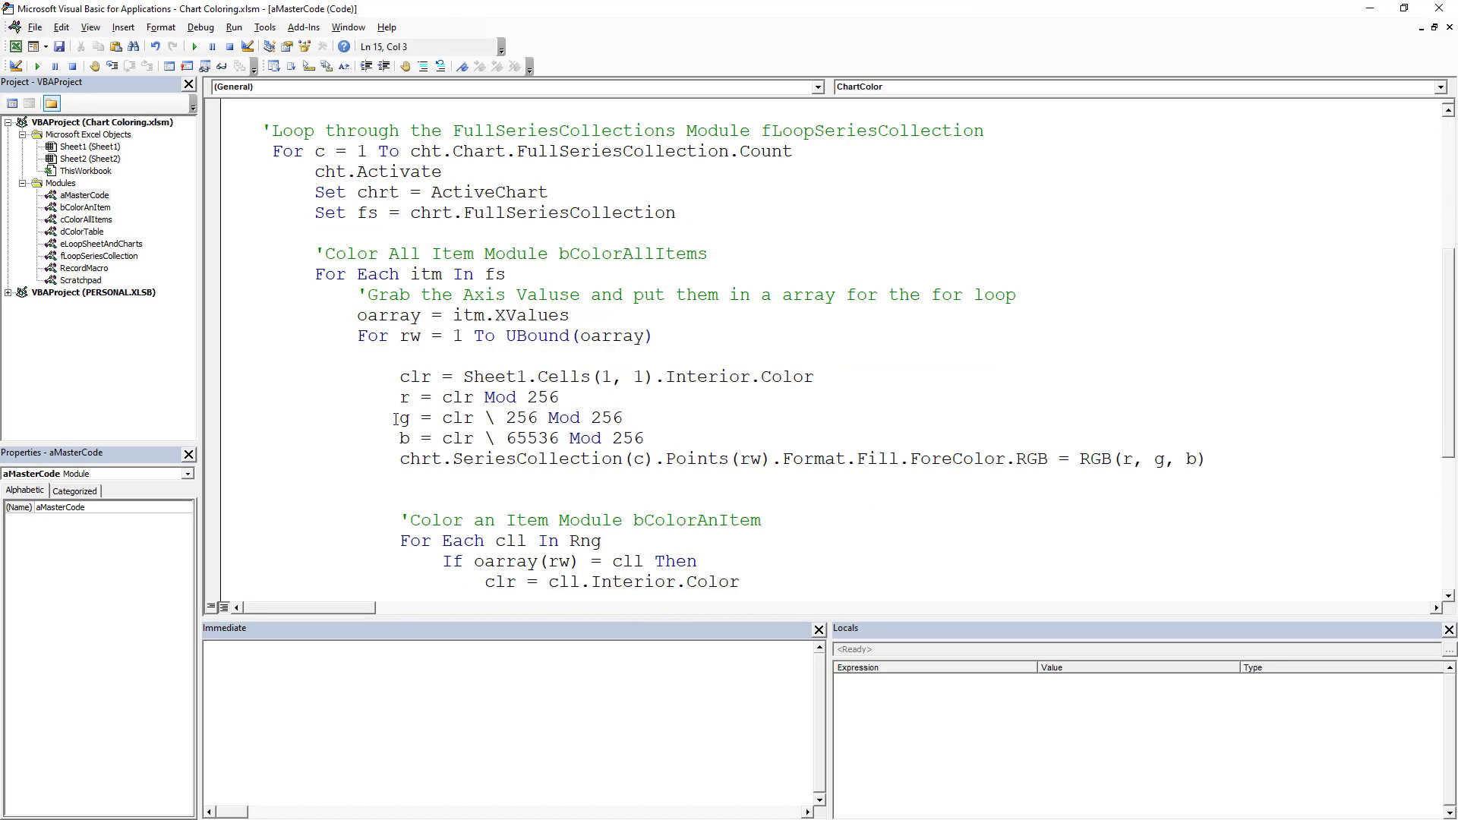
Step: Review the ChartColor code and shrink the editor so the workbook's charts show beside it
scroll(down, 3)
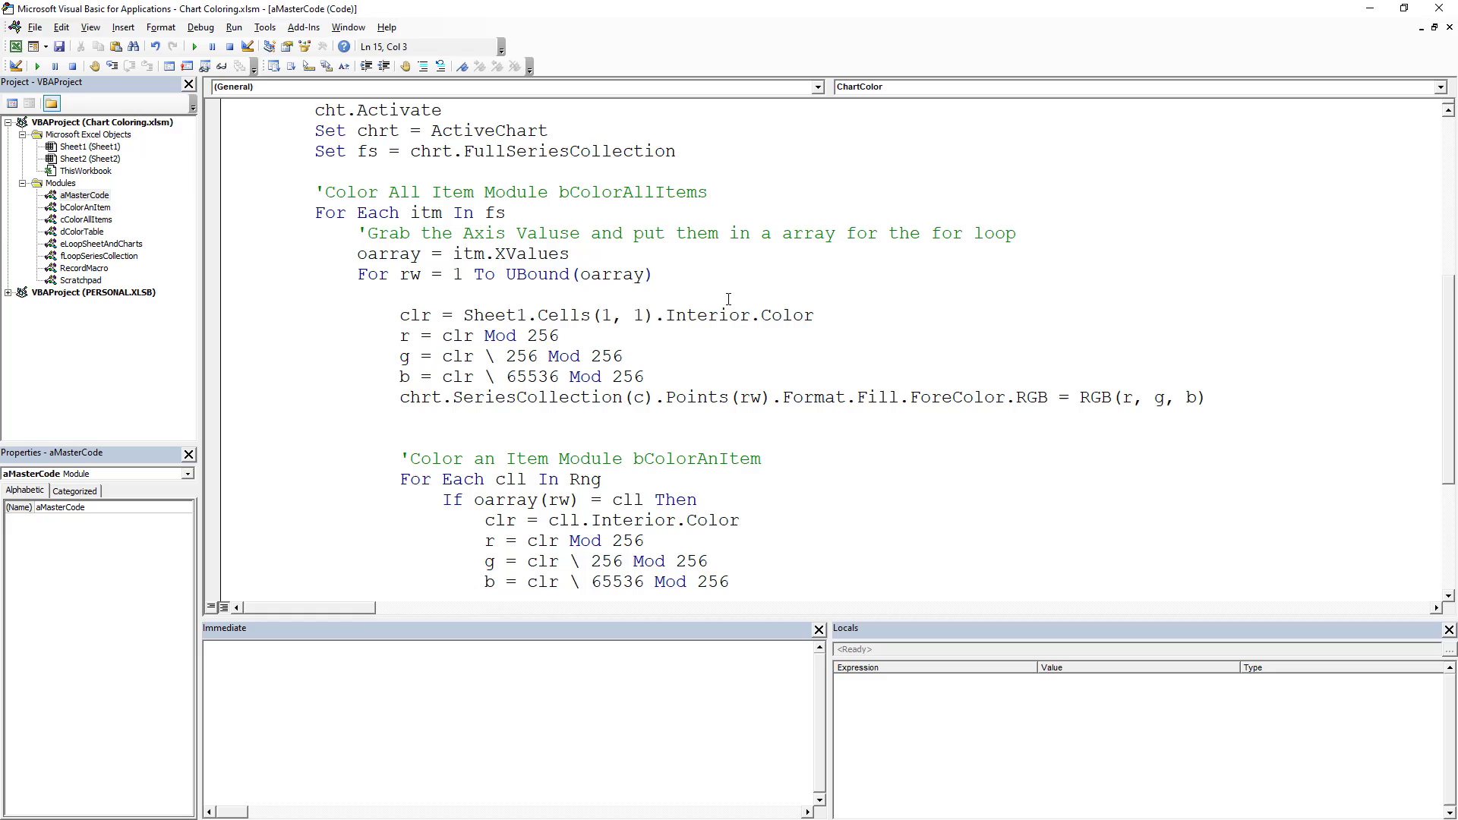
mouse_move(486, 316)
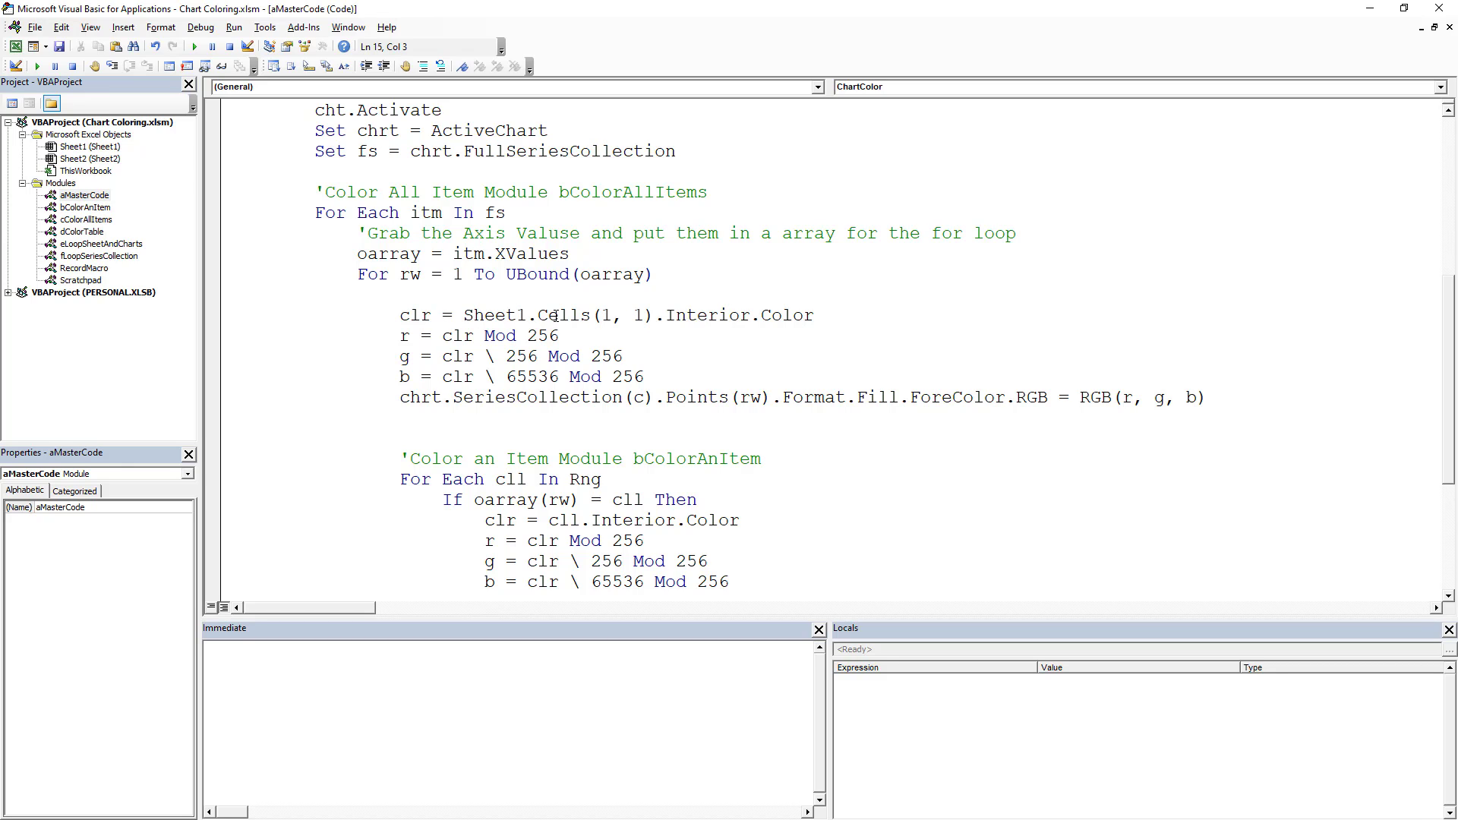
mouse_move(1185, 128)
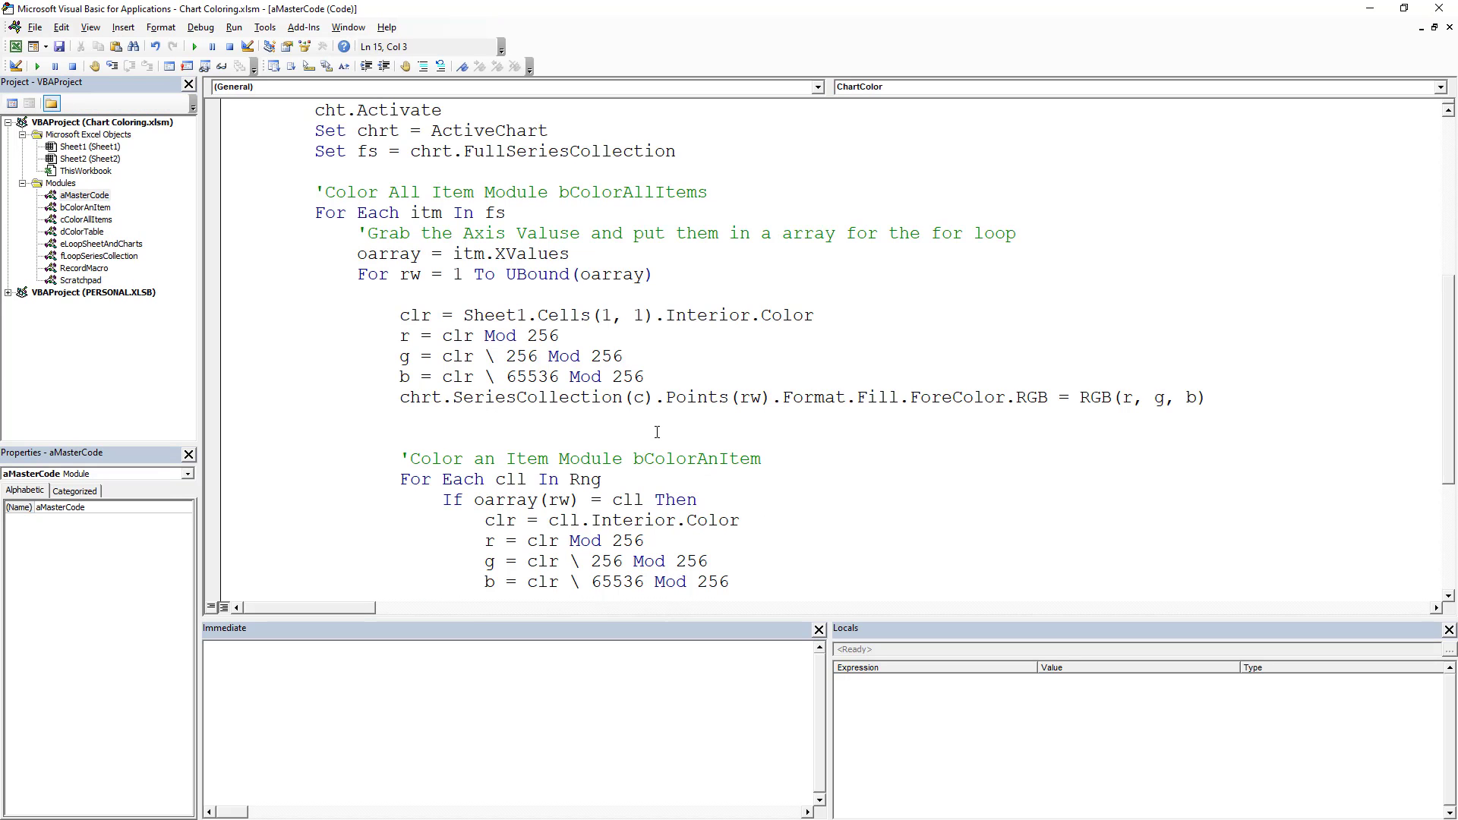
scroll(down, 3)
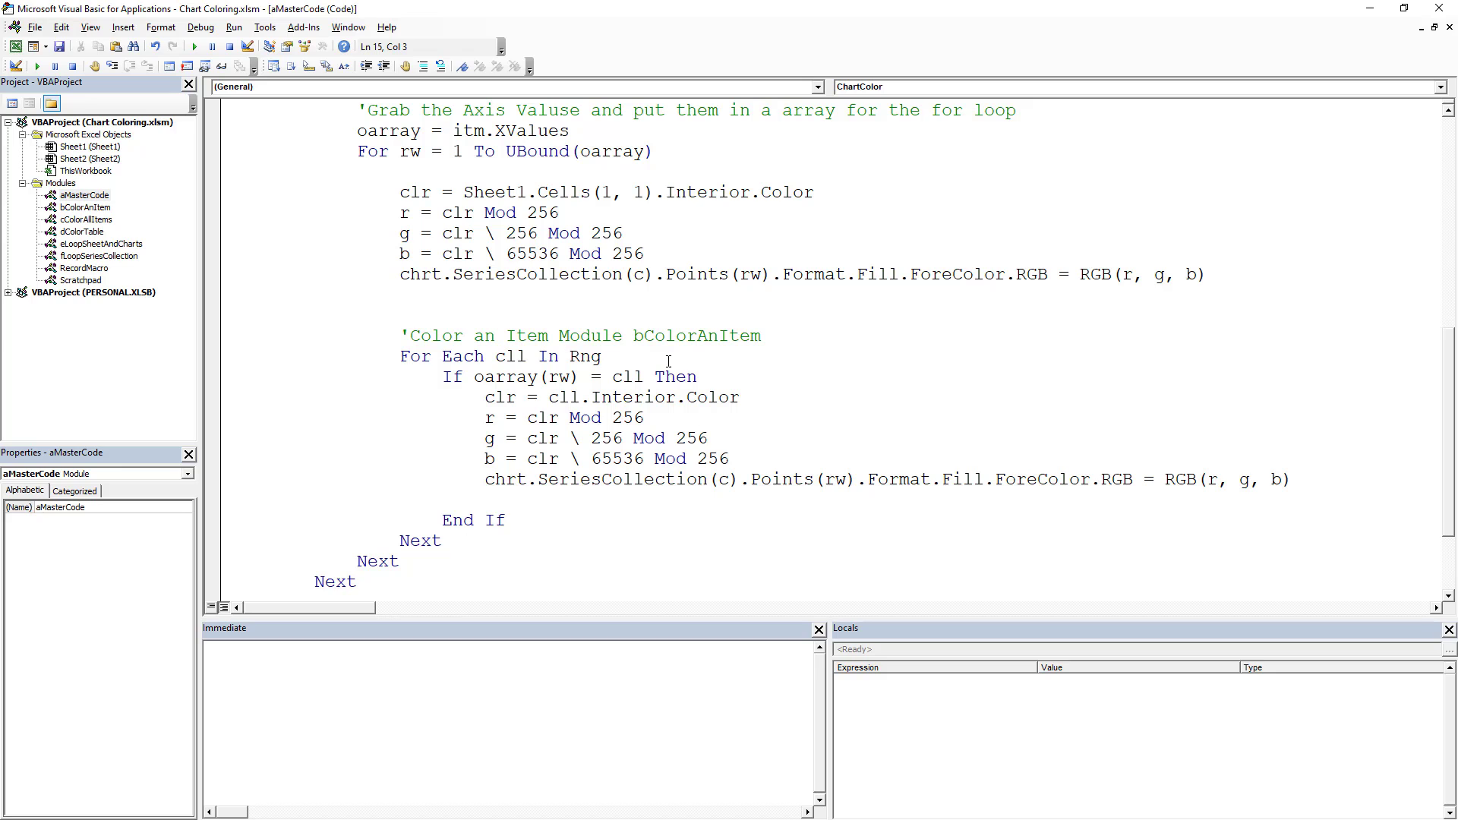
scroll(down, 3)
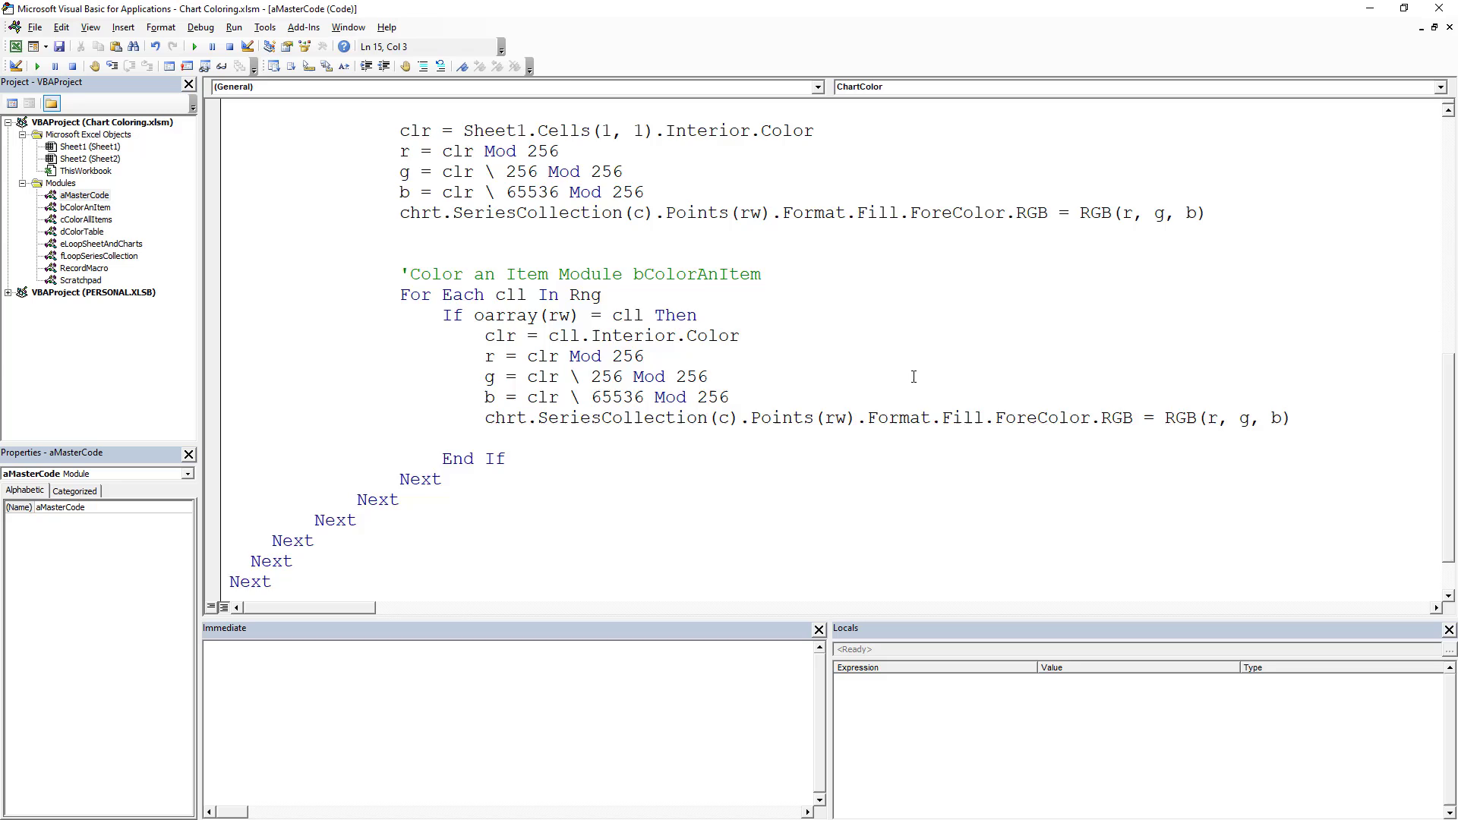
scroll(up, 3)
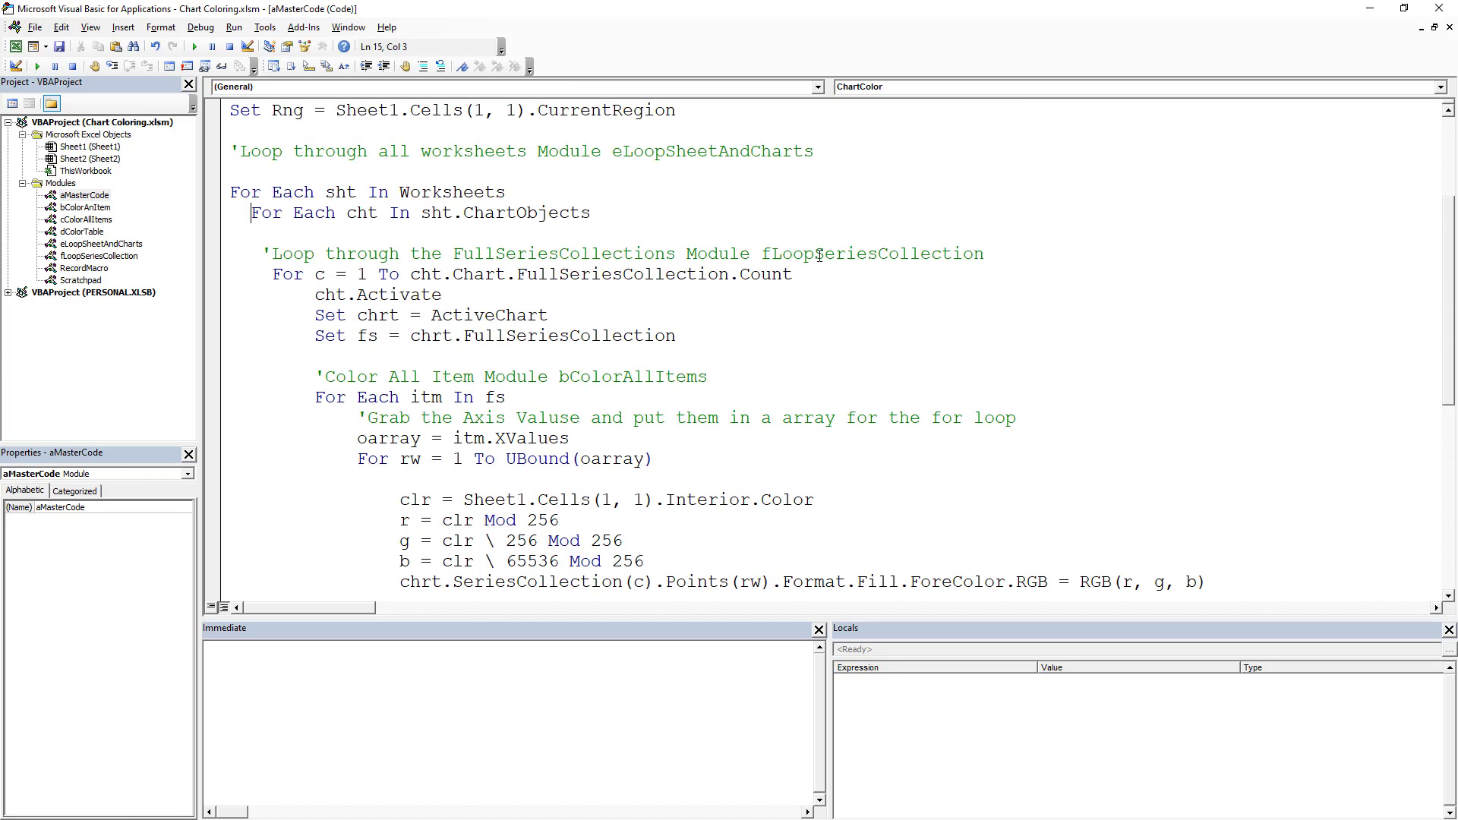
scroll(up, 3)
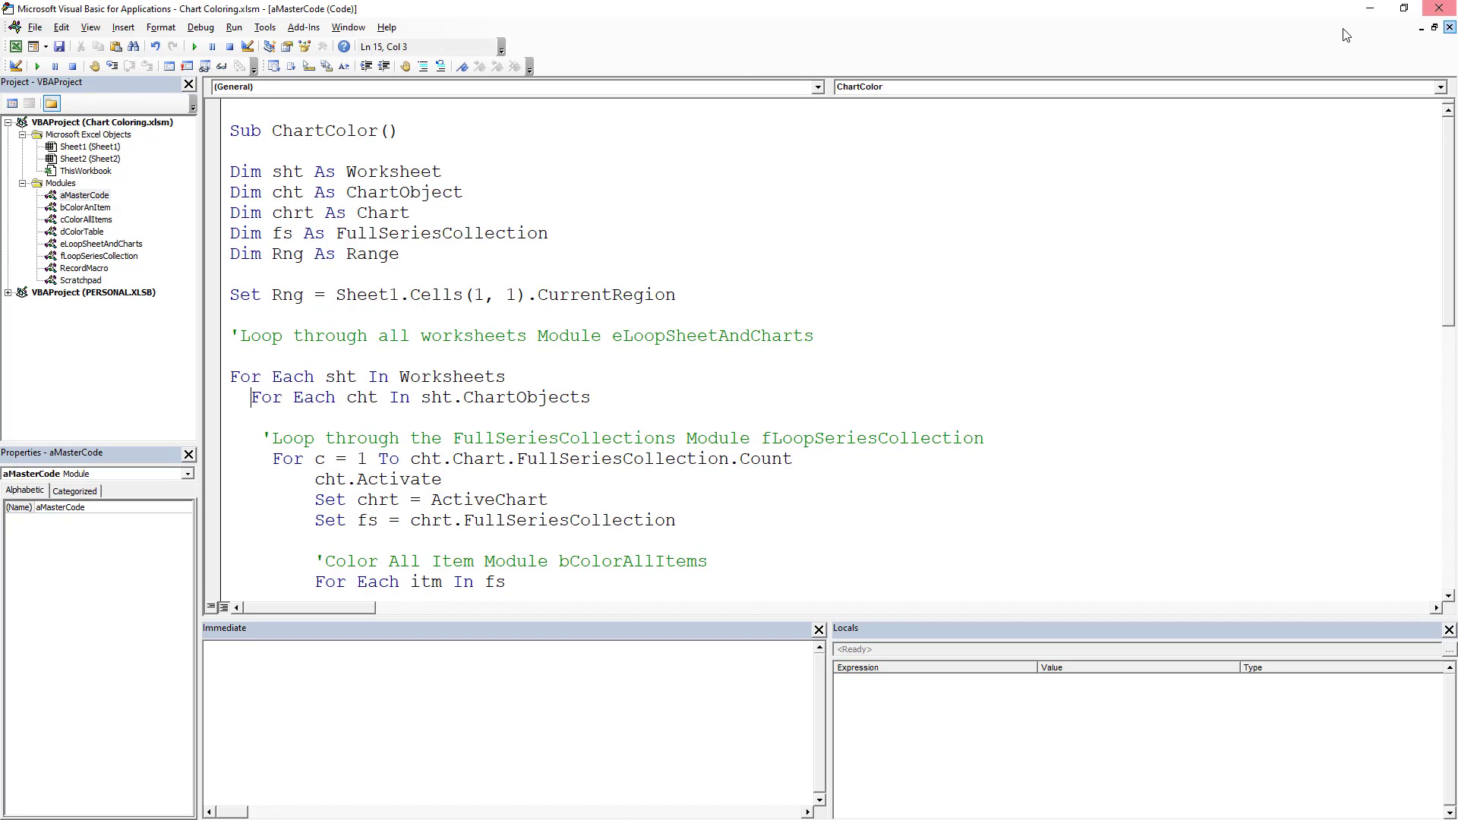
click(548, 233)
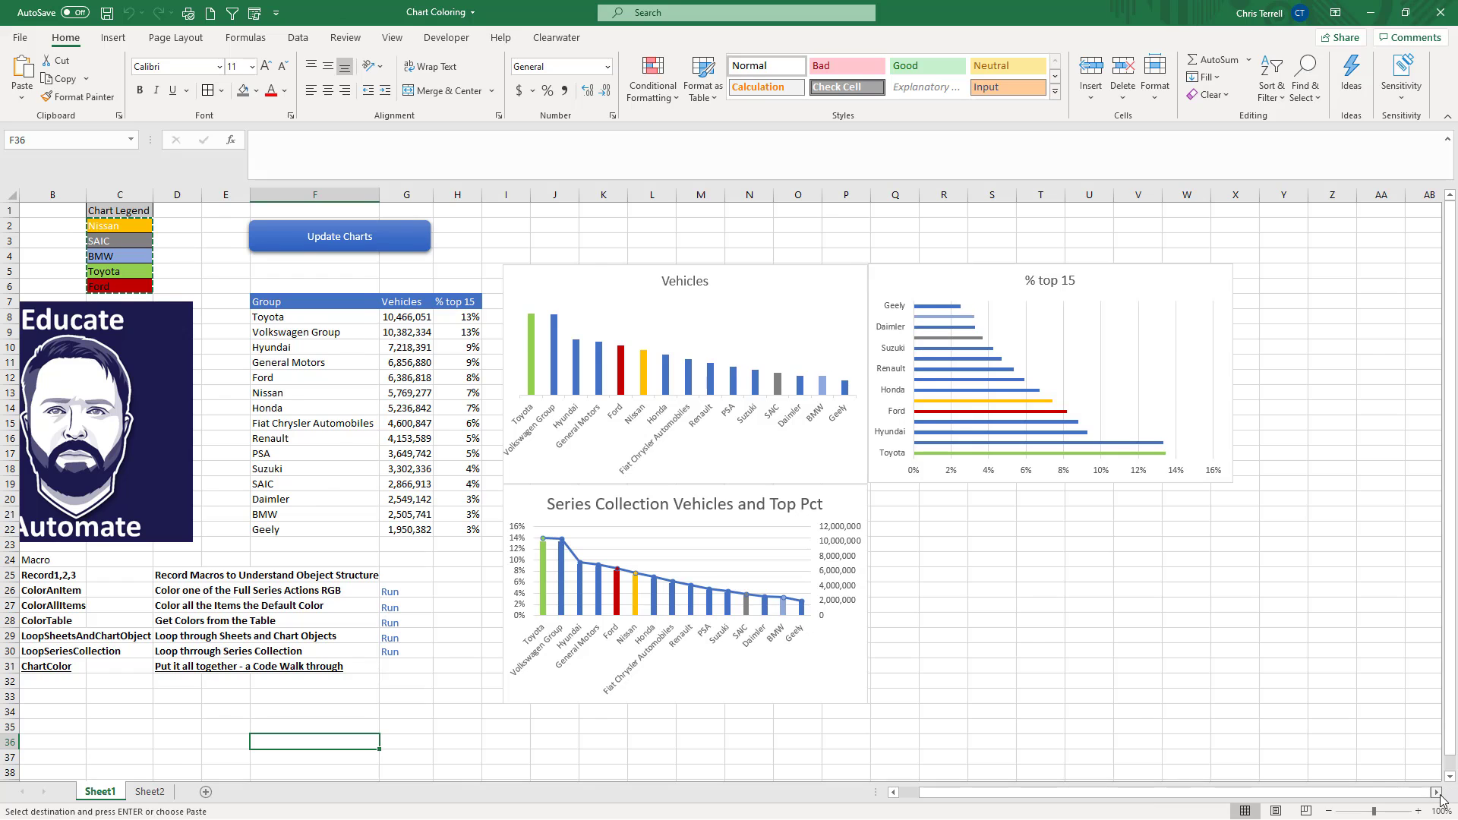
scroll(right, 3)
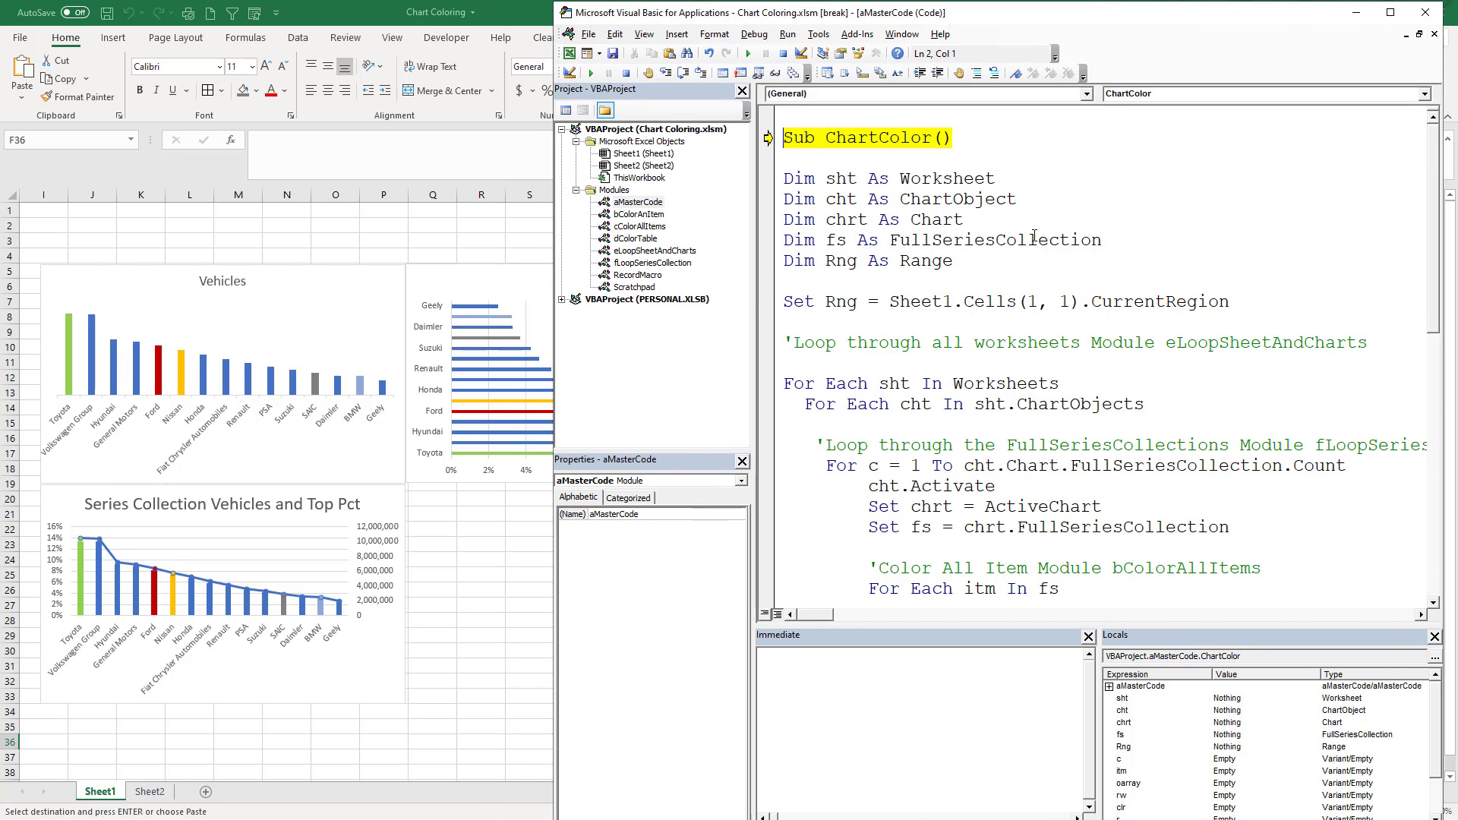
Step: Step past the legend range assignment into the worksheet, chart and series-count loops
key(F8)
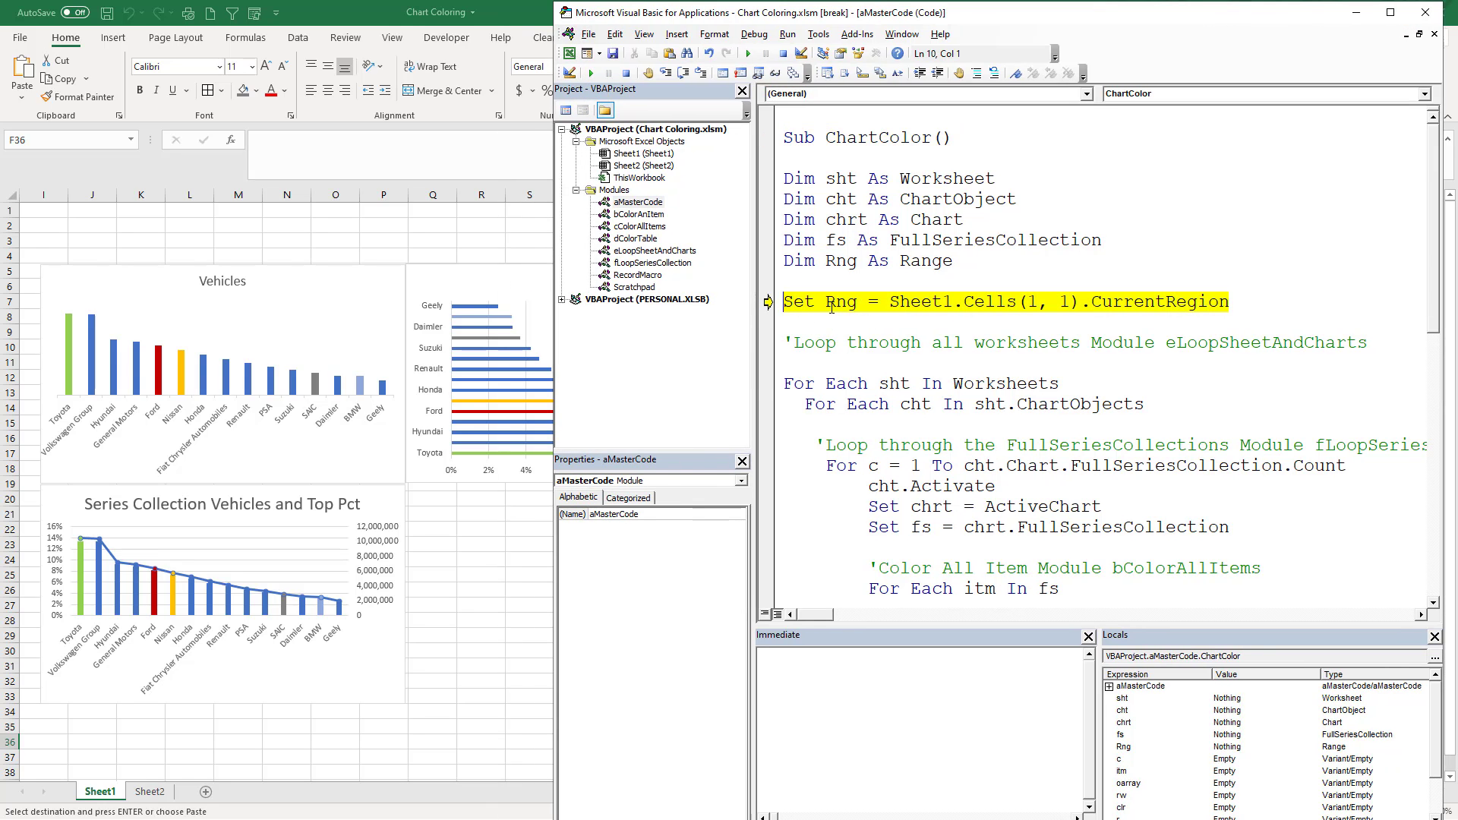
key(F8)
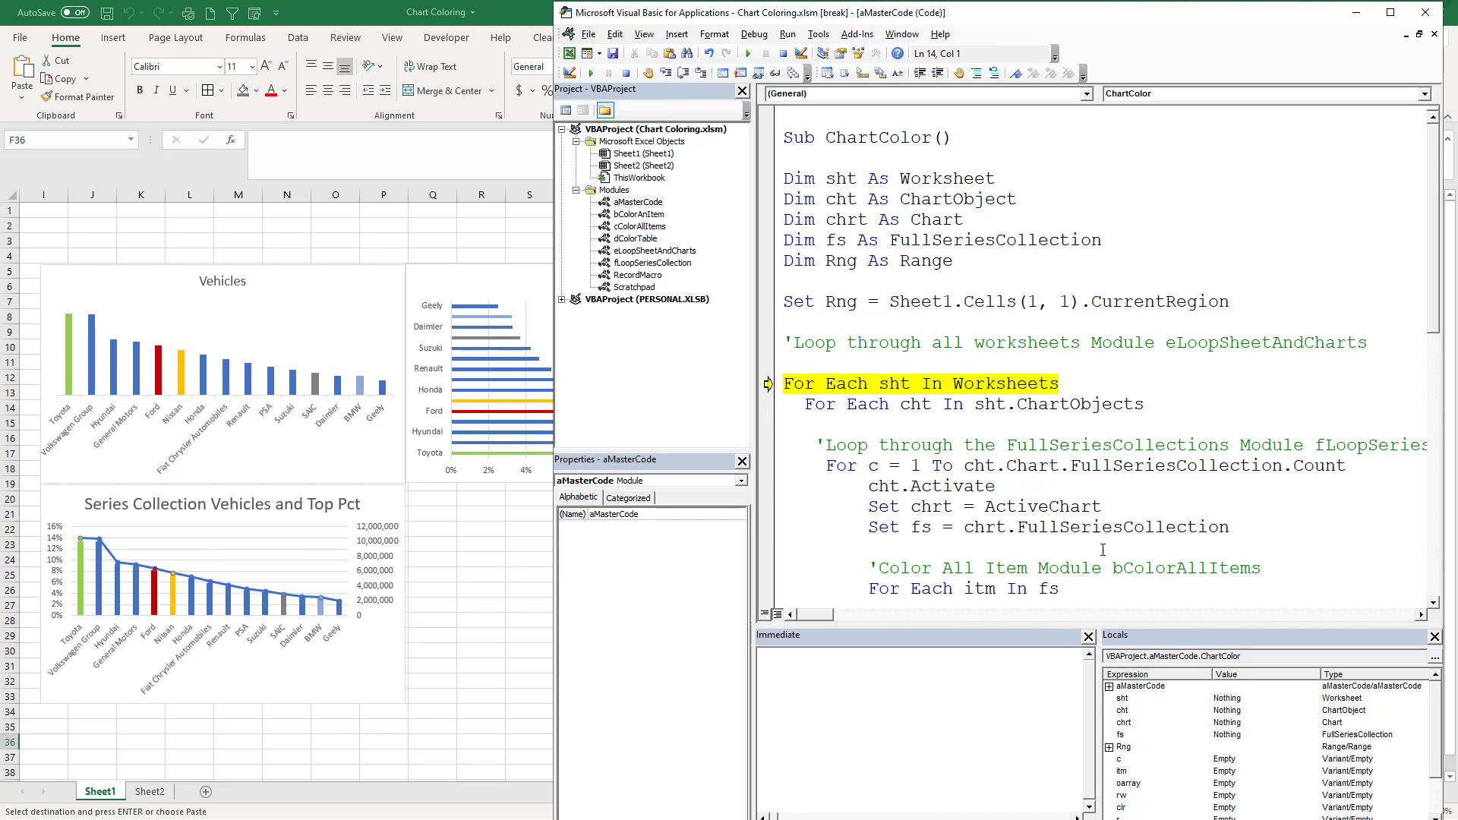
scroll(down, 3)
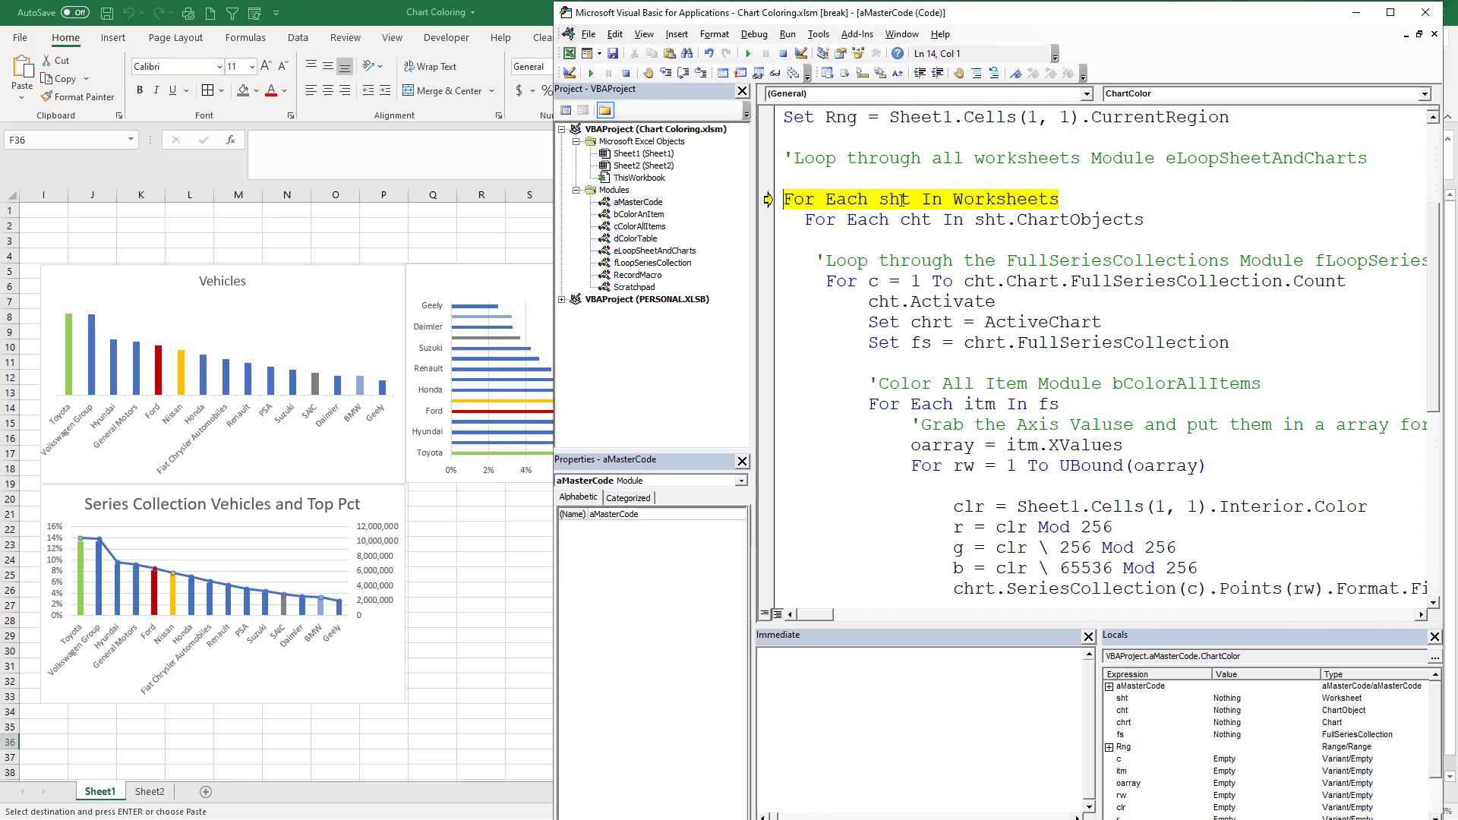
key(F8)
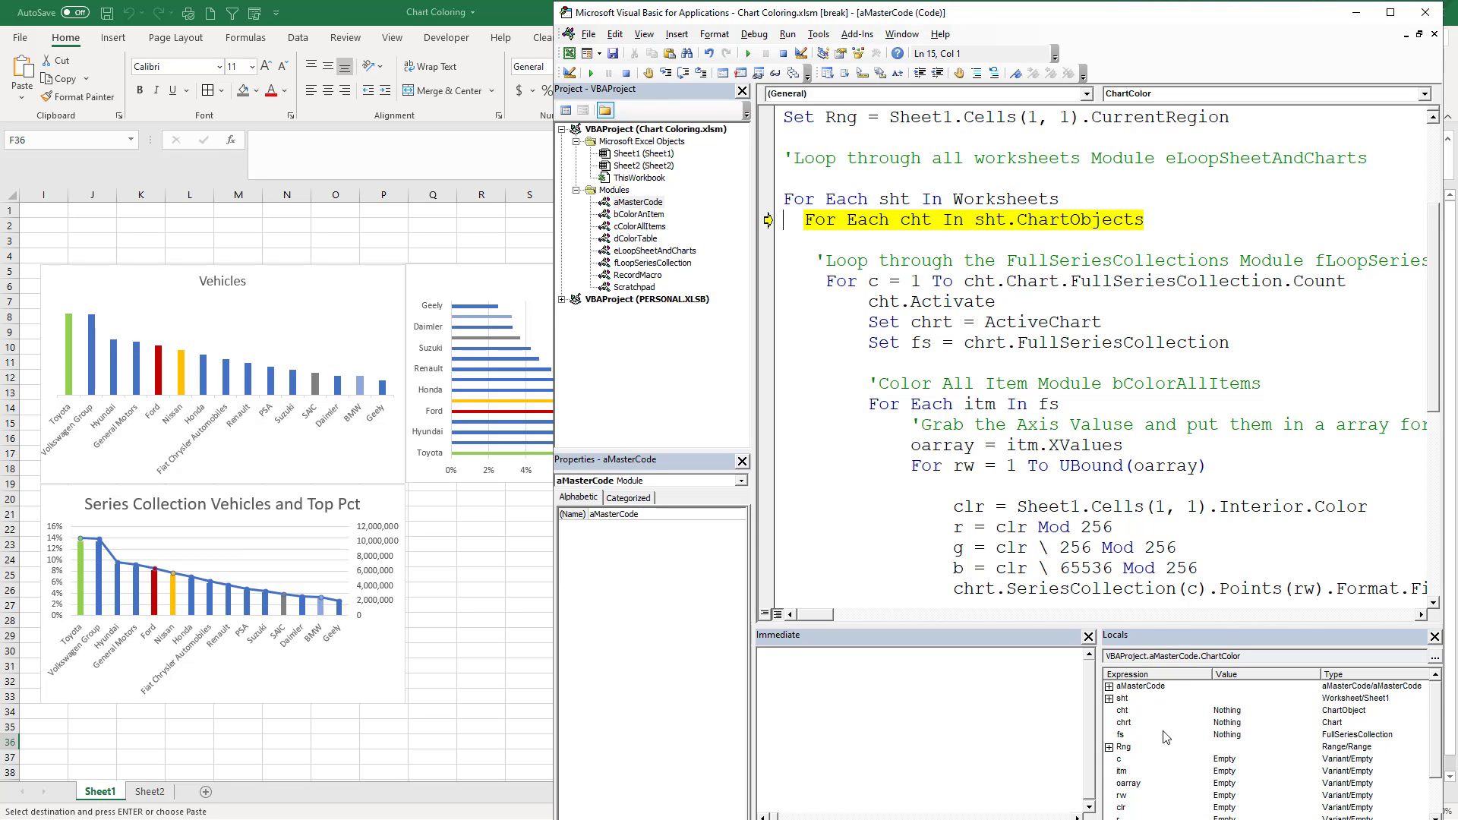
key(F8)
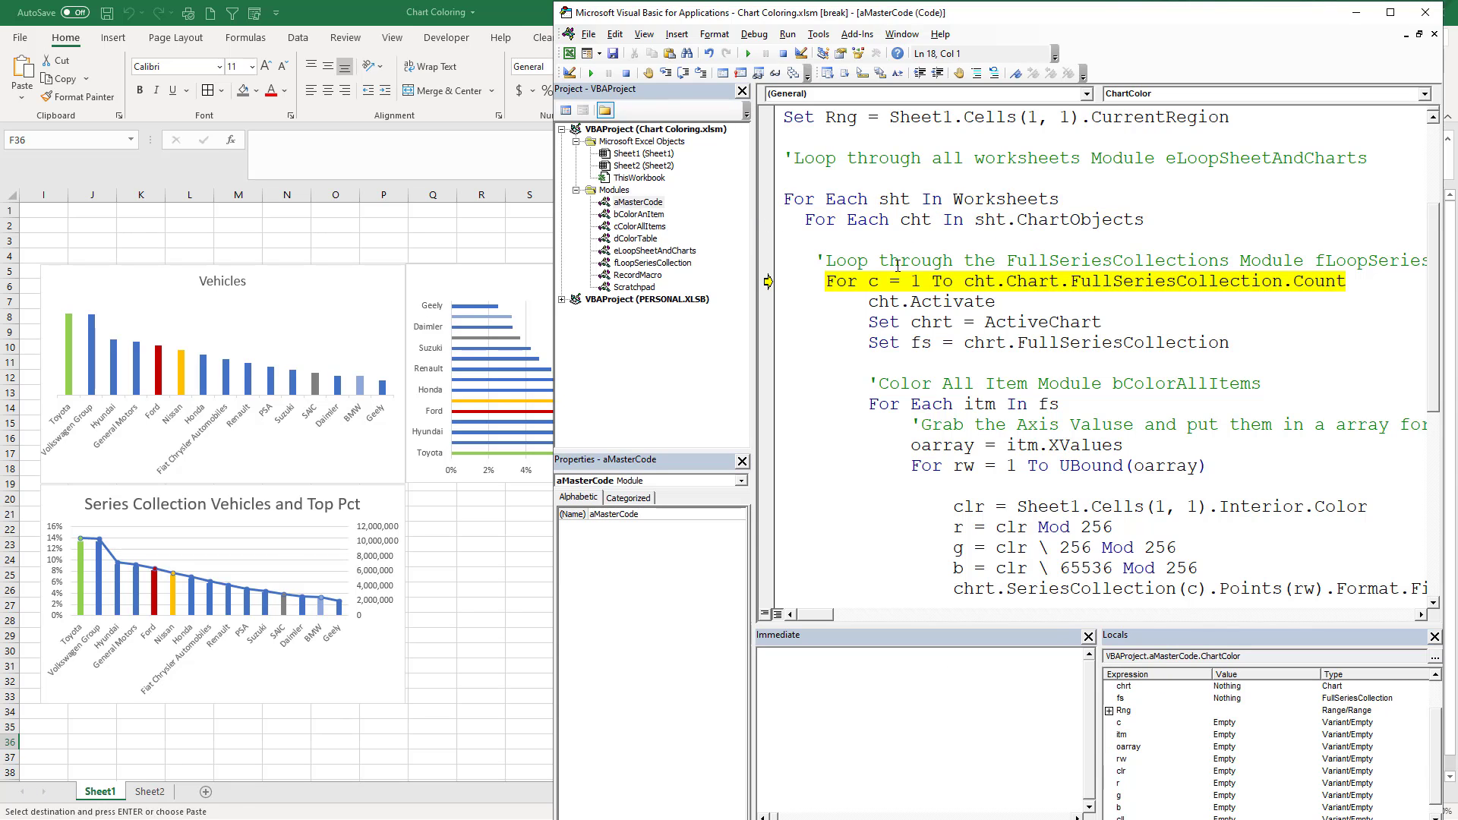
mouse_move(1035, 333)
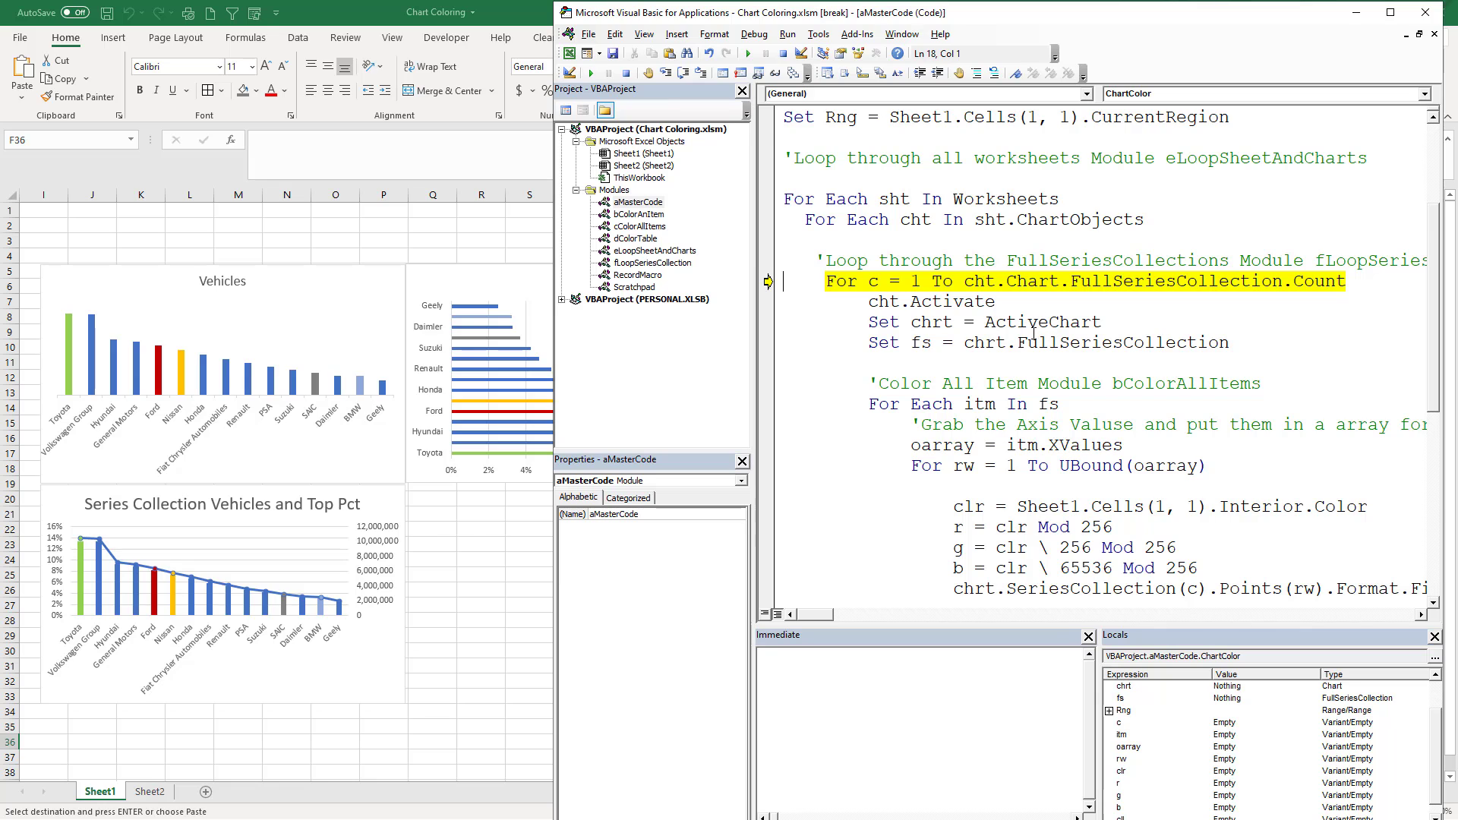
key(F8)
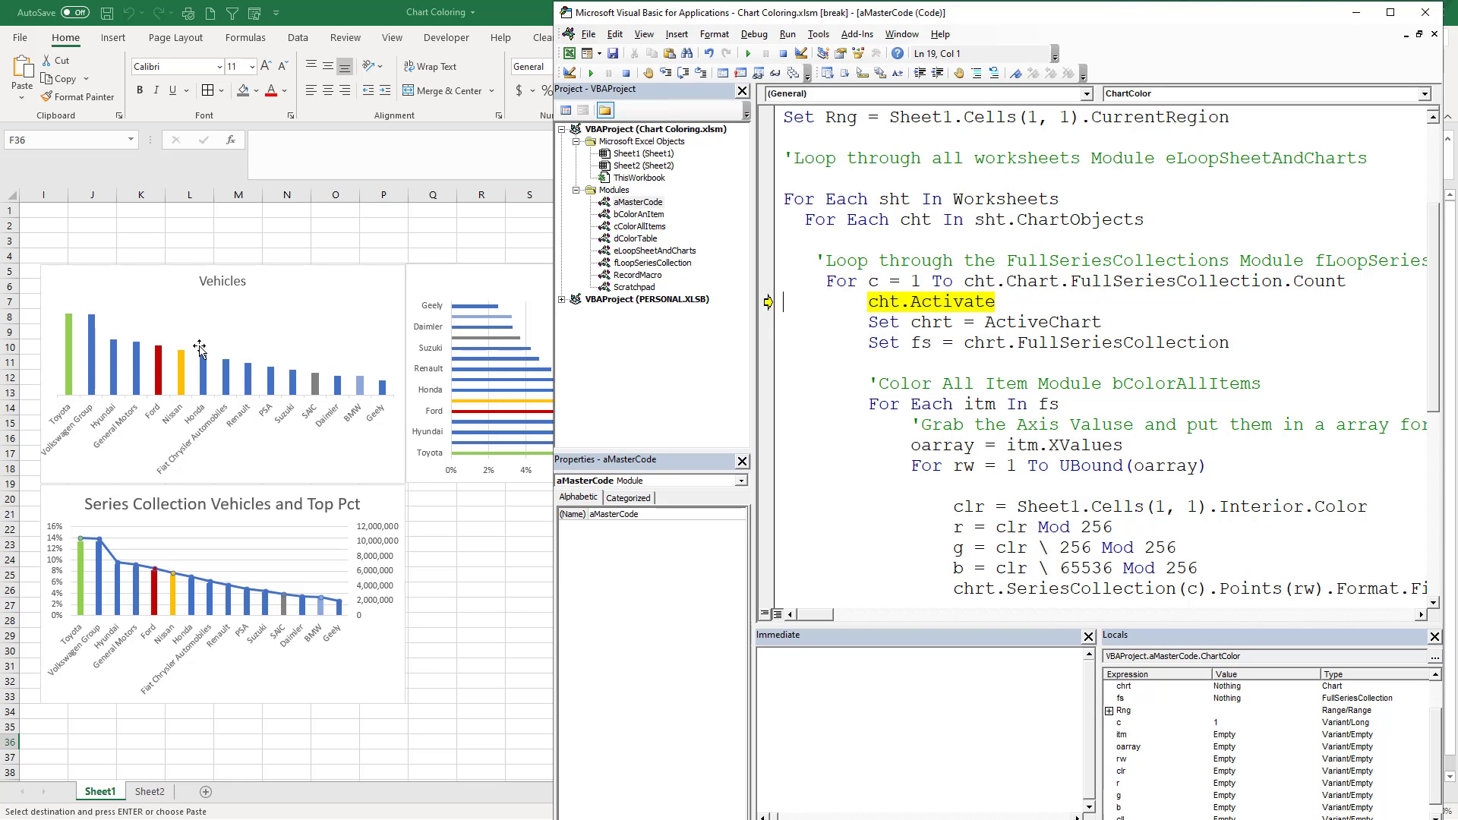
Step: Activate the Vehicles chart, load its category names into the array, and enter the bar loop
key(F8)
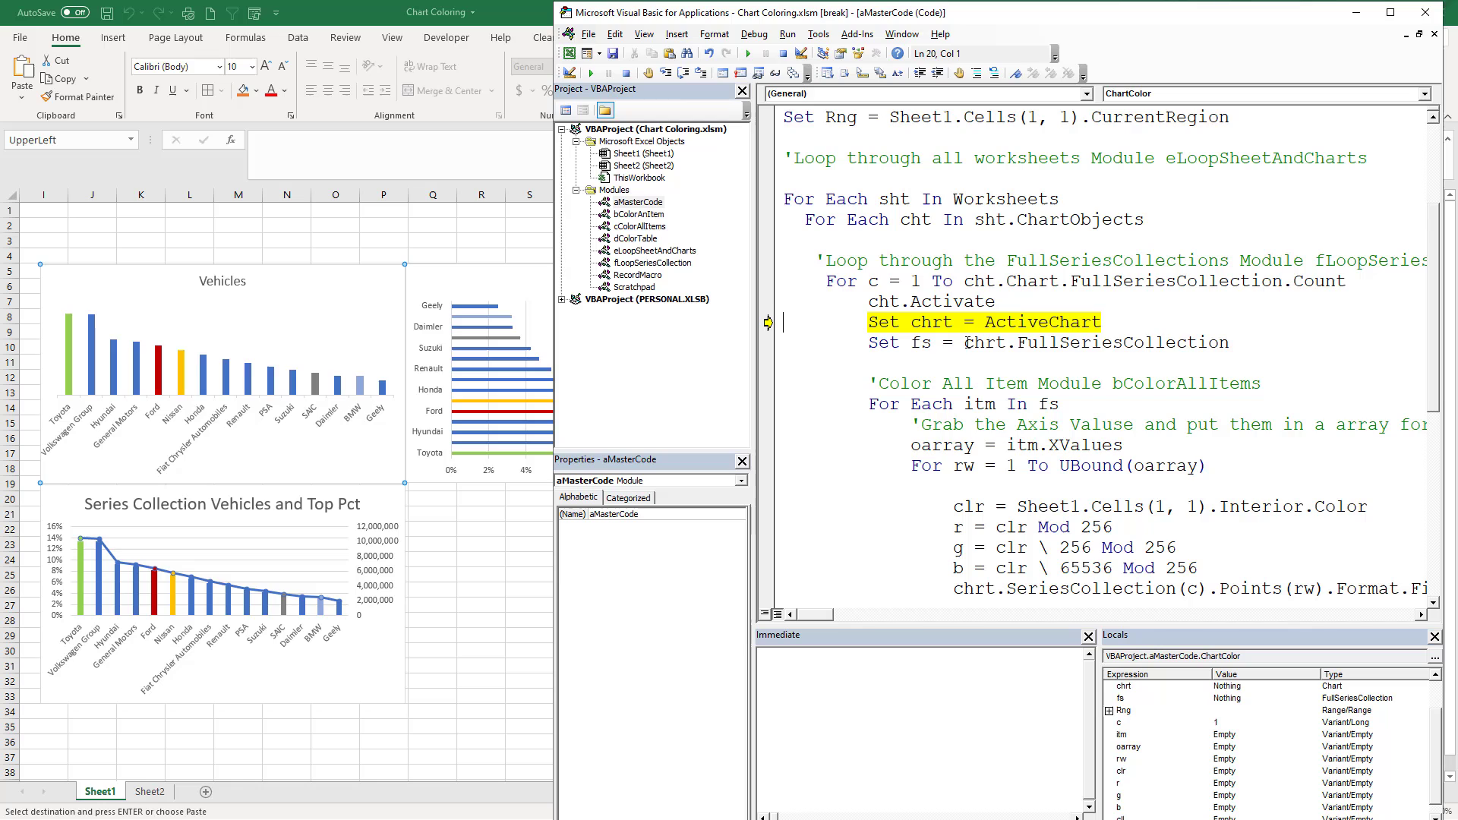
key(F8)
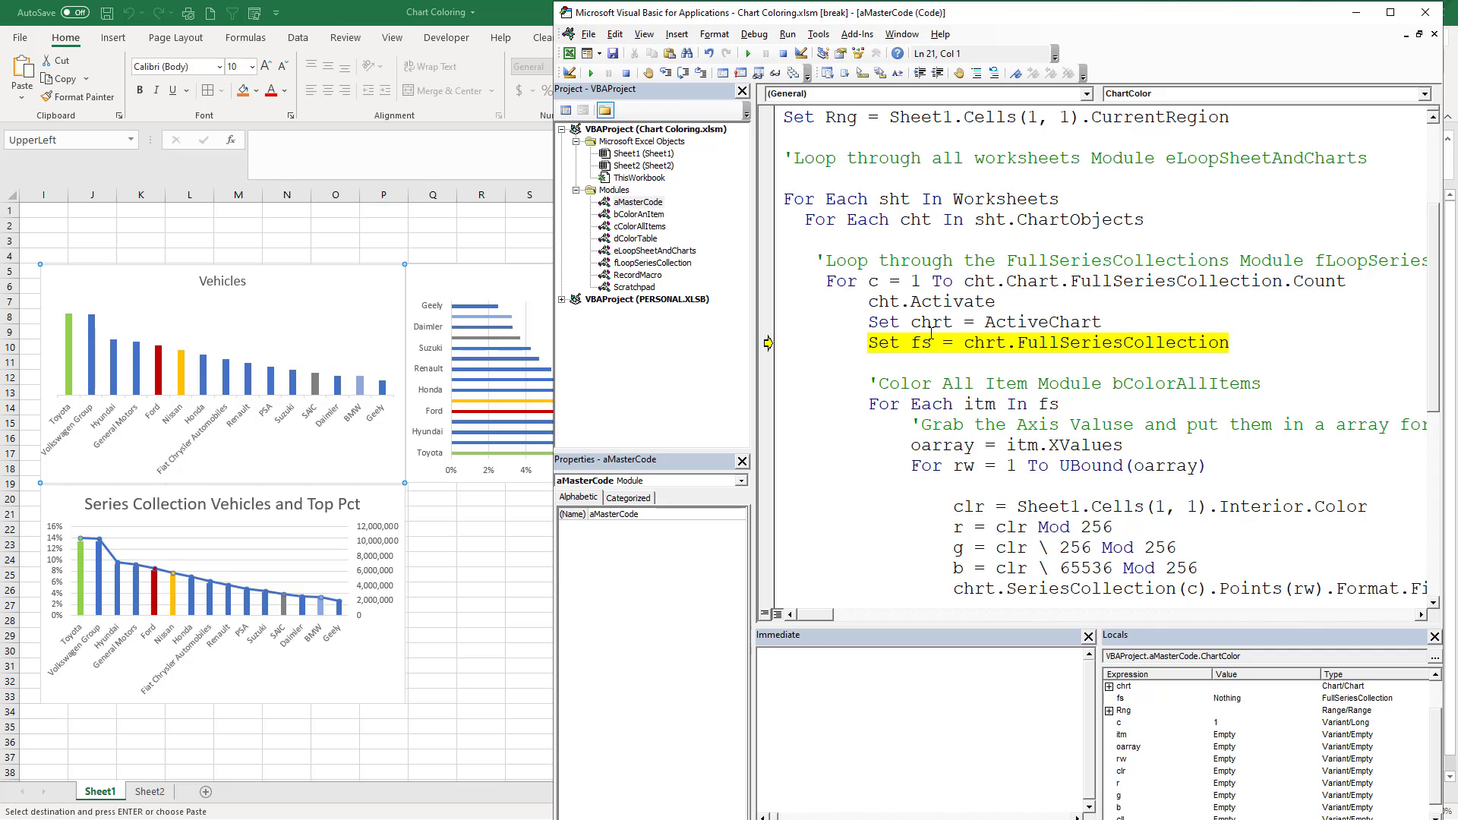
key(F8)
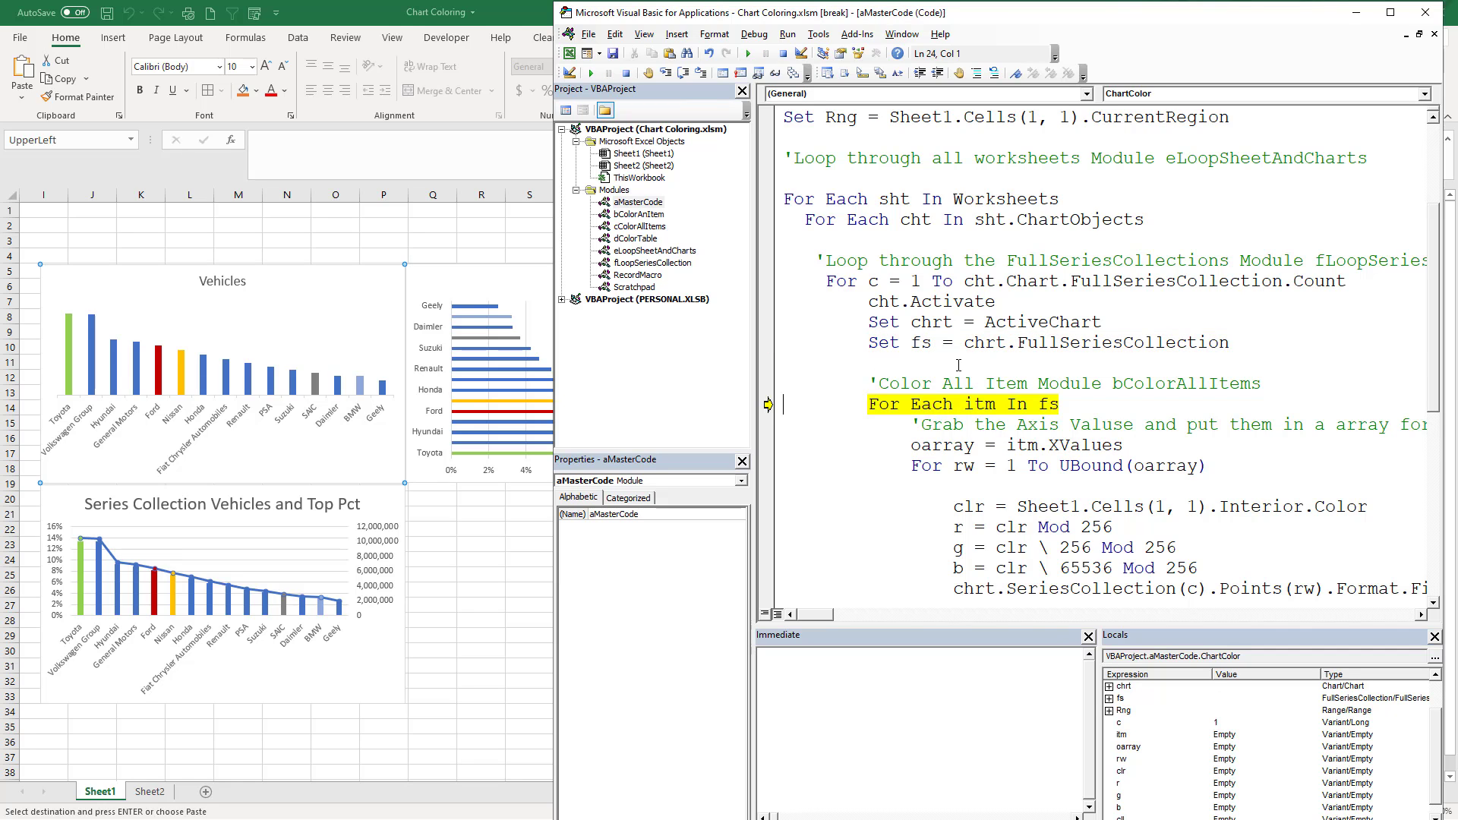
scroll(down, 3)
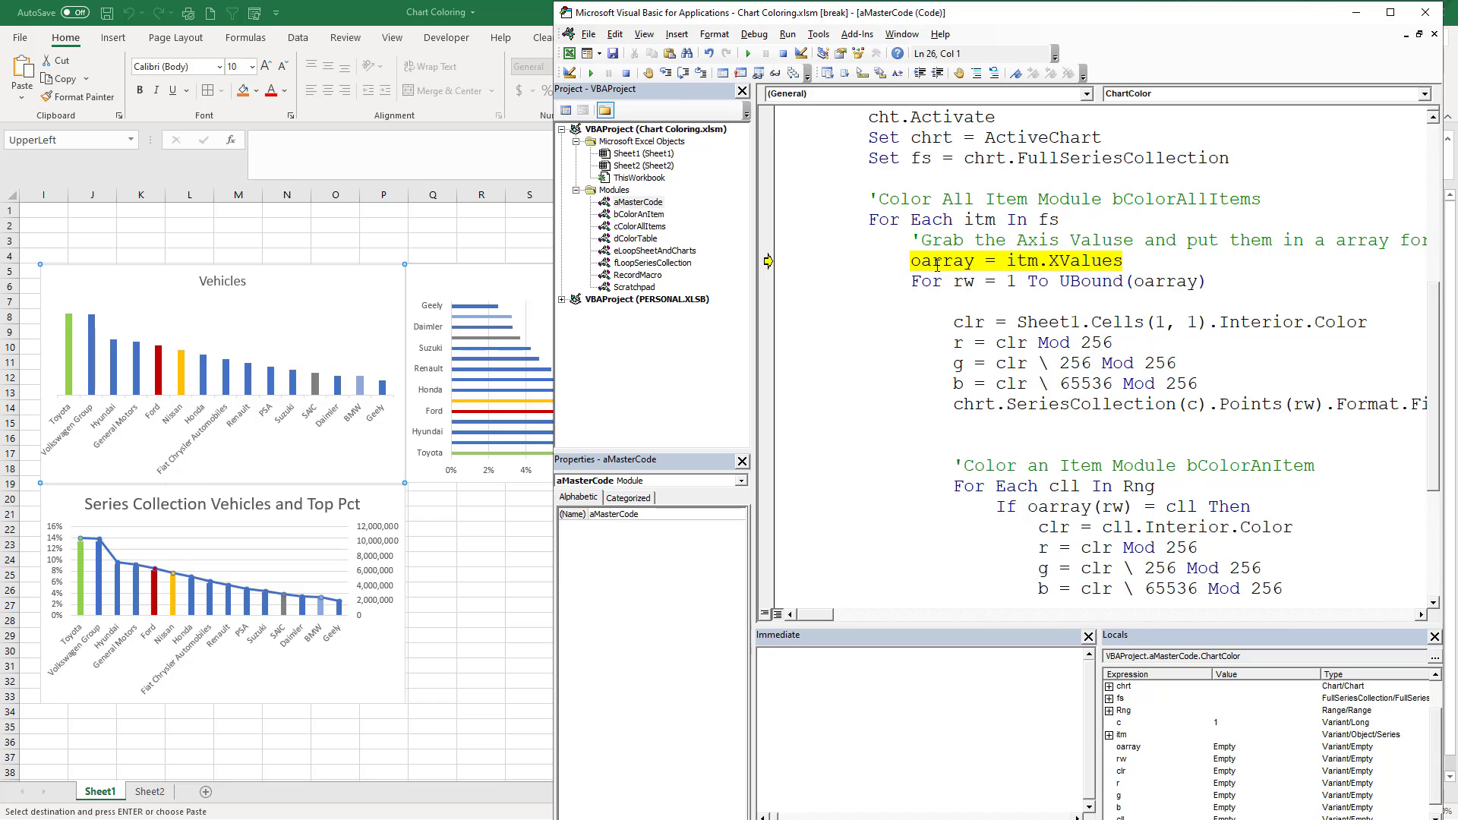
key(F8)
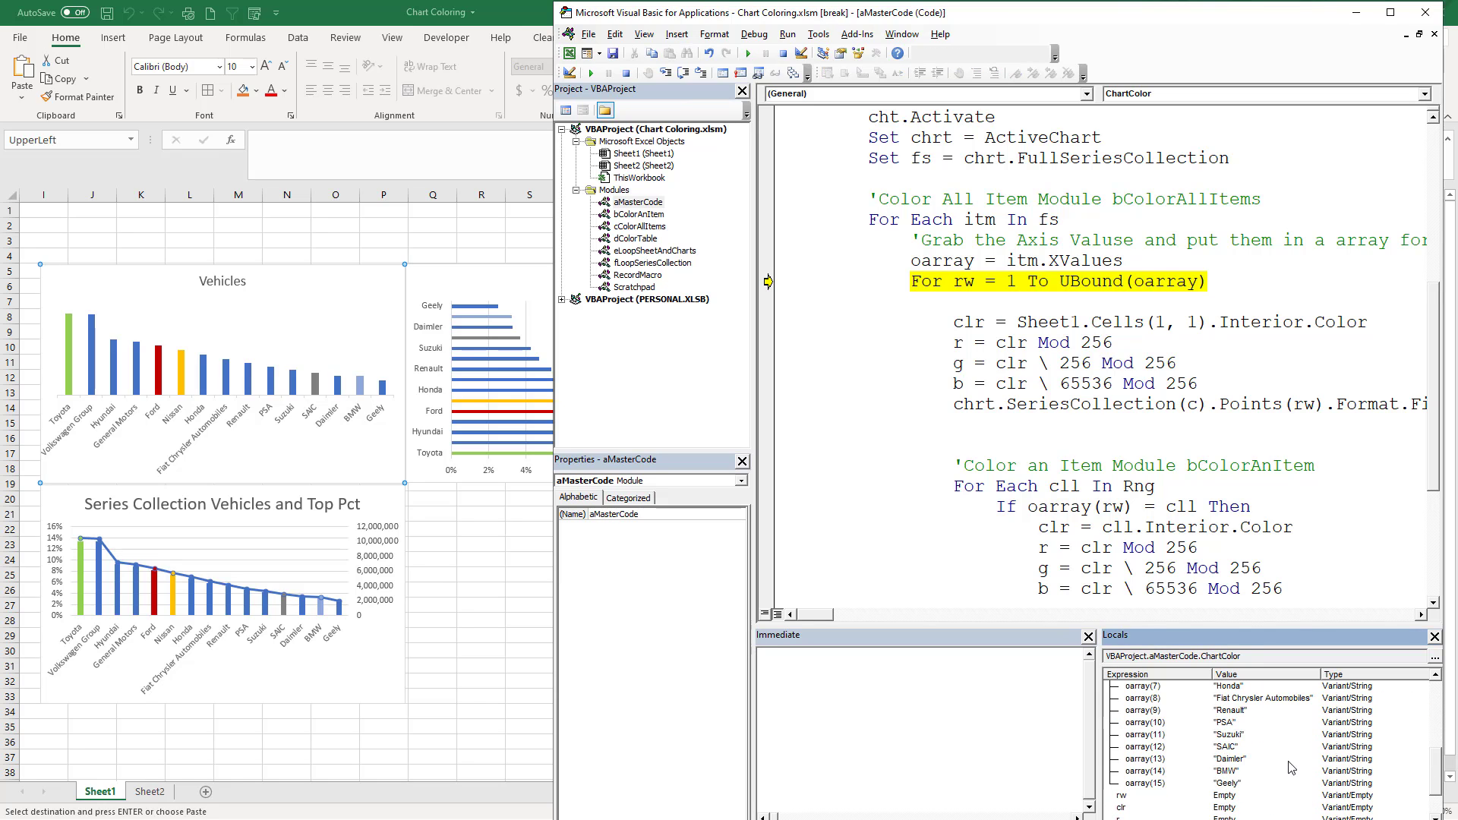
mouse_move(262, 427)
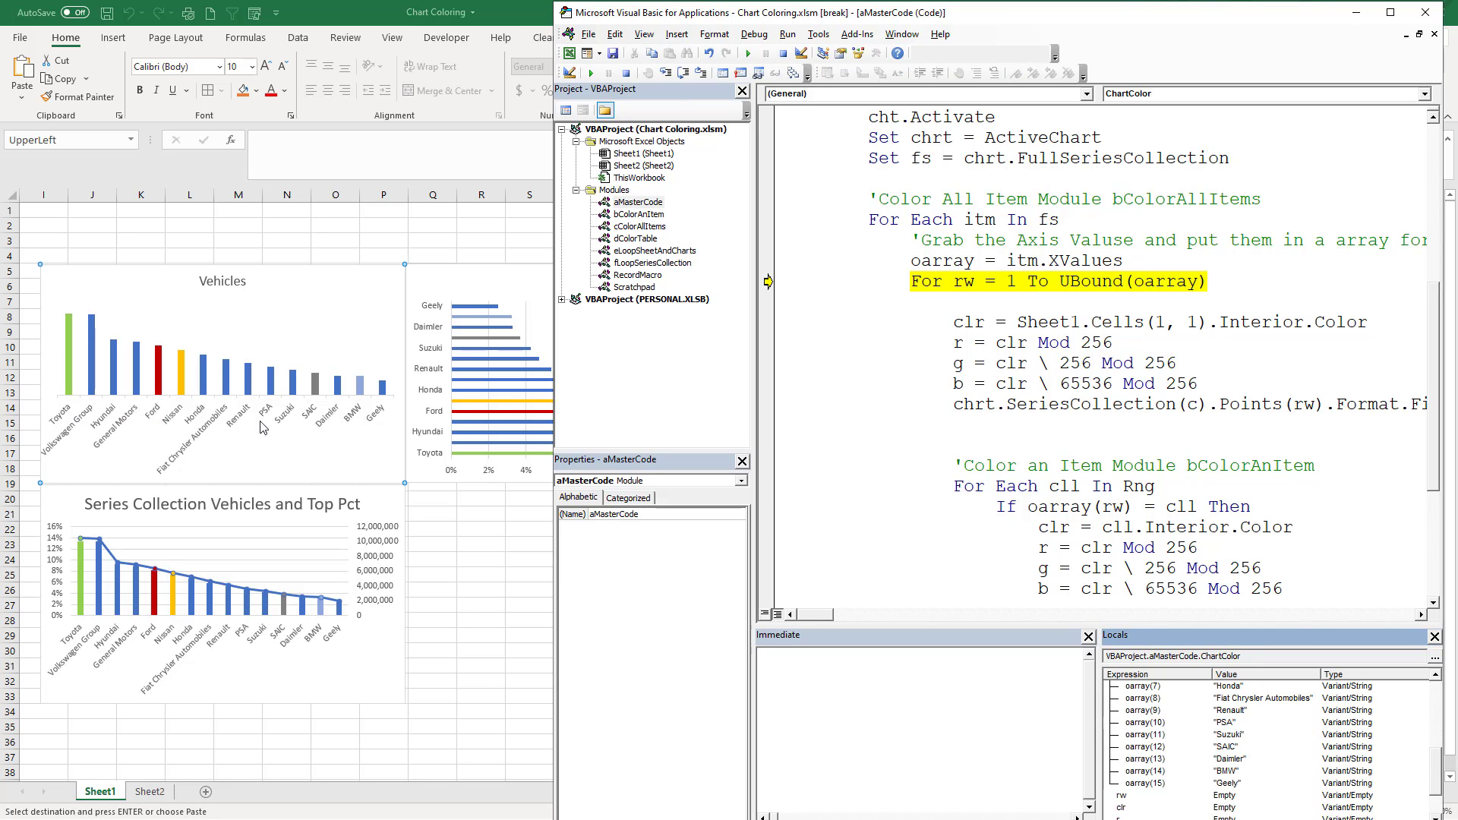
mouse_move(54, 429)
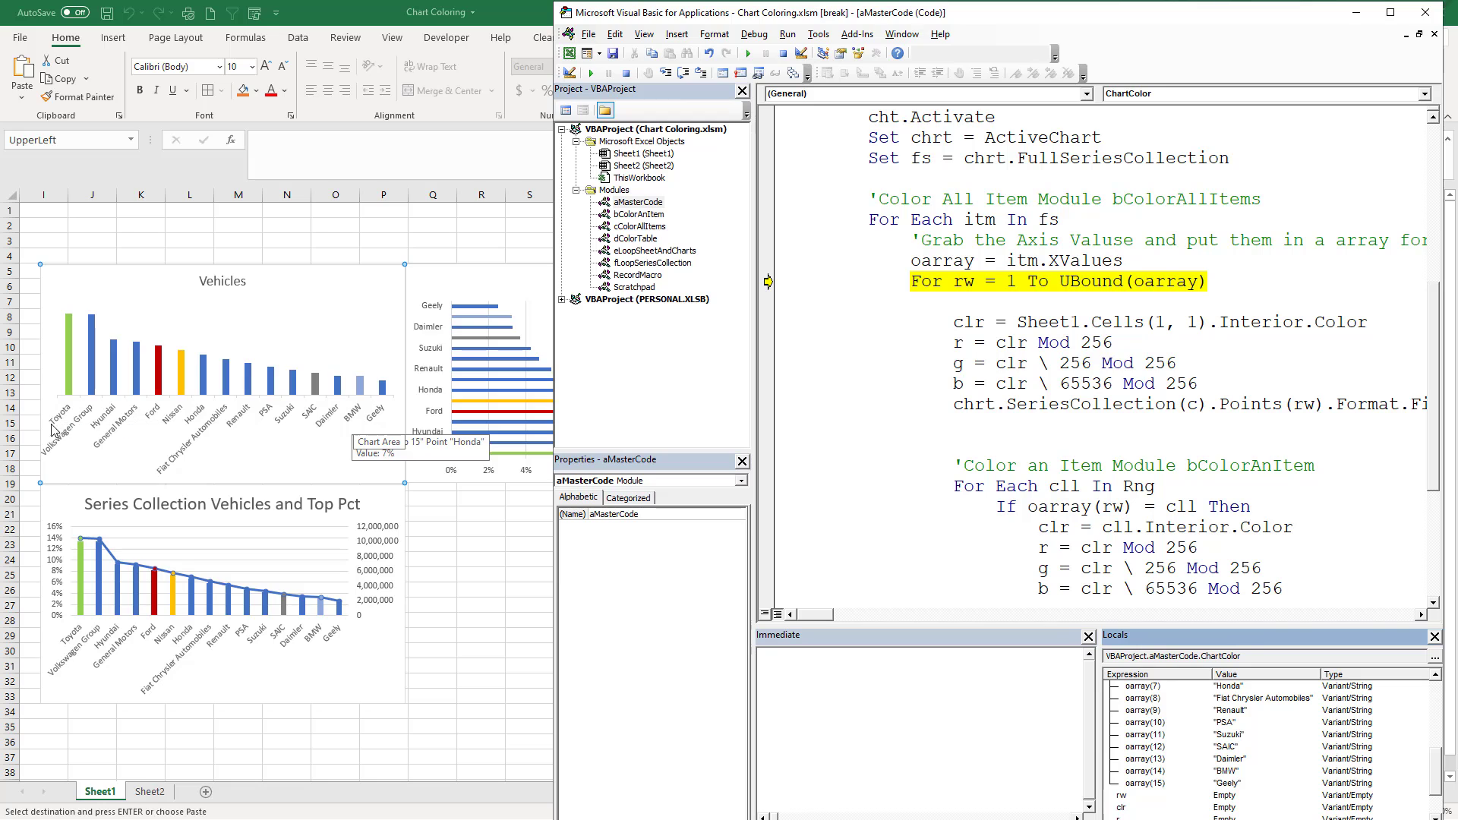
mouse_move(360, 426)
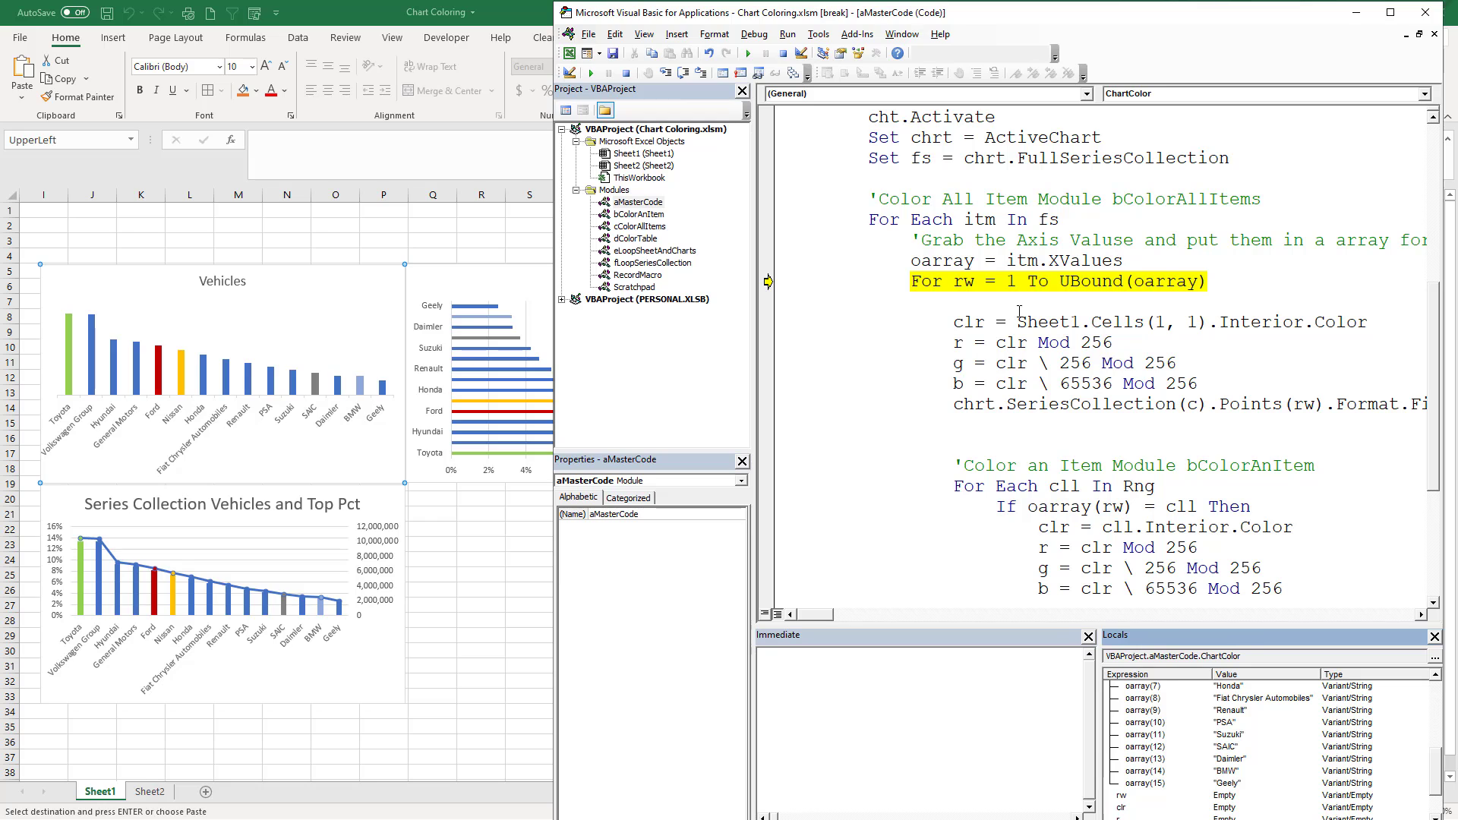
mouse_move(639, 327)
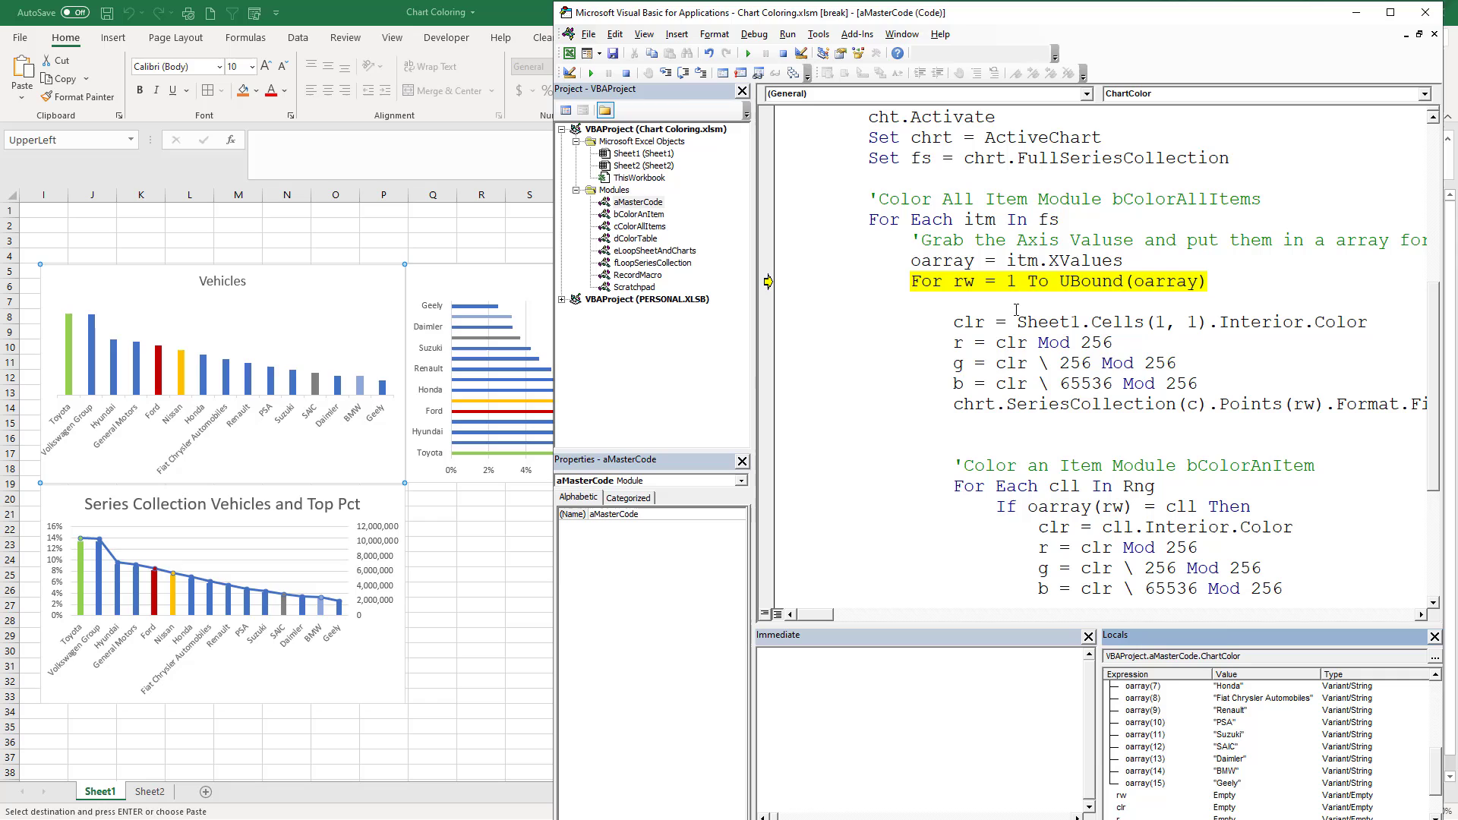
key(F8)
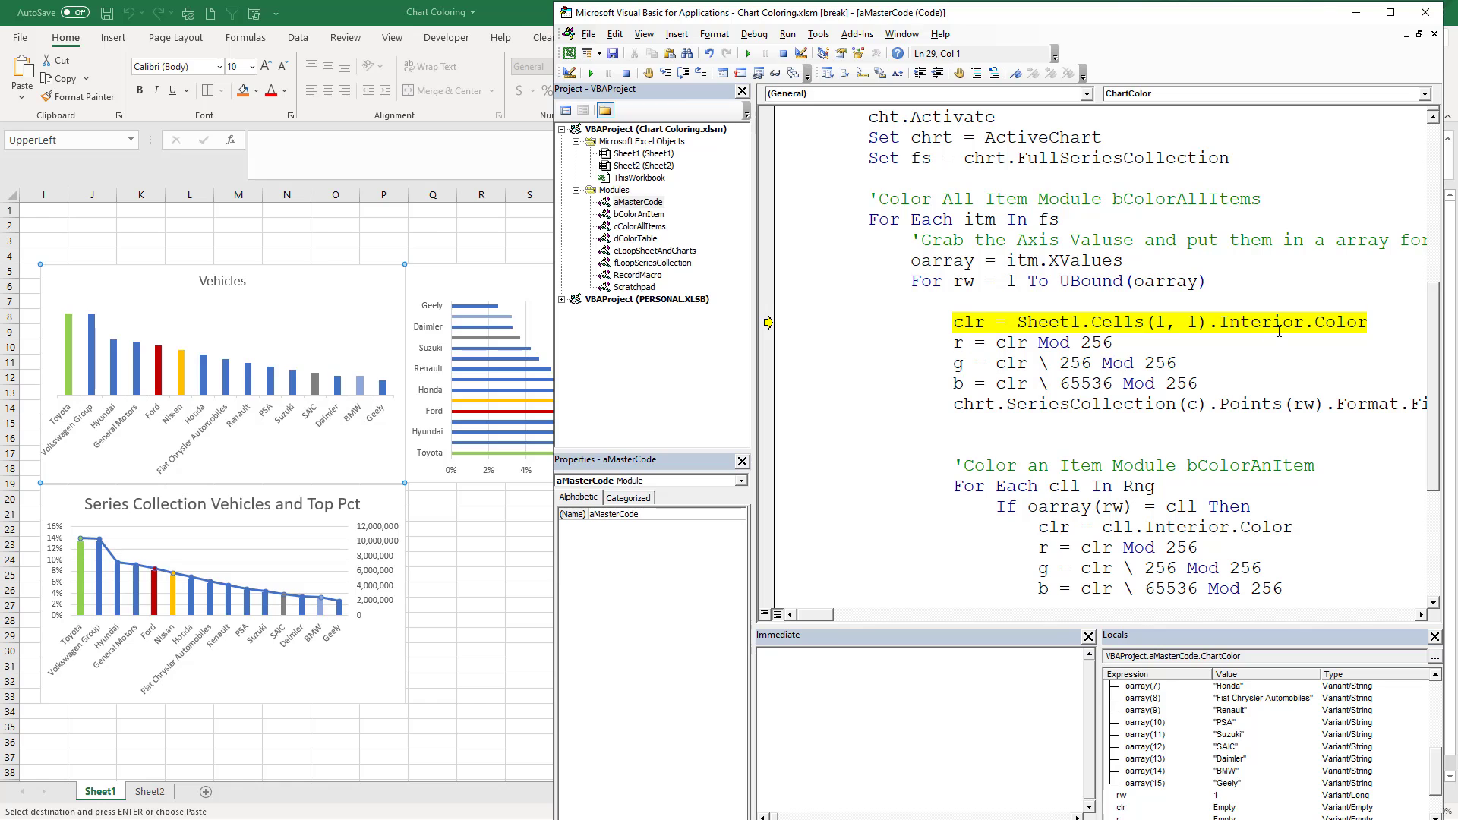
Step: Step through the clr, r, g, b lines to fill the Toyota bar with A1's default blue
key(F8)
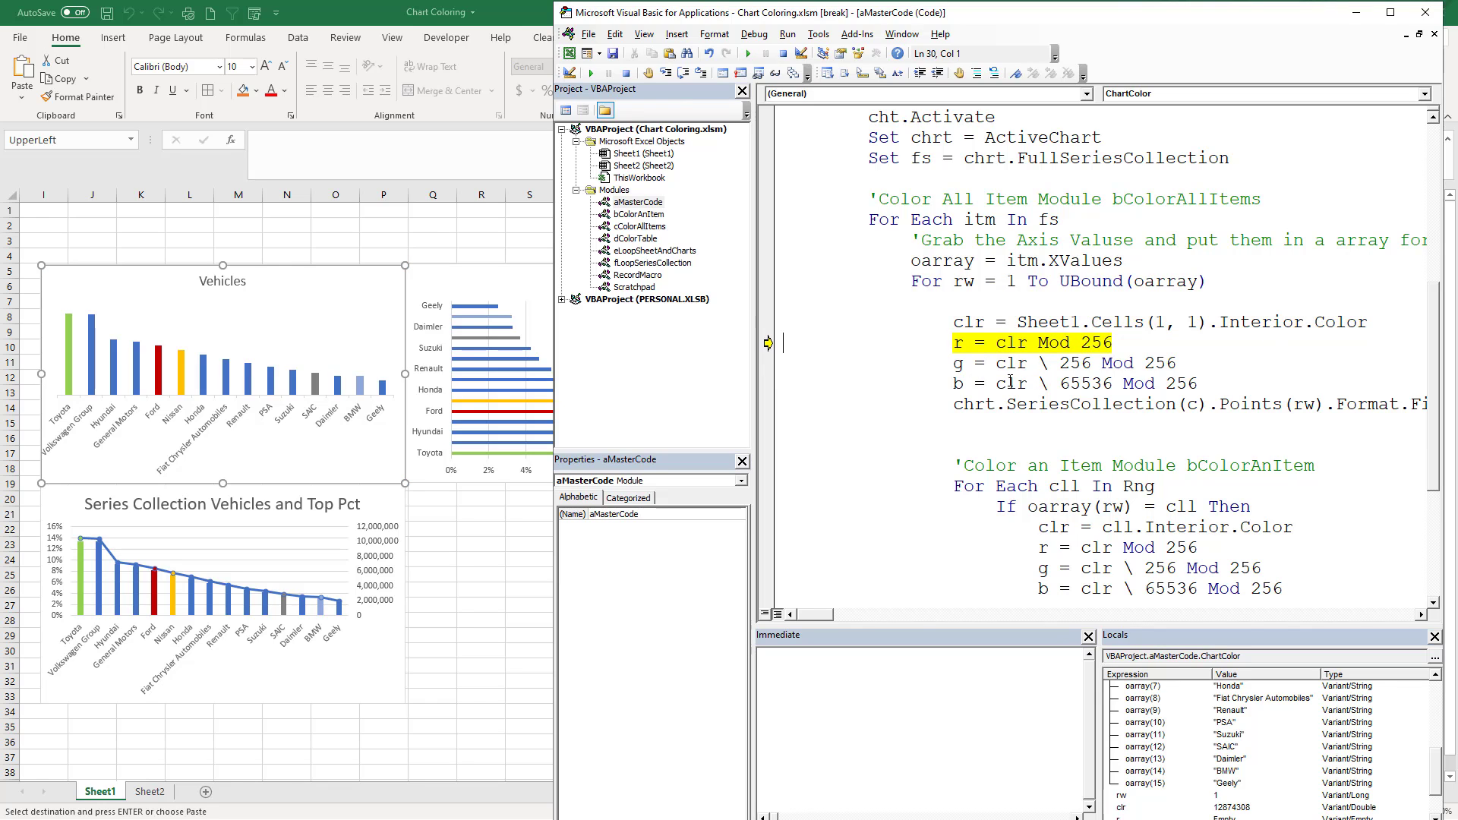
key(F8)
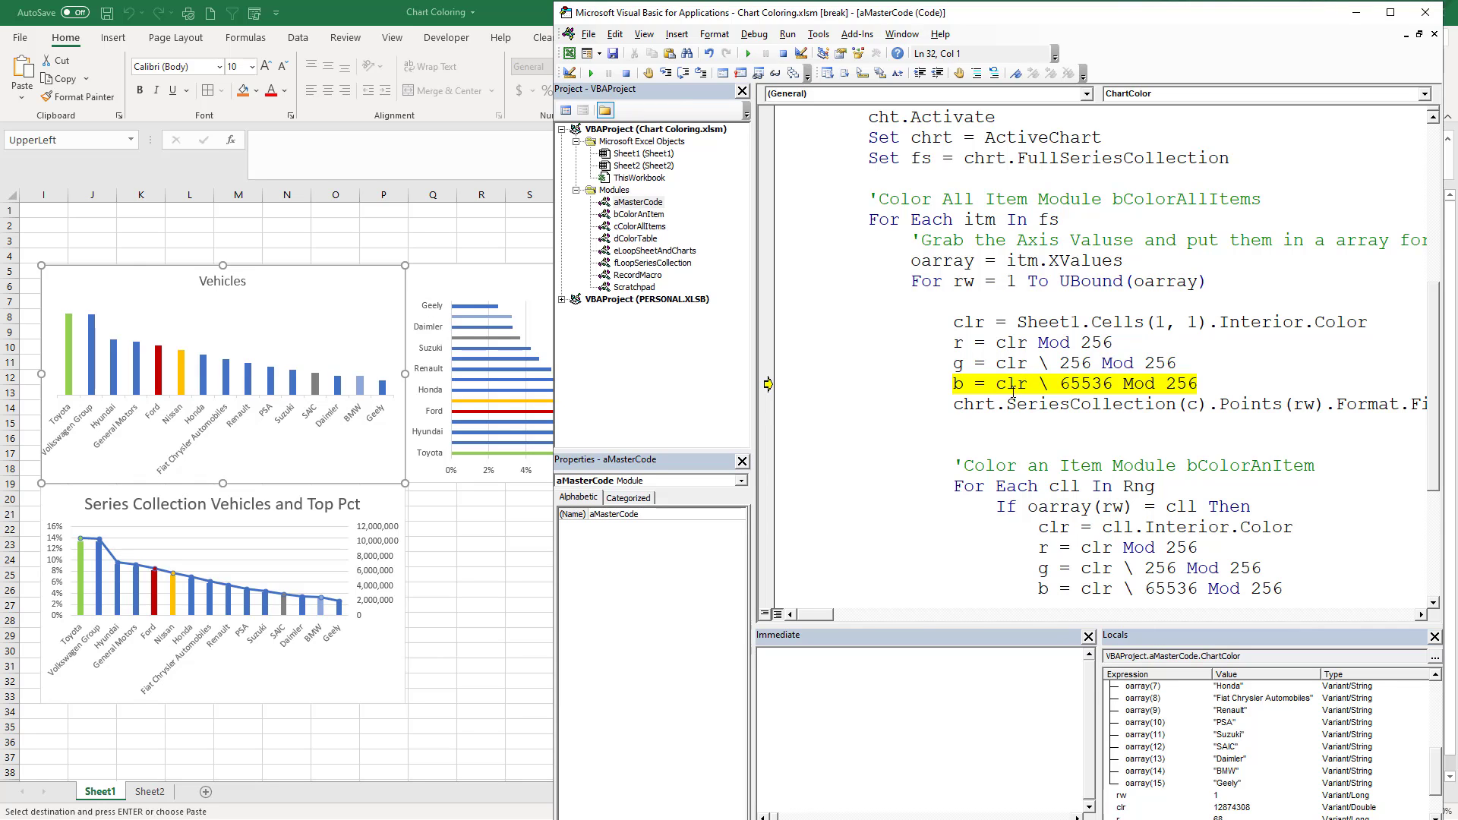
key(F8)
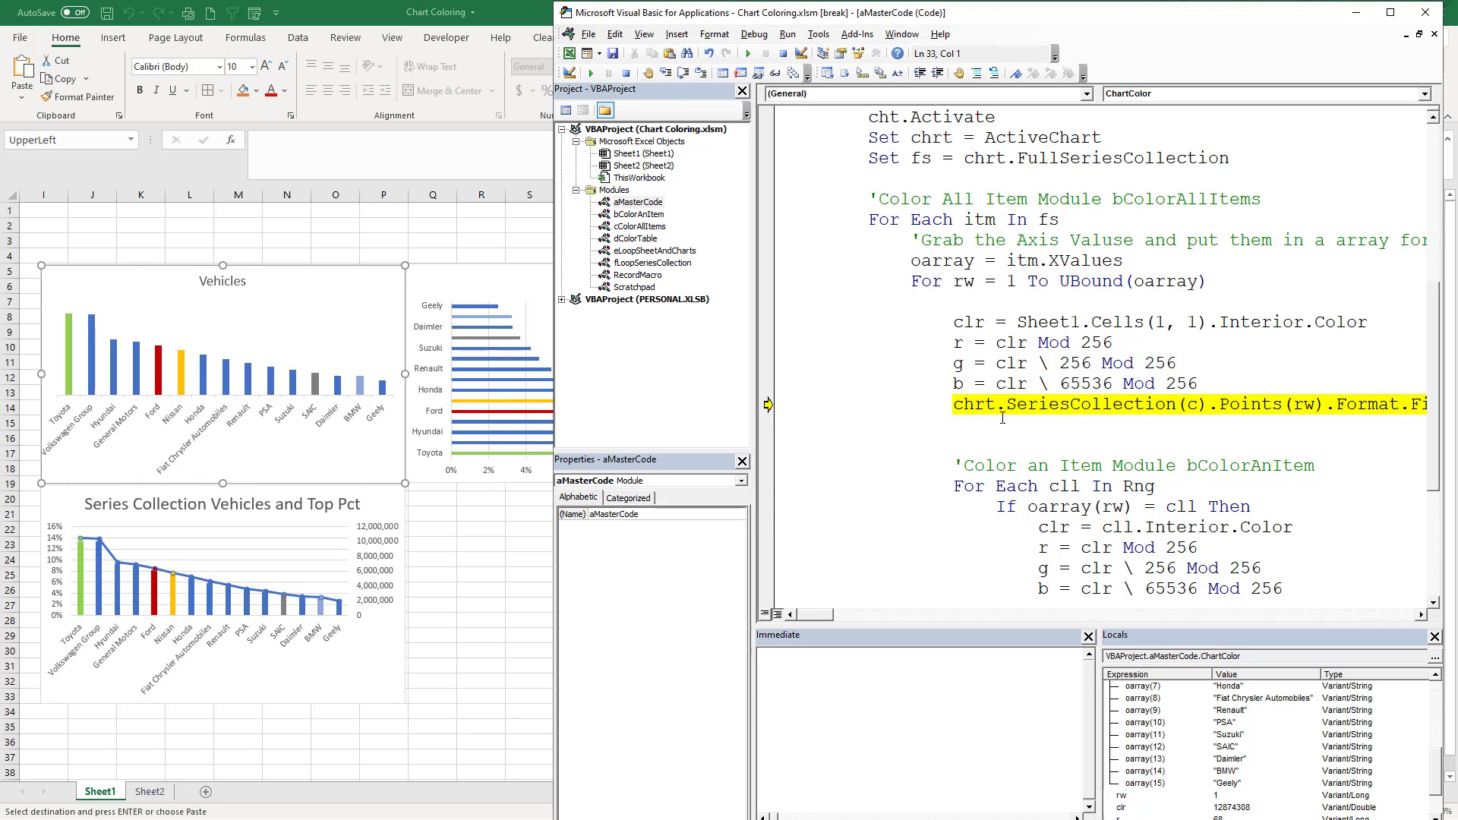
key(F8)
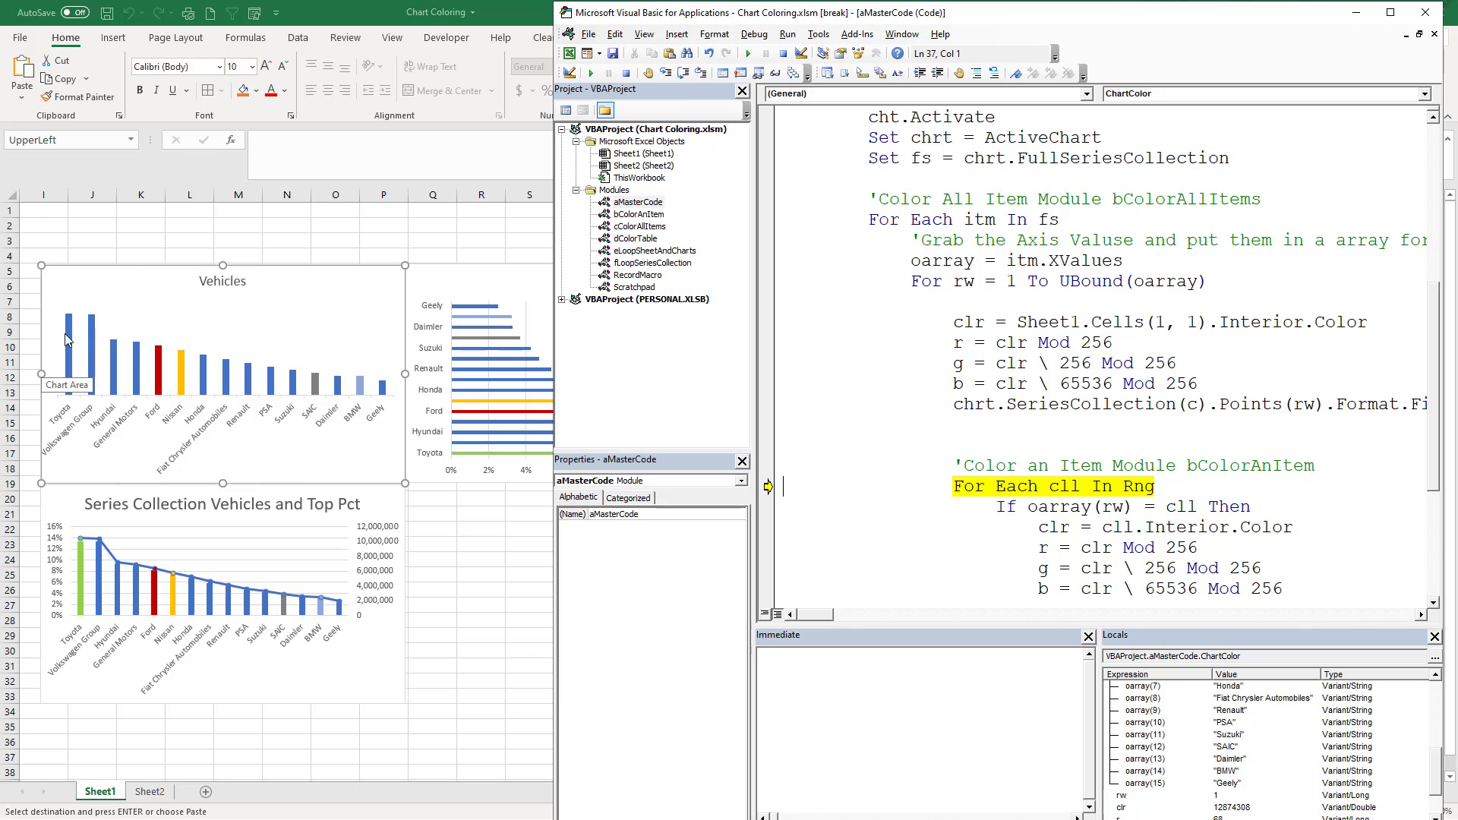
scroll(down, 3)
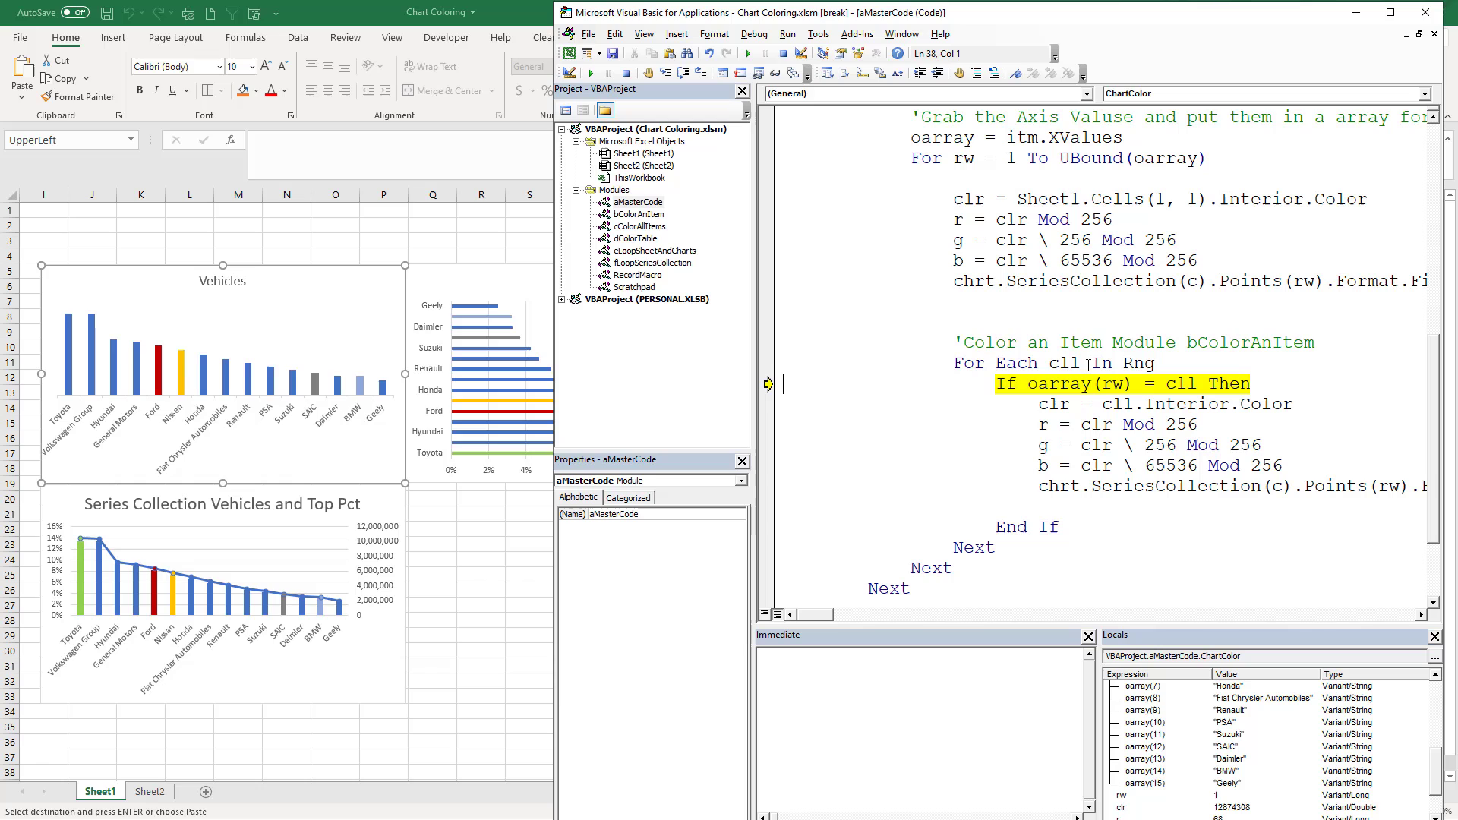
mouse_move(1059, 383)
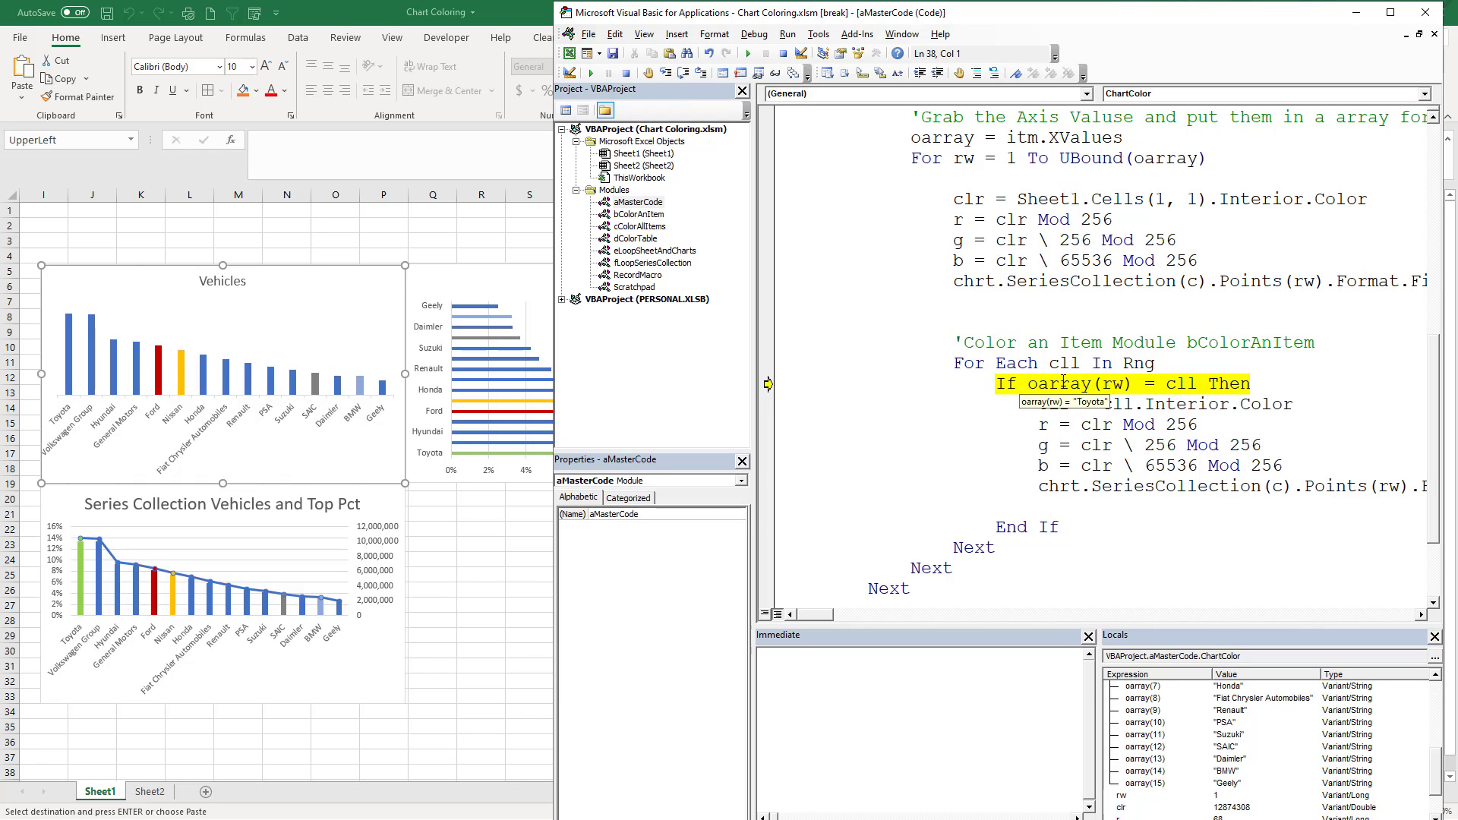
mouse_move(1176, 382)
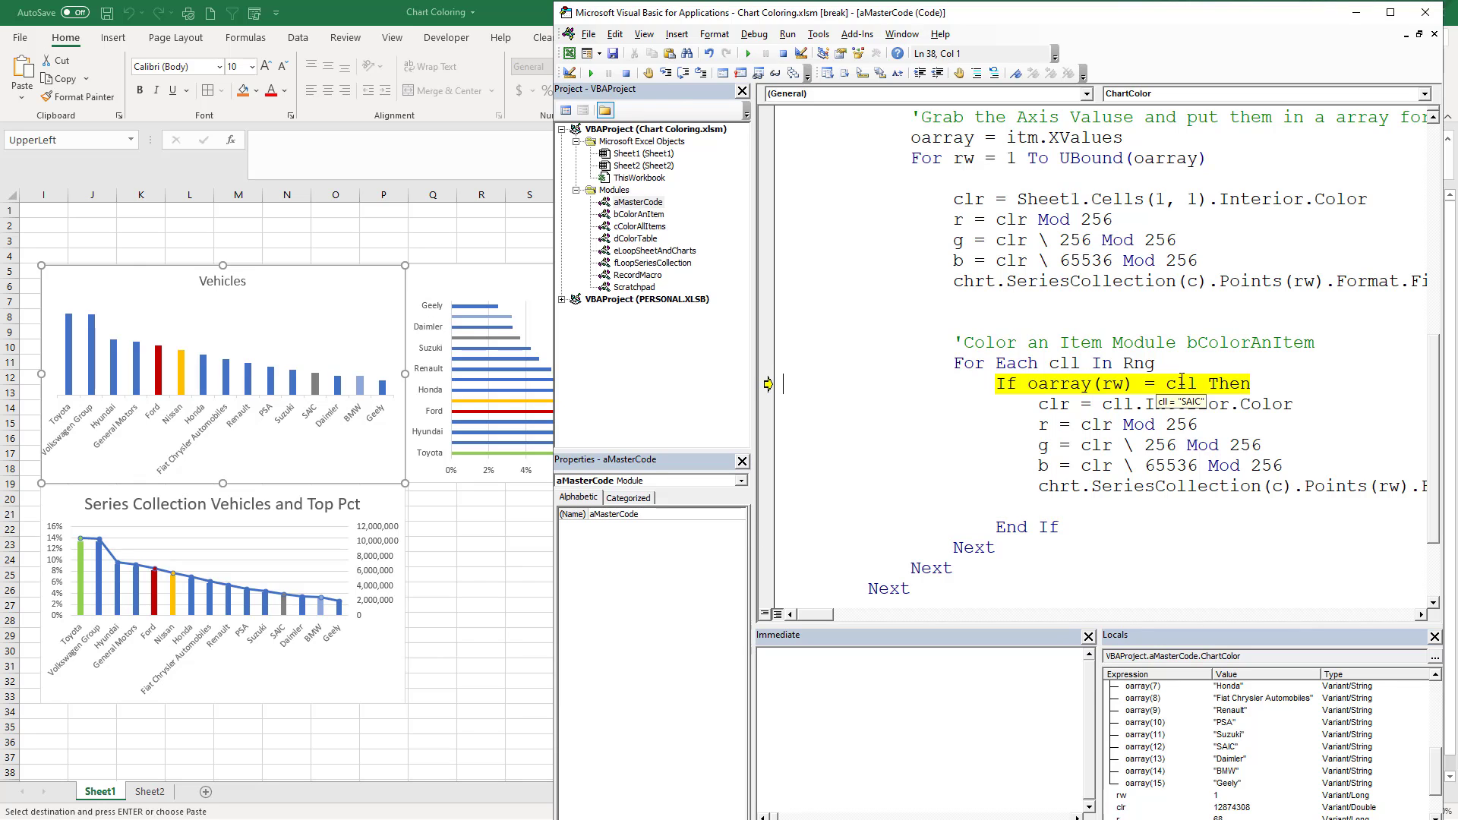
Step: Step past the If test to Next, as Toyota doesn't match this legend entry
key(F8)
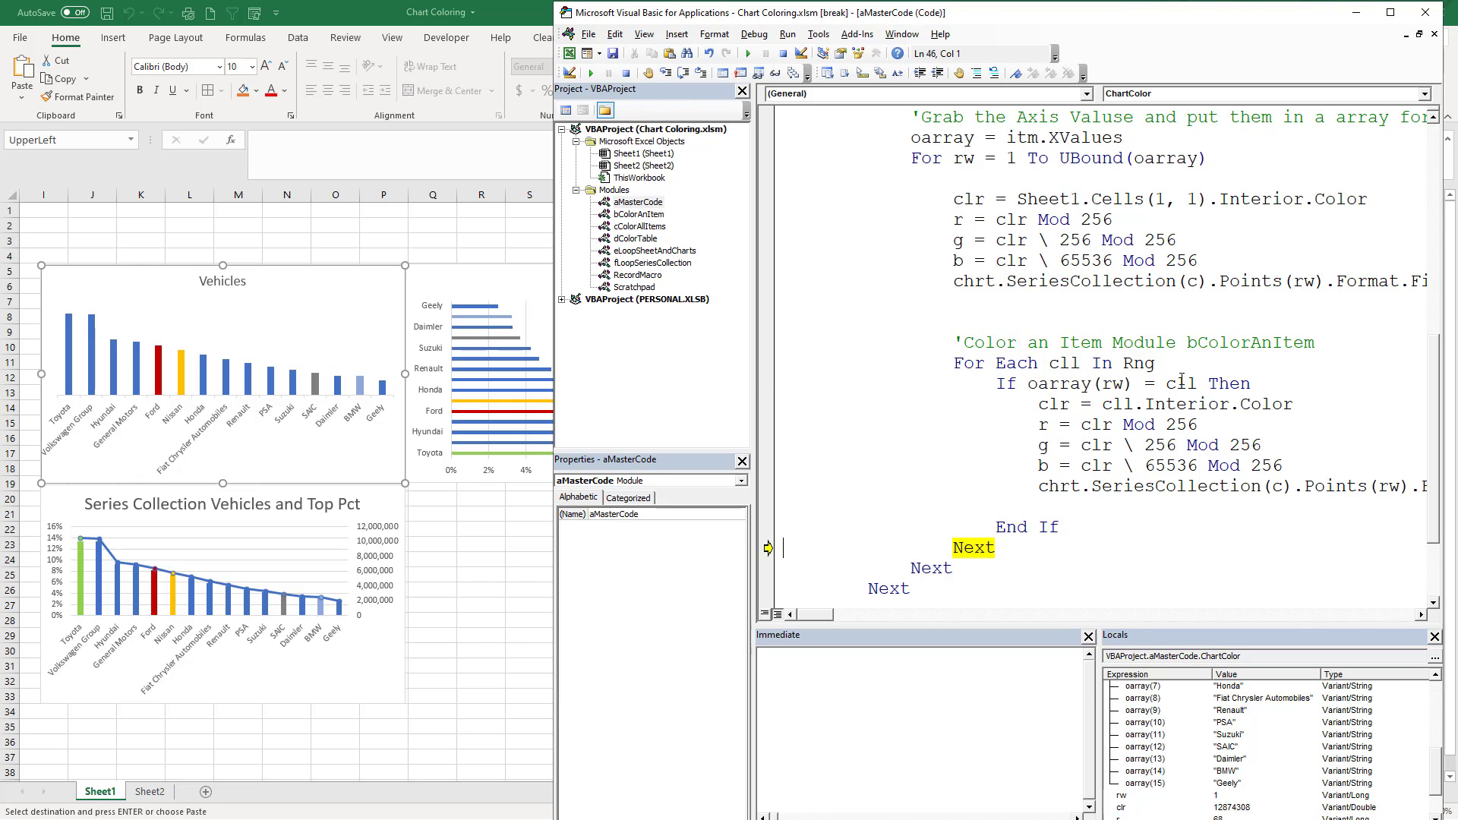
key(F8)
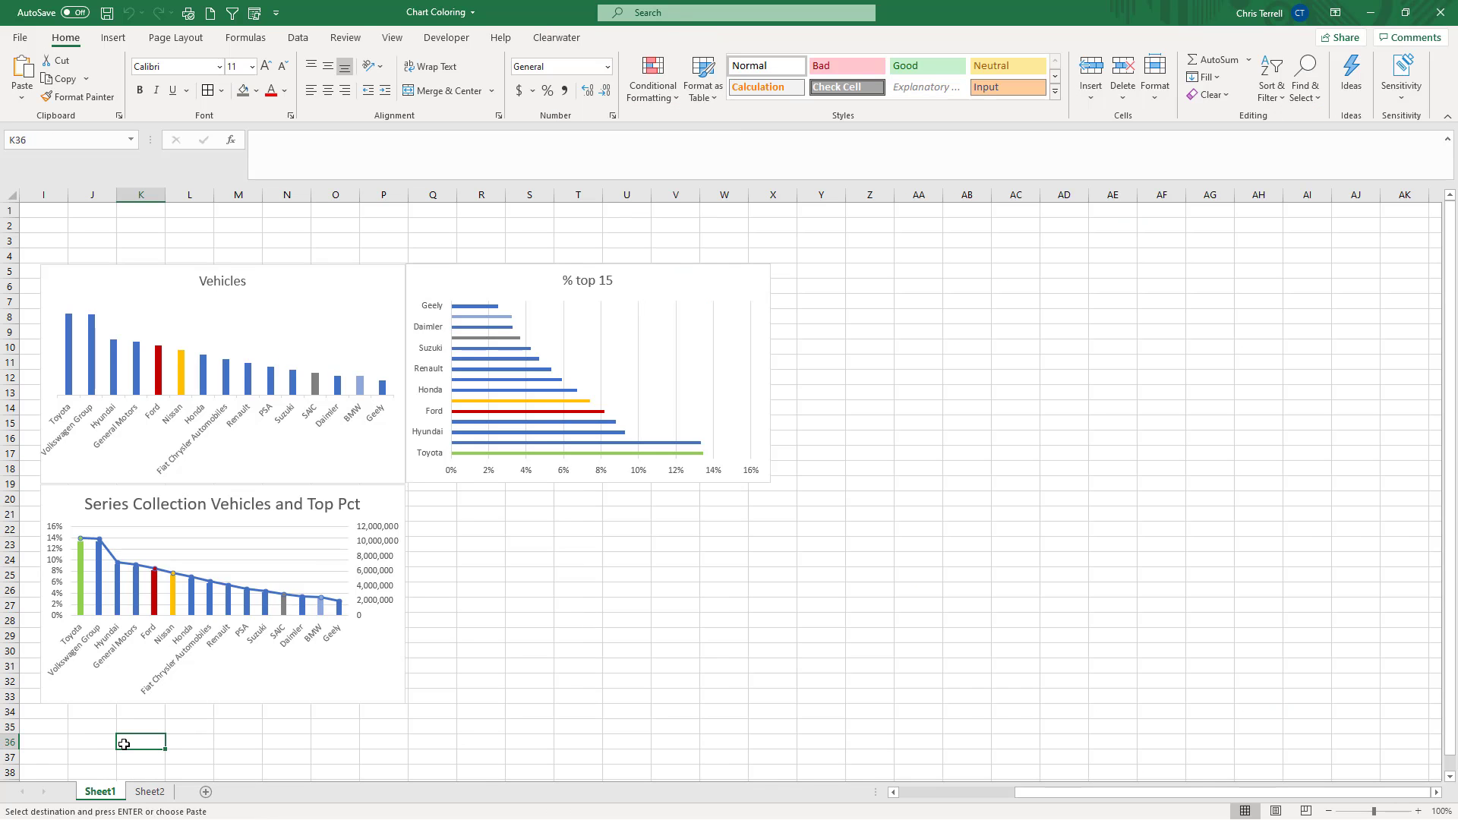
Step: Scroll the paused macro's code left and right in the VBA editor
scroll(left, 3)
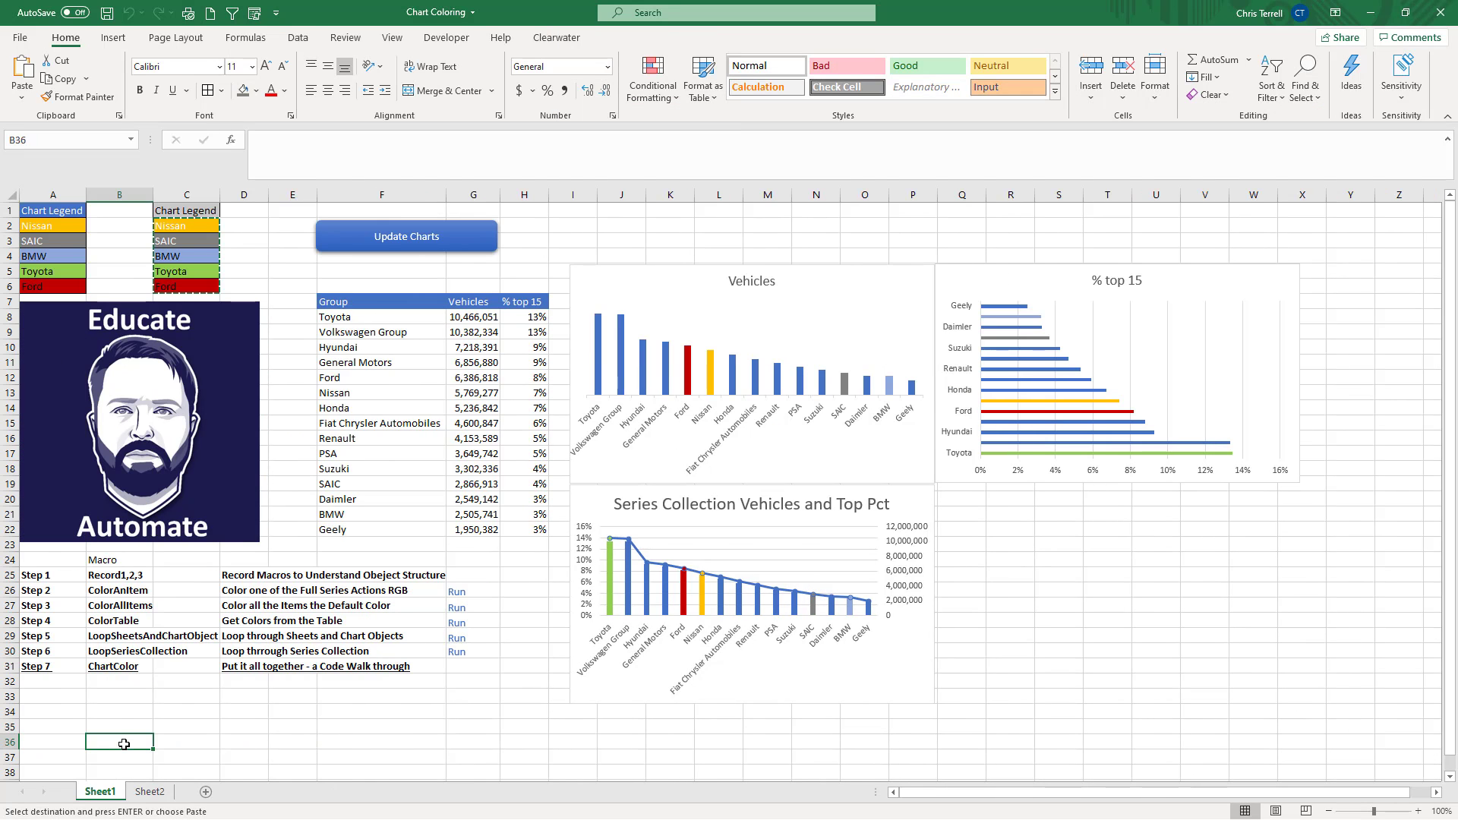
scroll(right, 3)
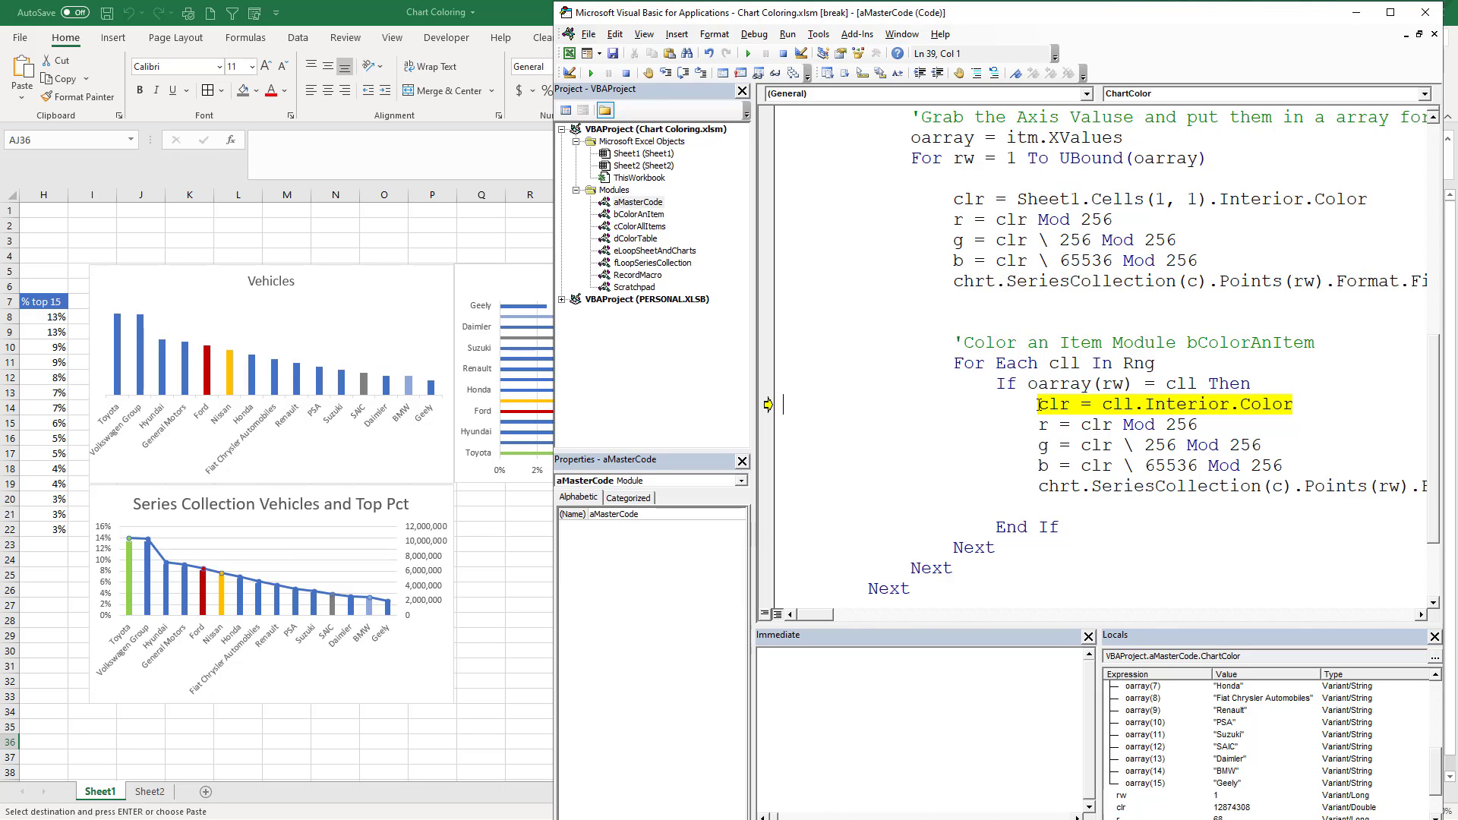
Step: Step through the colour components and apply the legend's green fill to the Toyota bar
key(F8)
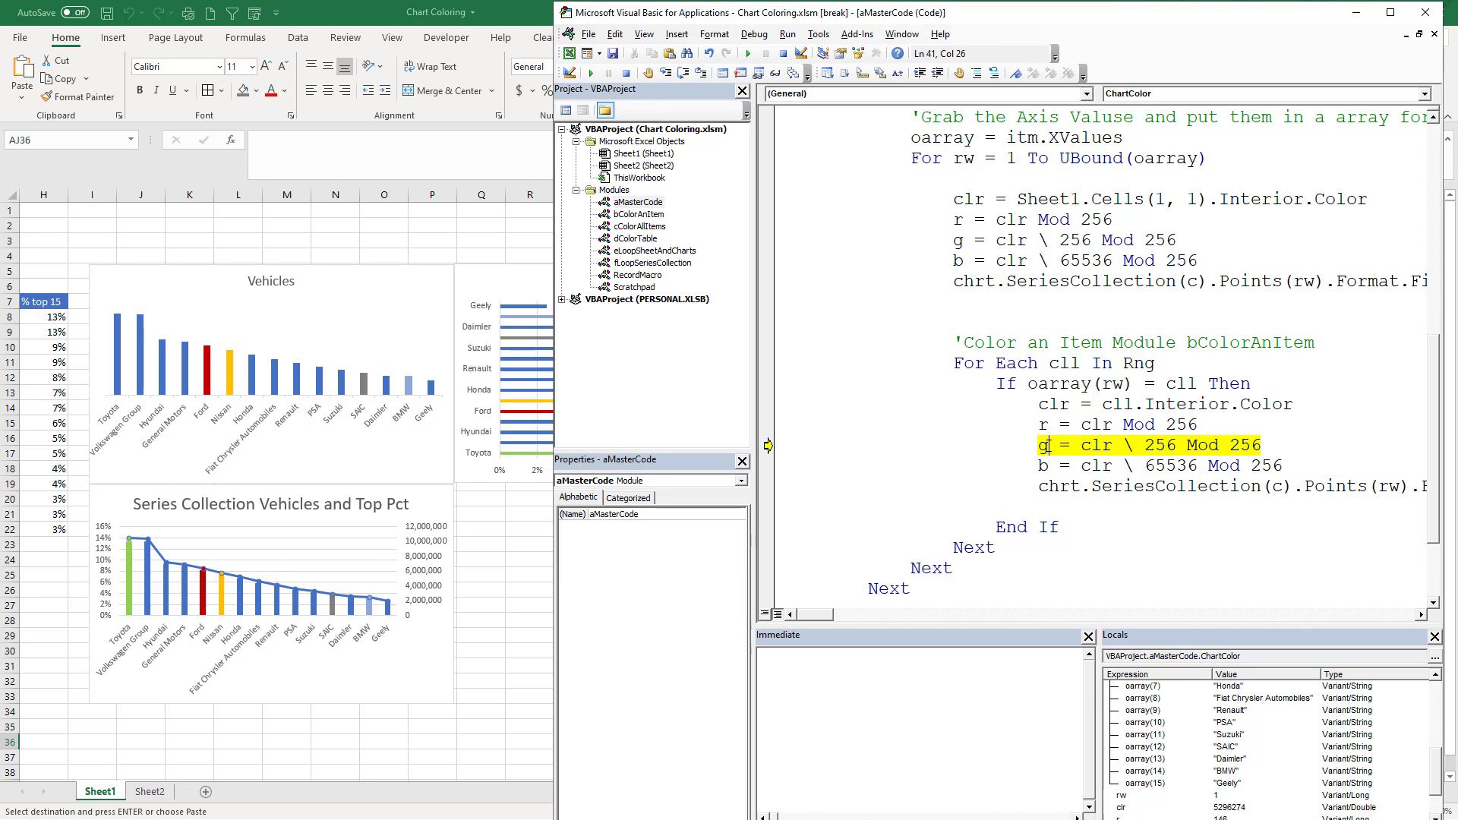
key(F8)
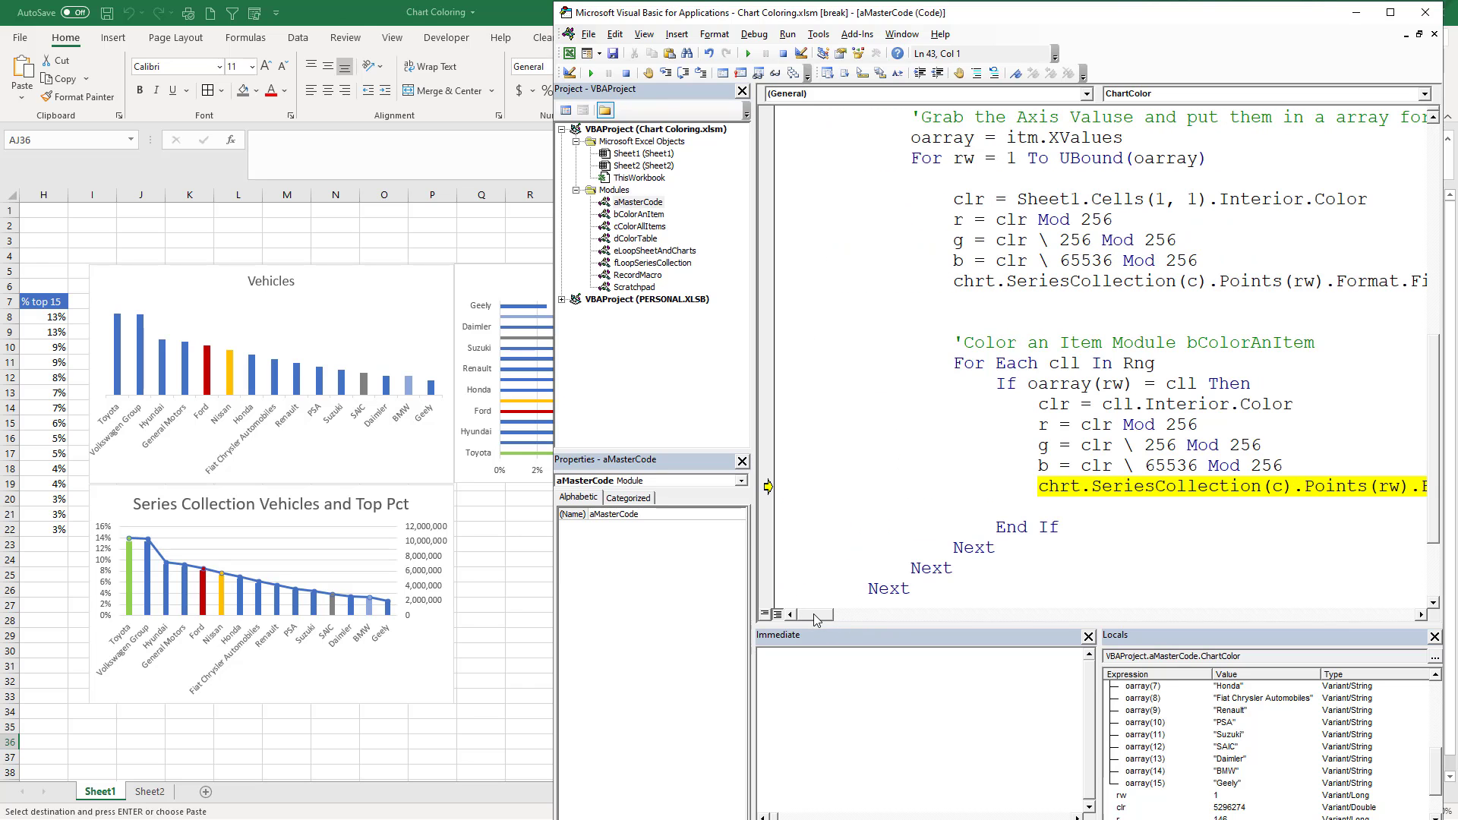
key(F8)
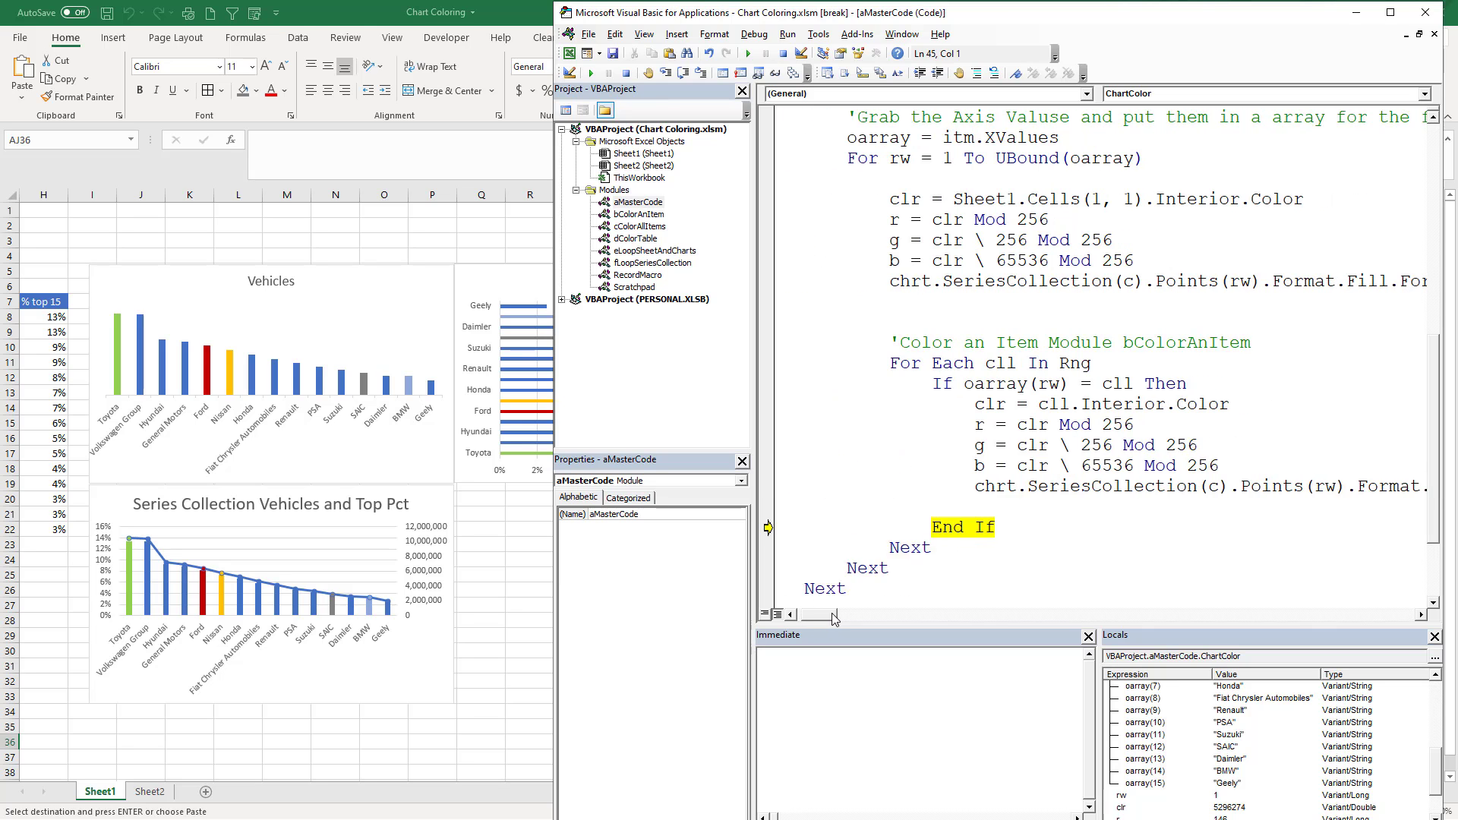
scroll(right, 3)
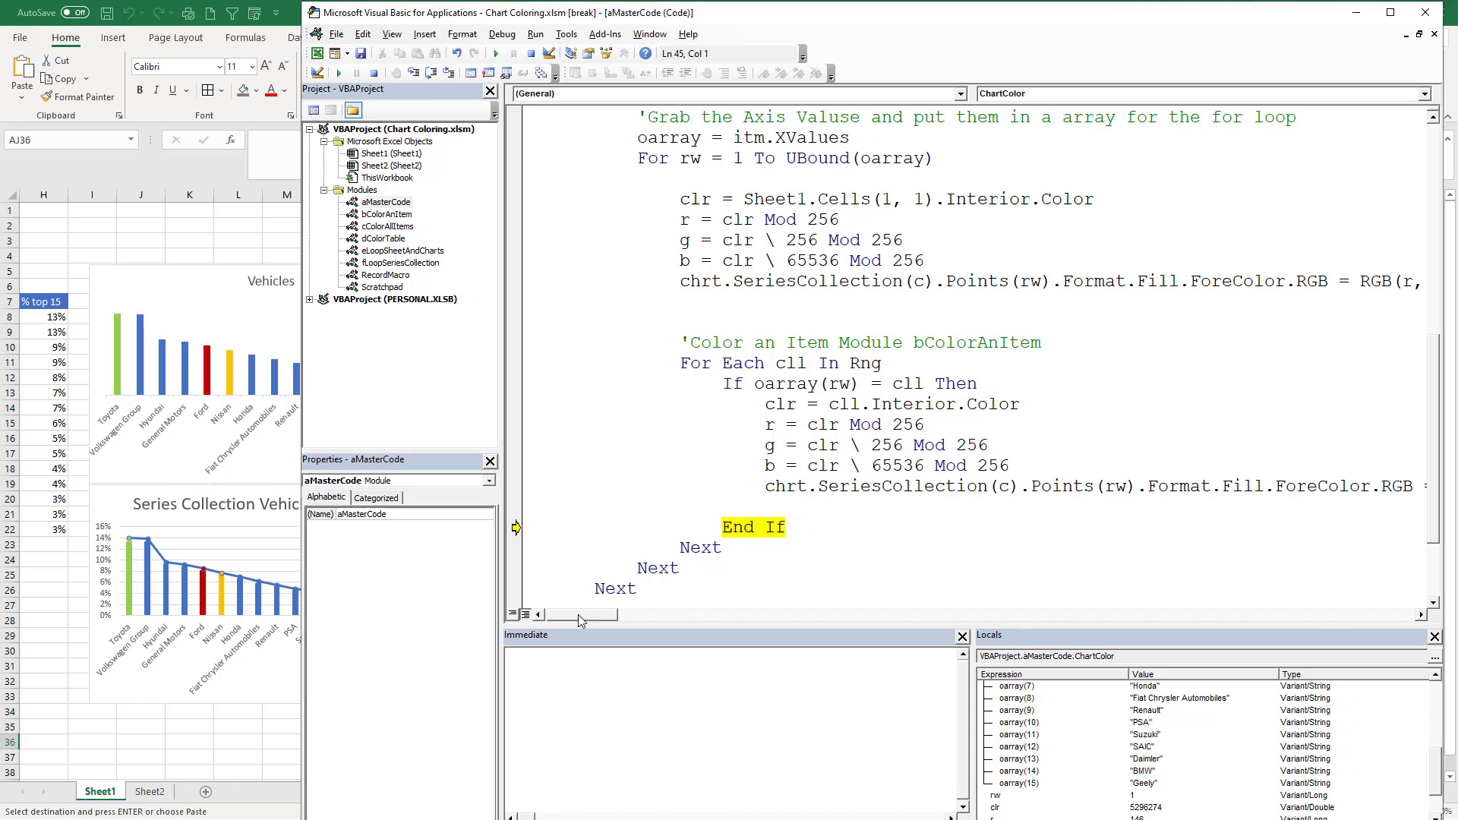
Step: Scroll up and down through the nested sheet, chart and point loops to review them
scroll(up, 3)
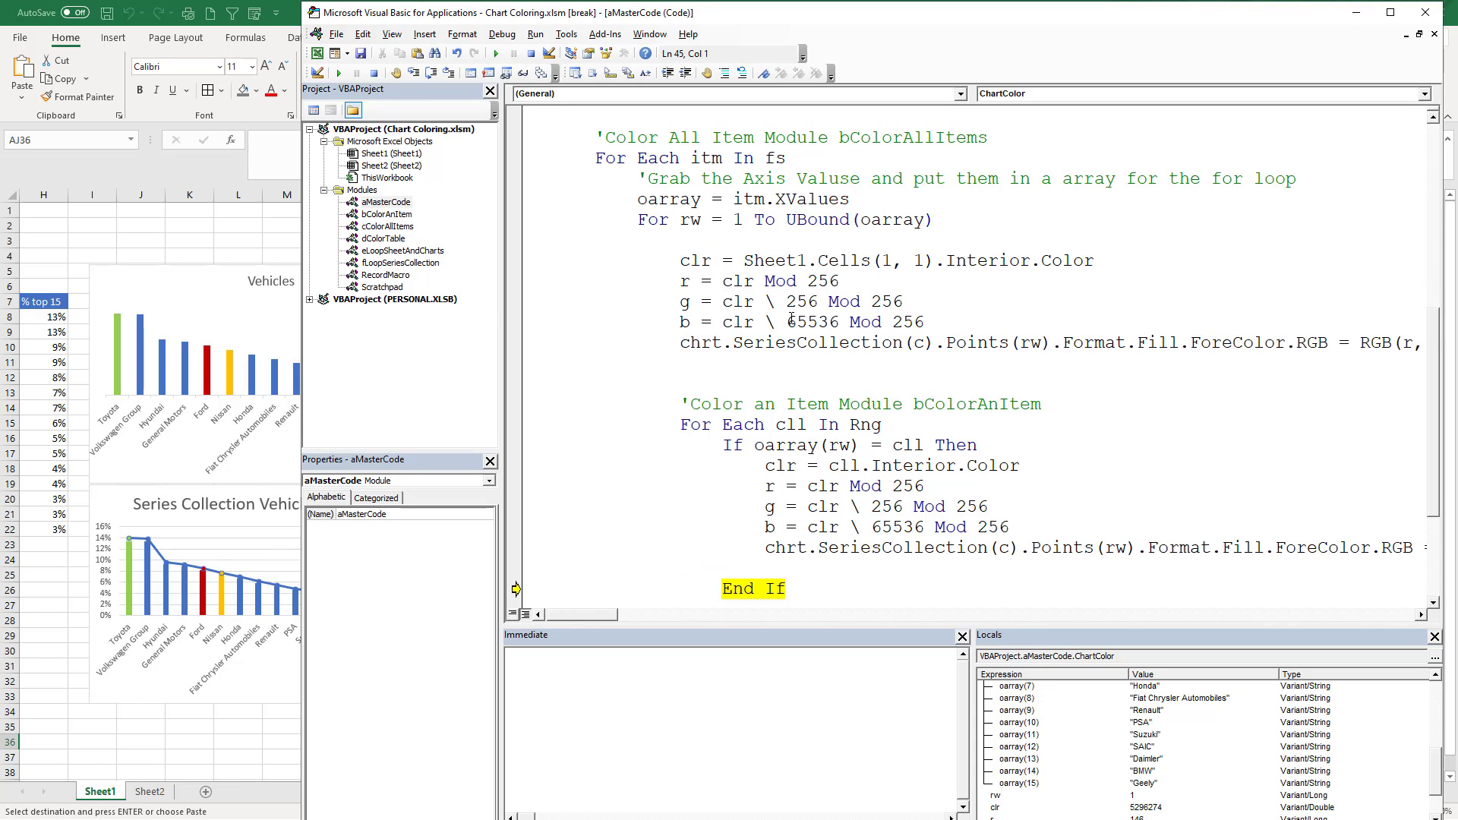
scroll(down, 3)
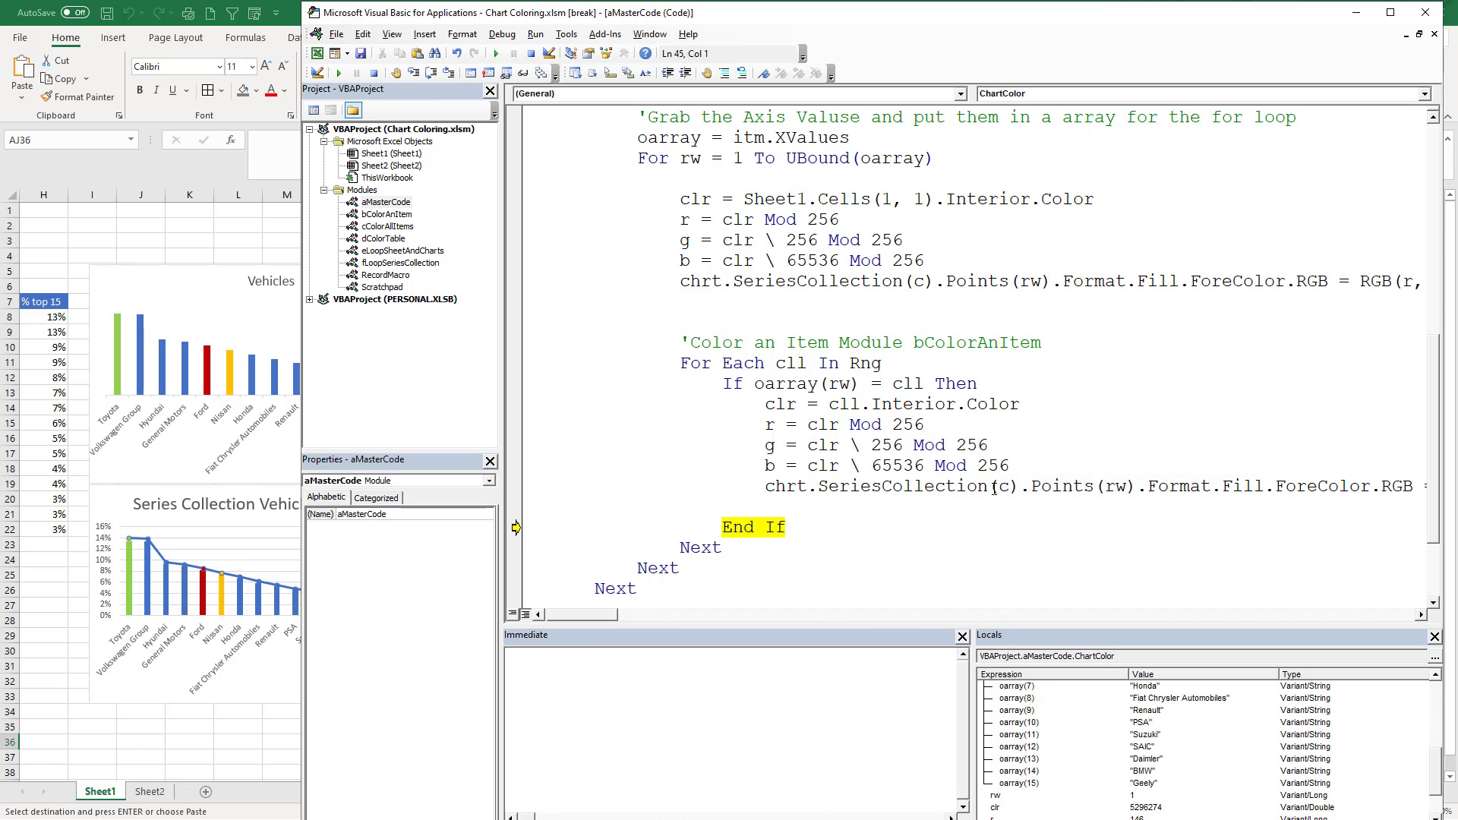
mouse_move(998, 488)
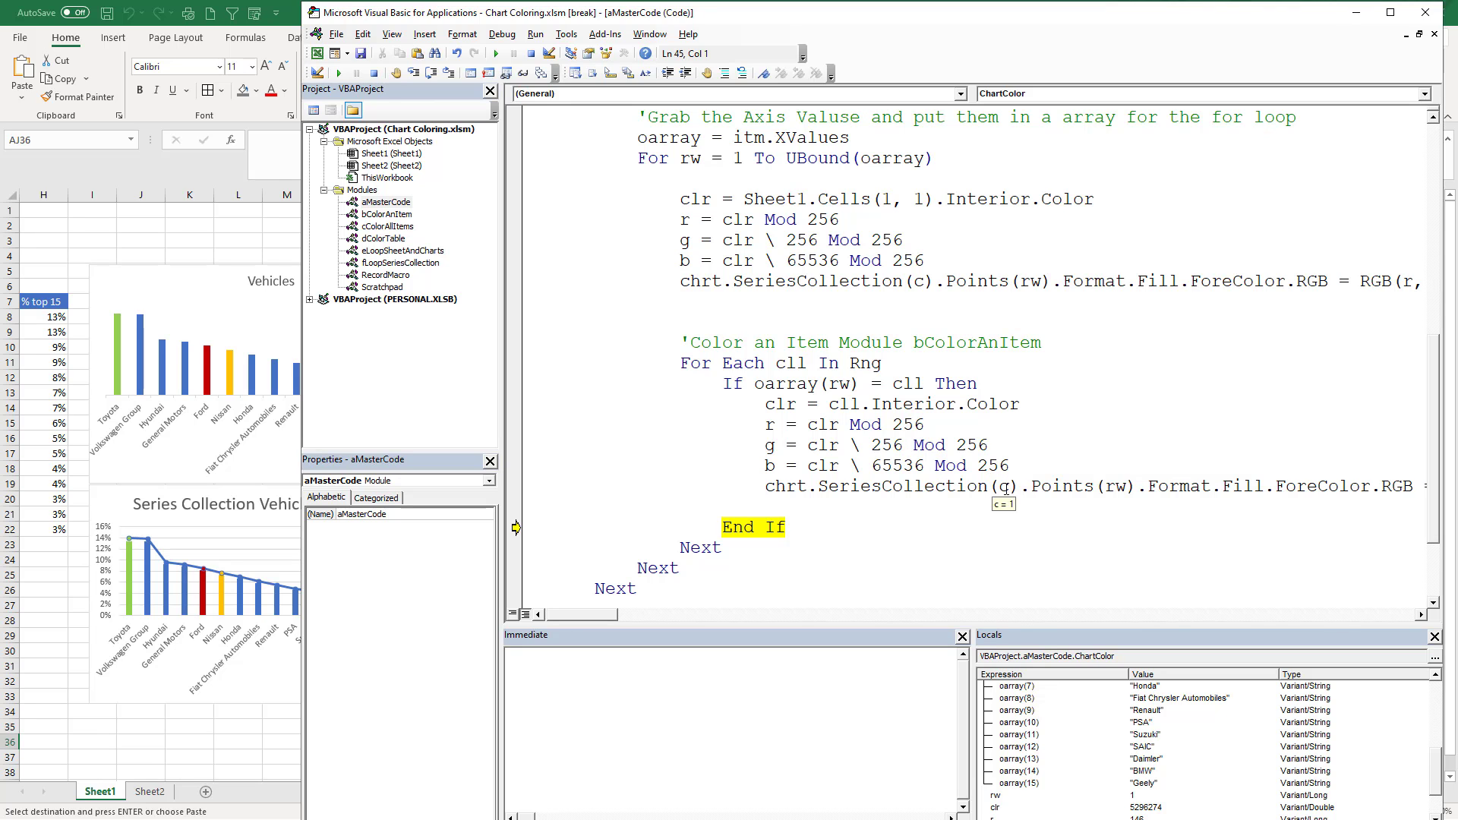
scroll(up, 3)
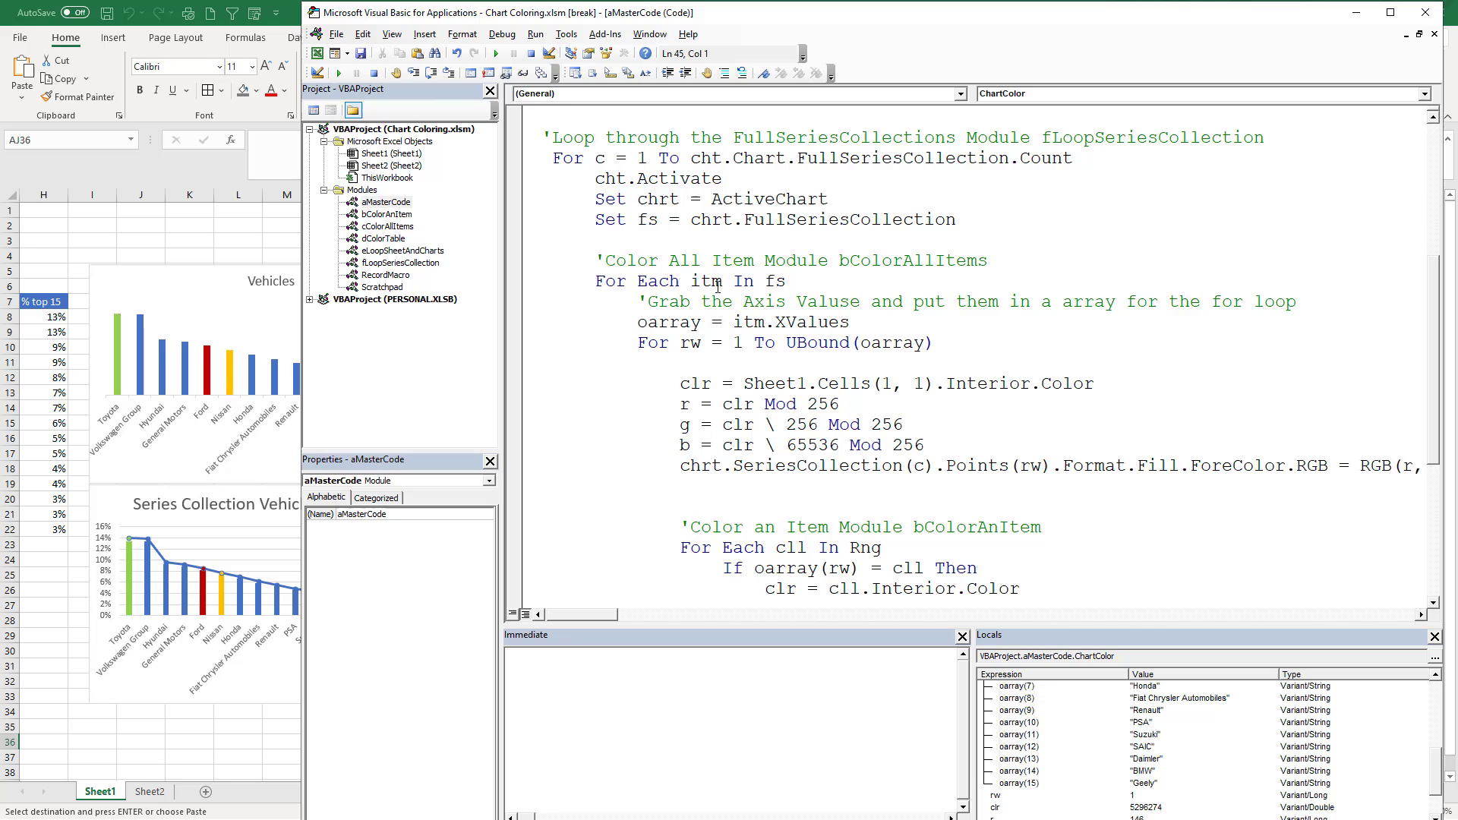
scroll(up, 3)
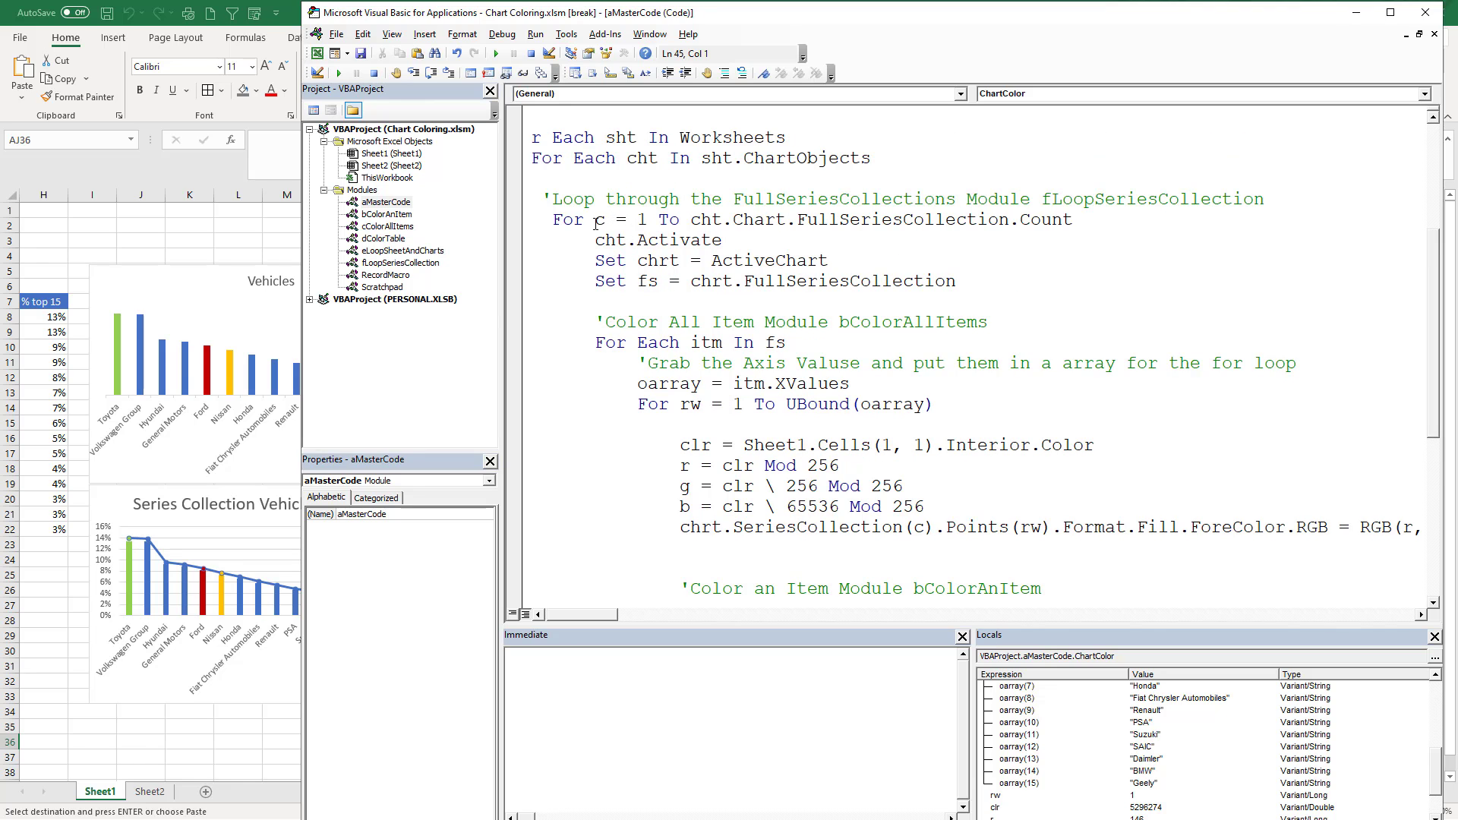
scroll(down, 3)
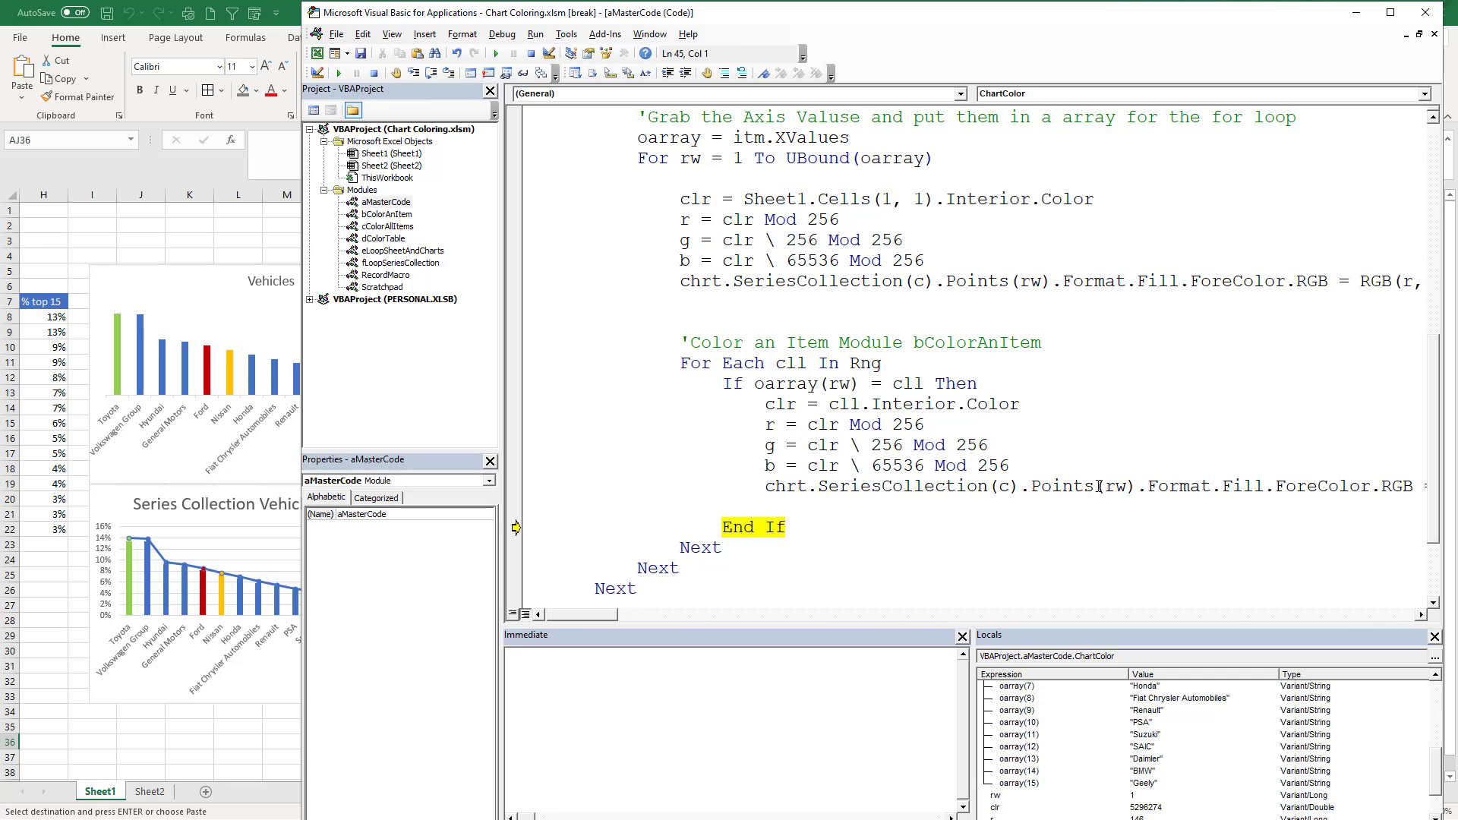
mouse_move(558, 454)
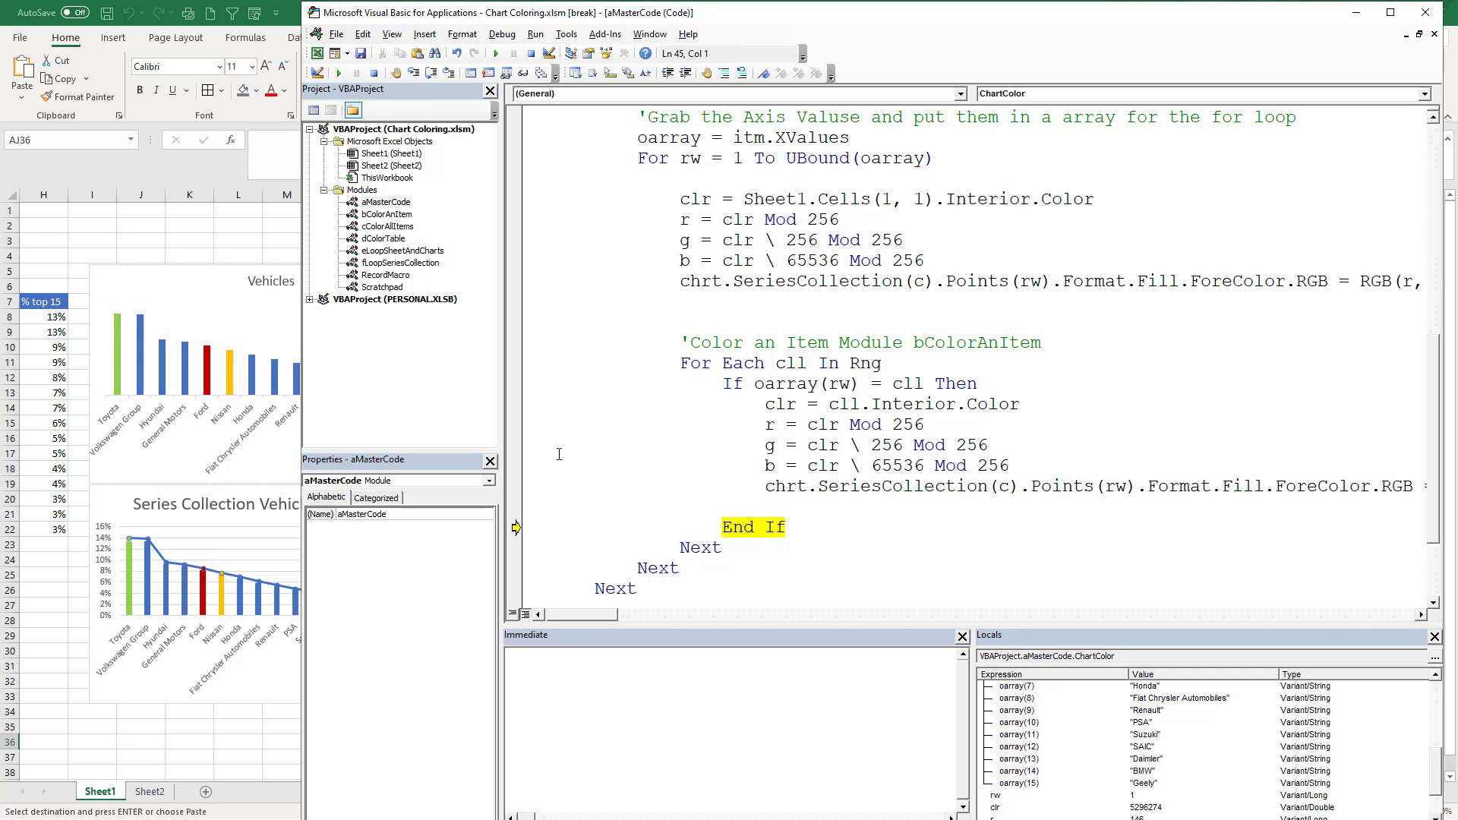
mouse_move(164, 381)
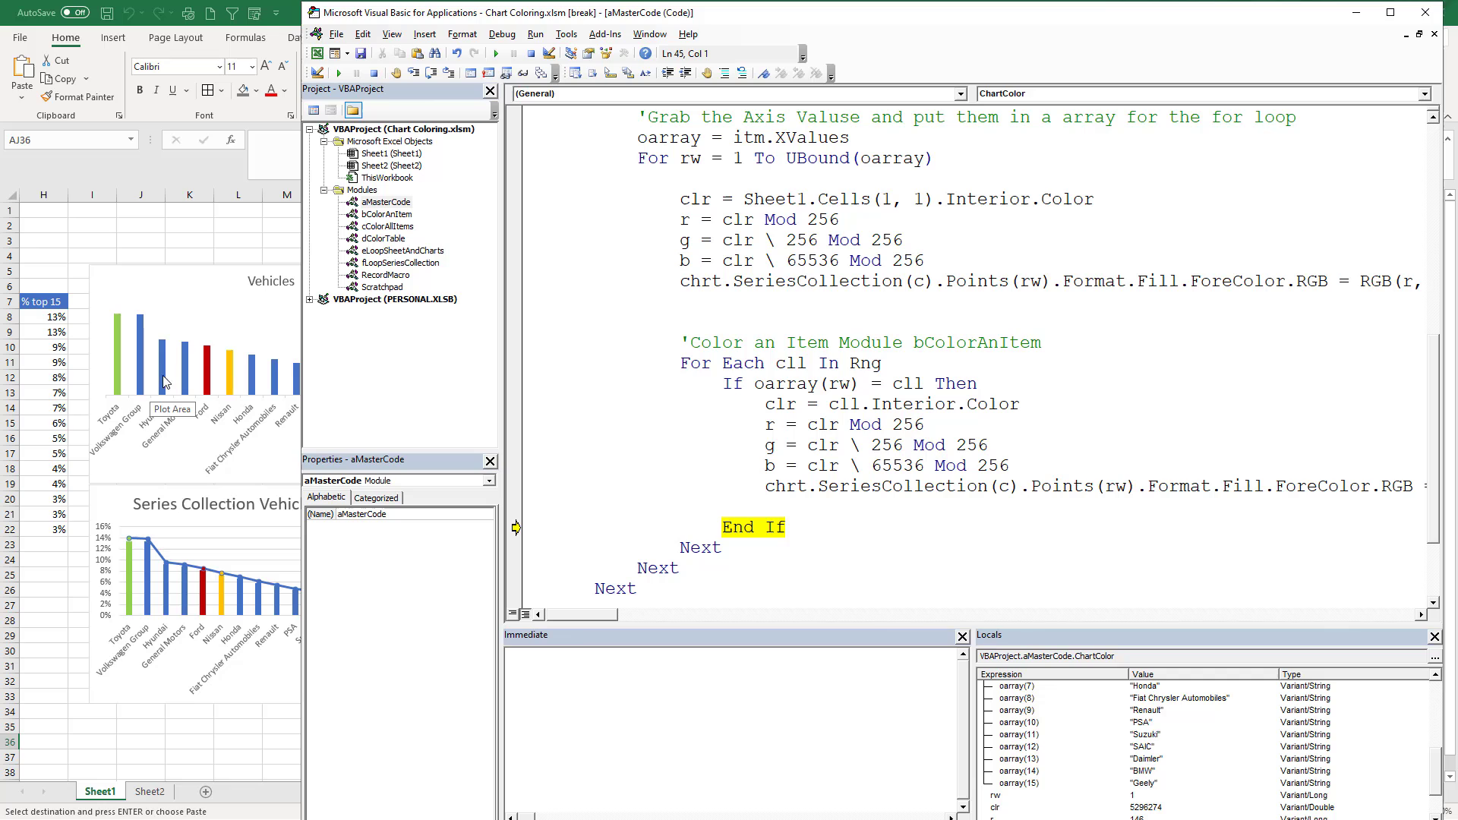
mouse_move(169, 372)
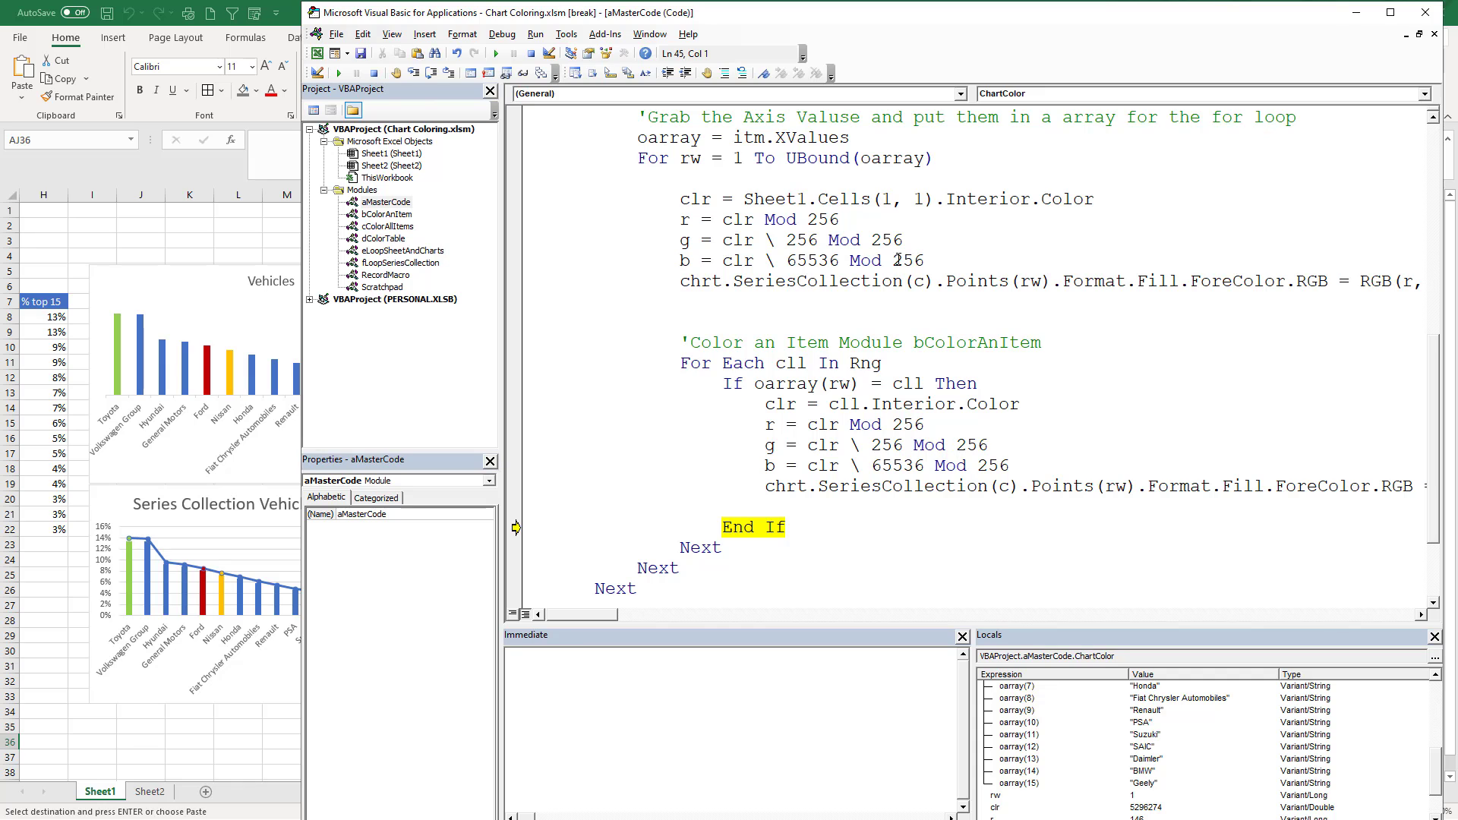
mouse_move(1095, 455)
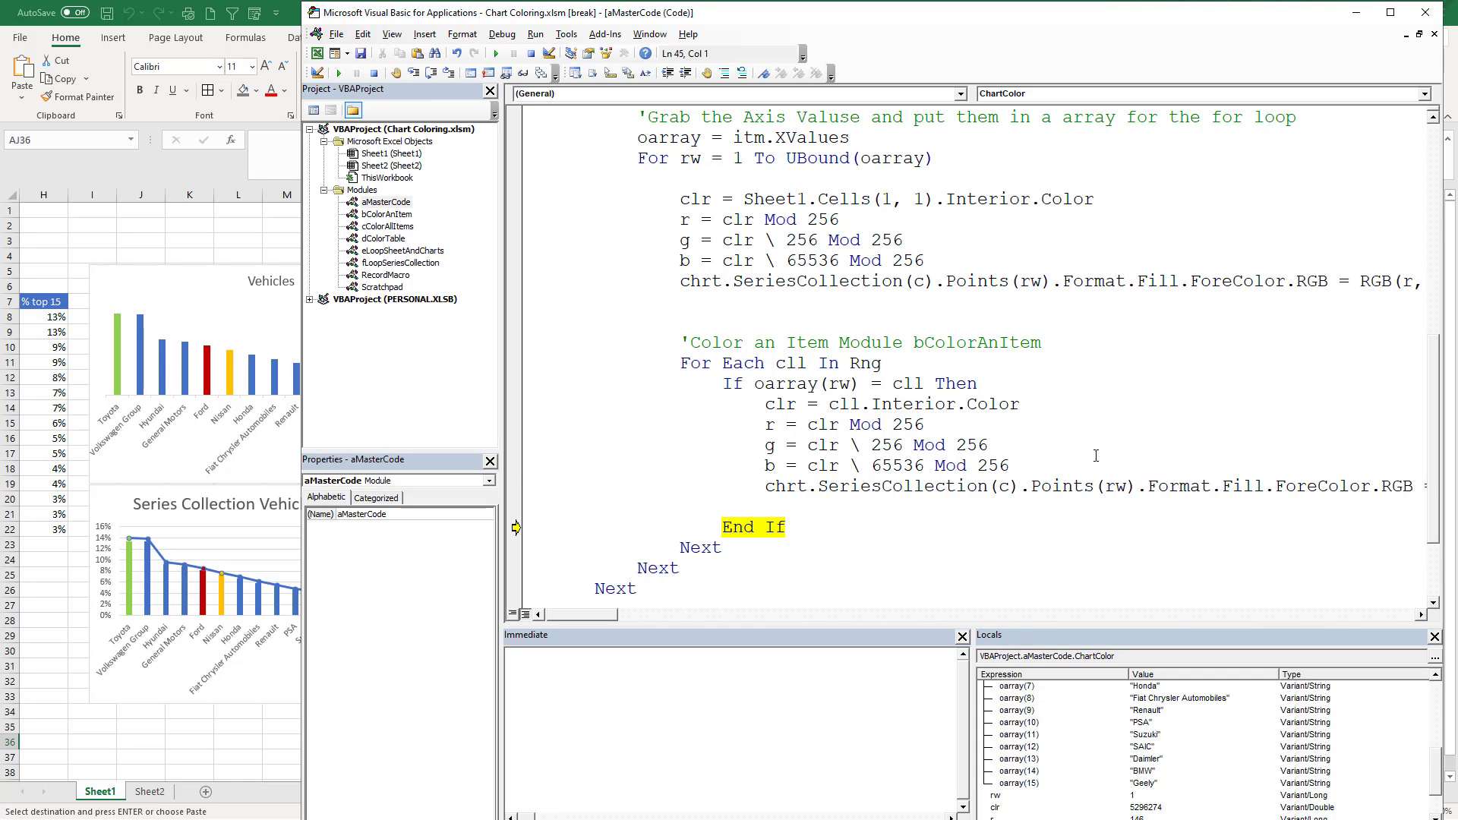
scroll(down, 3)
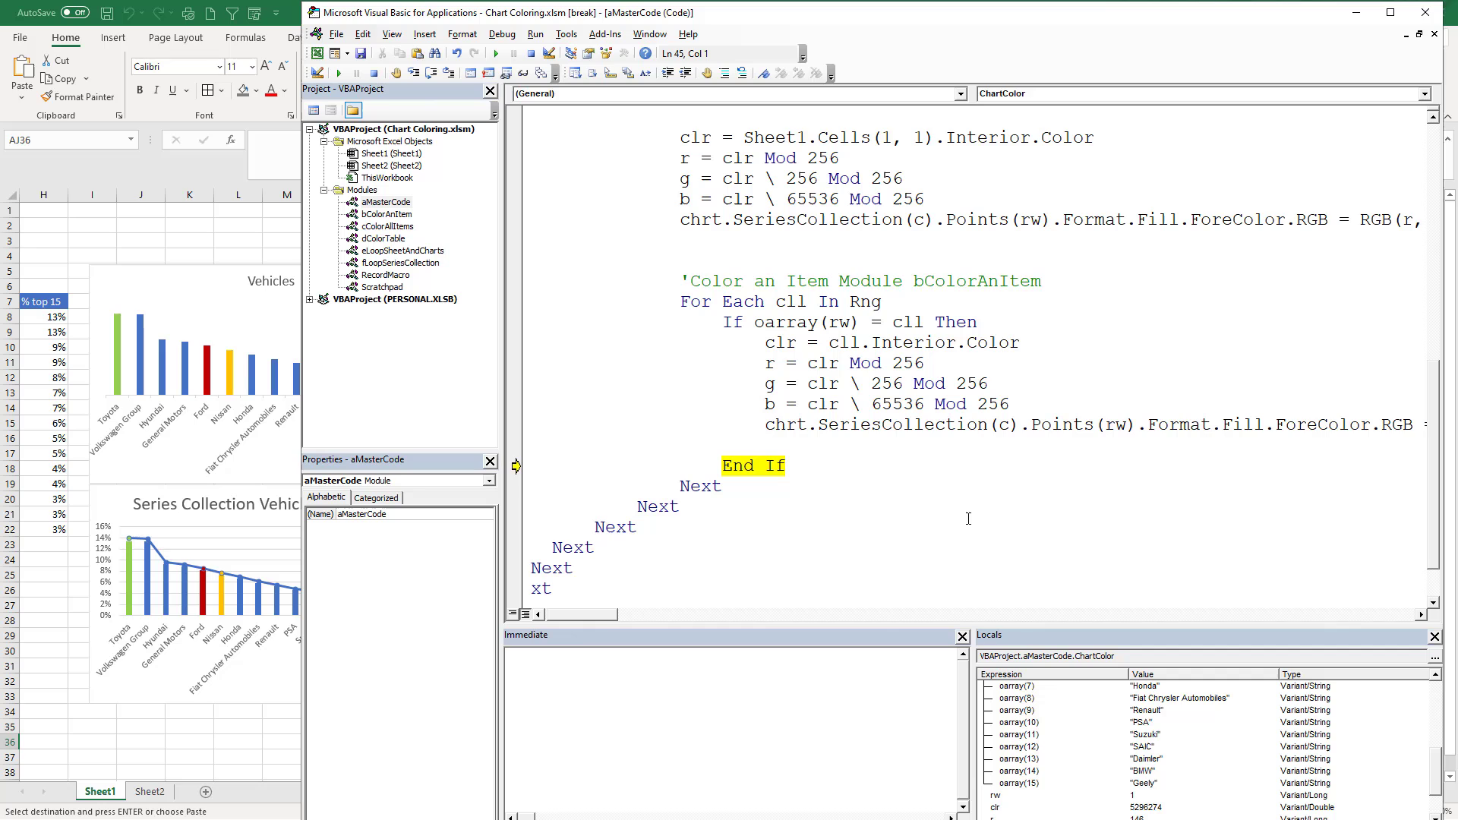
scroll(down, 3)
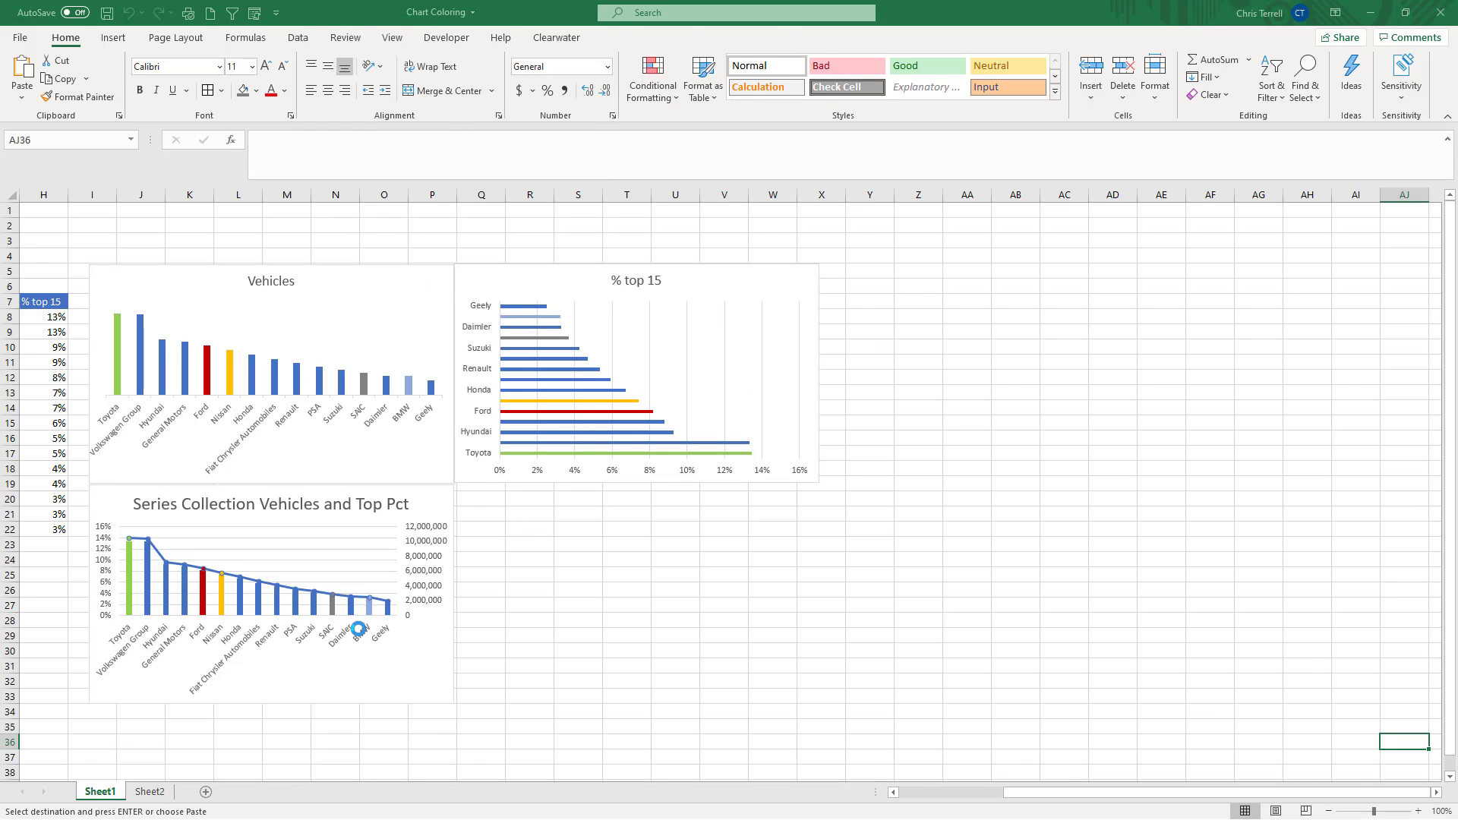
Step: Select and then deselect the Series Collection chart to compare its bars with the legend
click(148, 791)
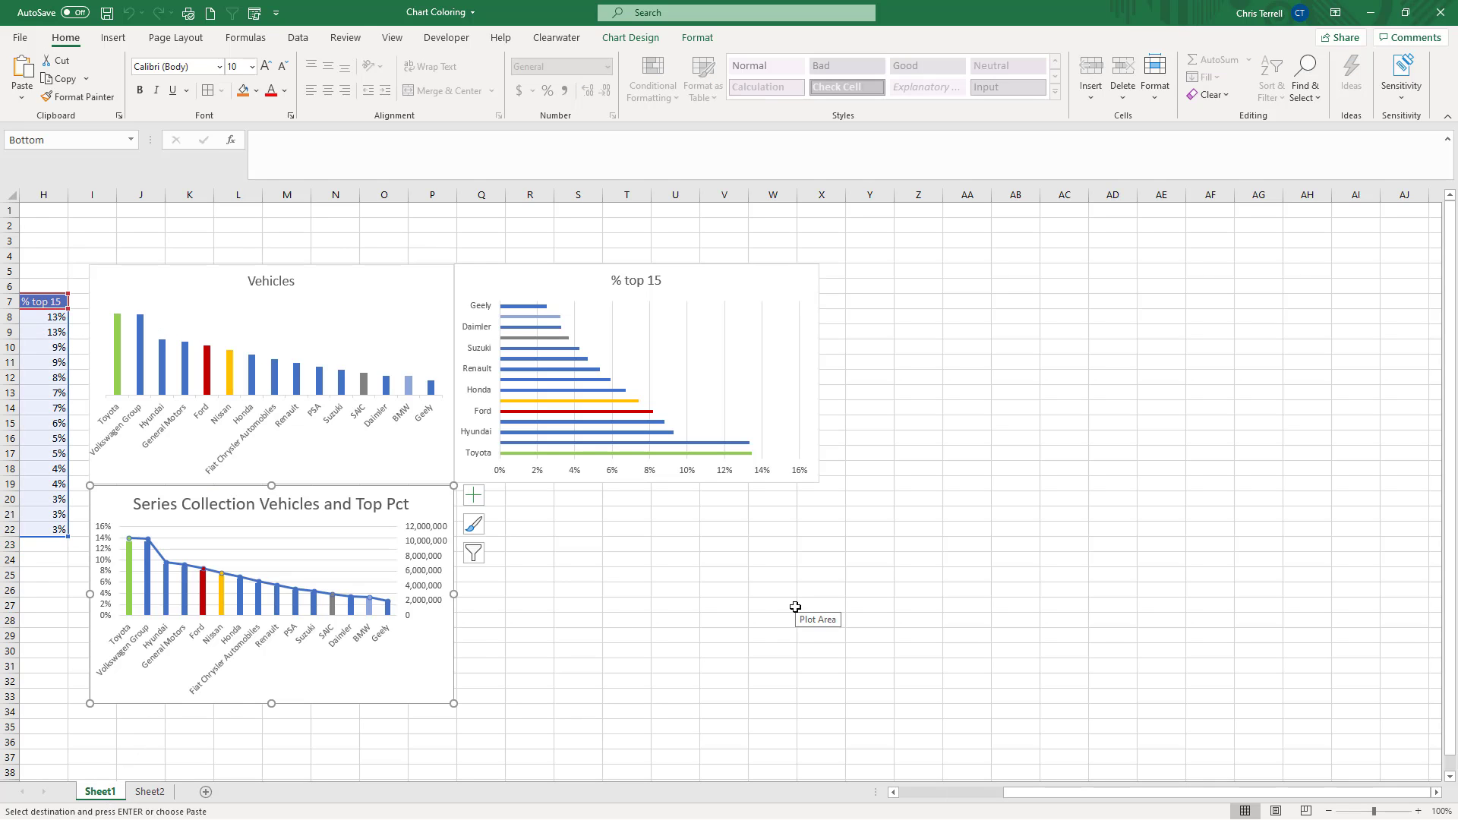
click(480, 604)
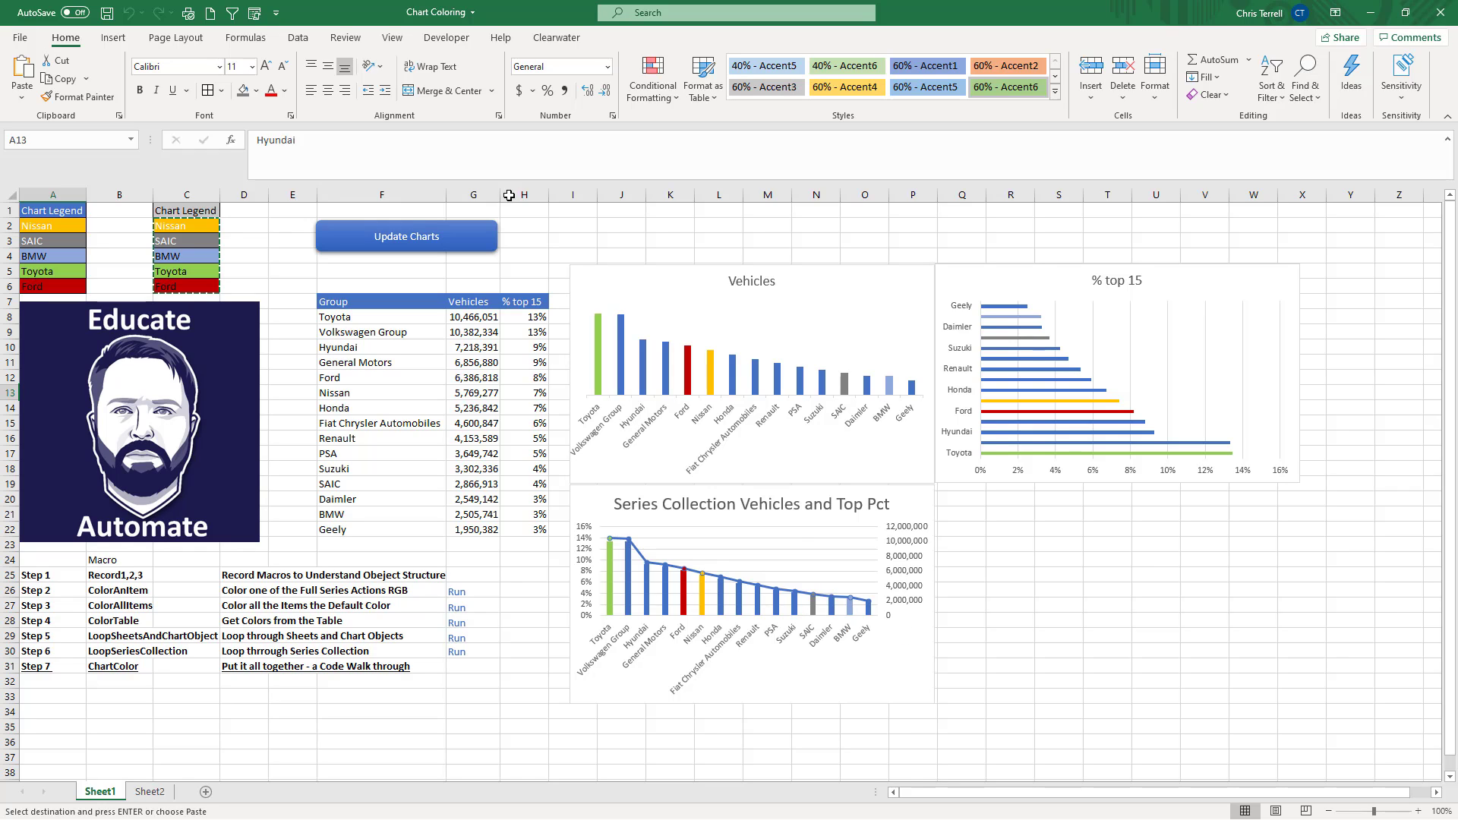
mouse_move(76, 231)
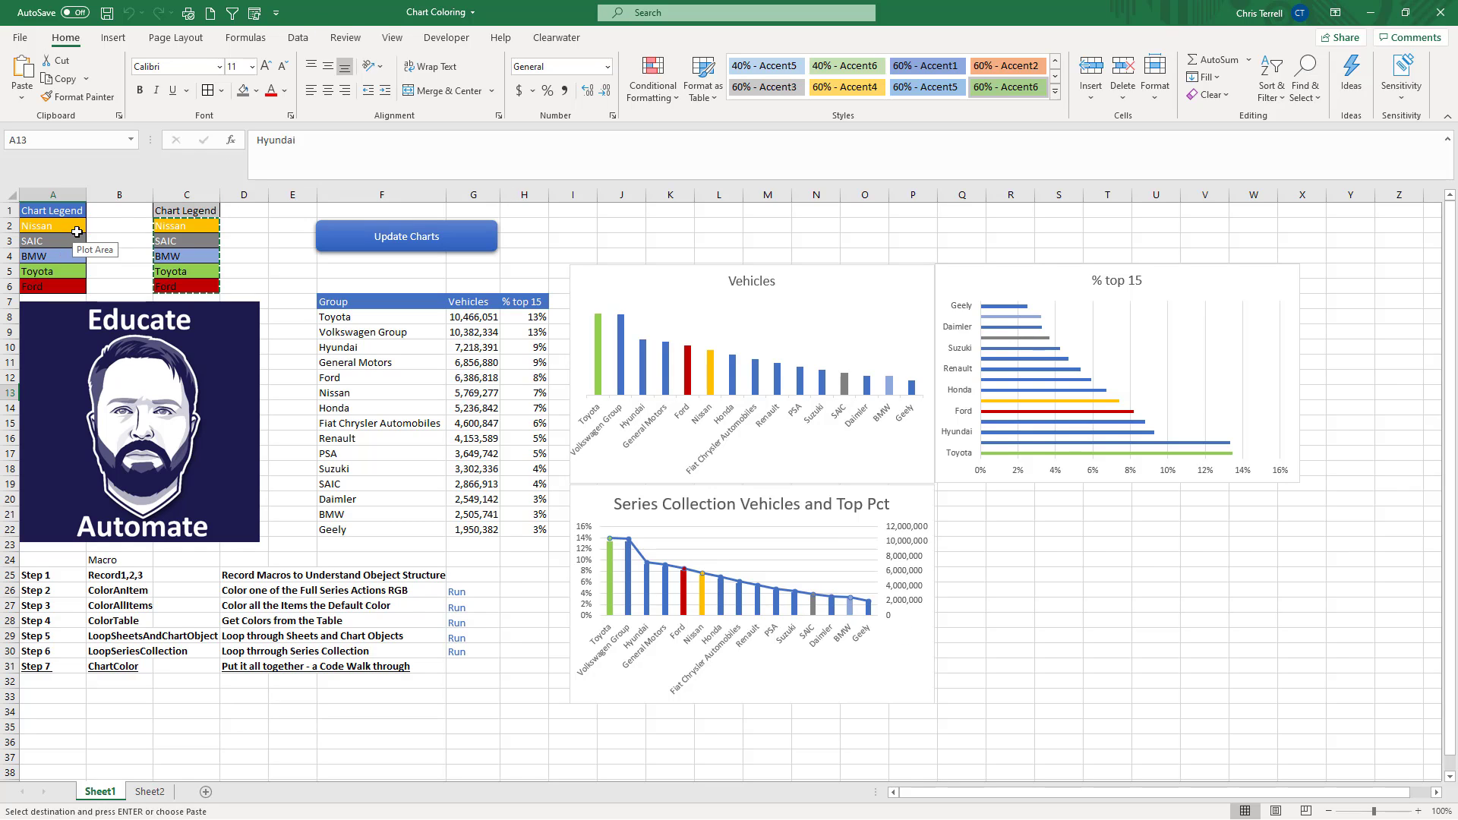
mouse_move(77, 251)
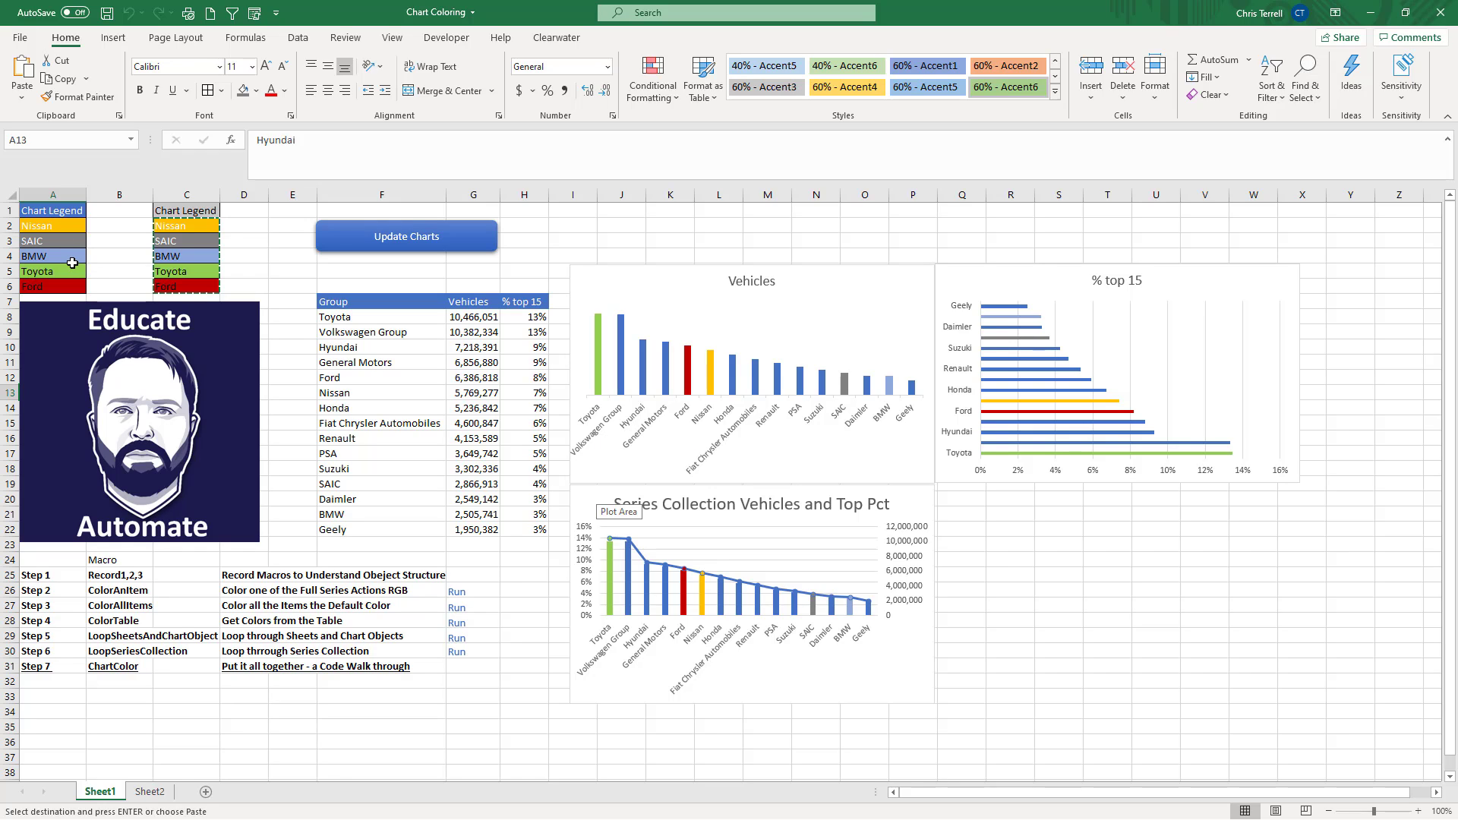
mouse_move(53, 284)
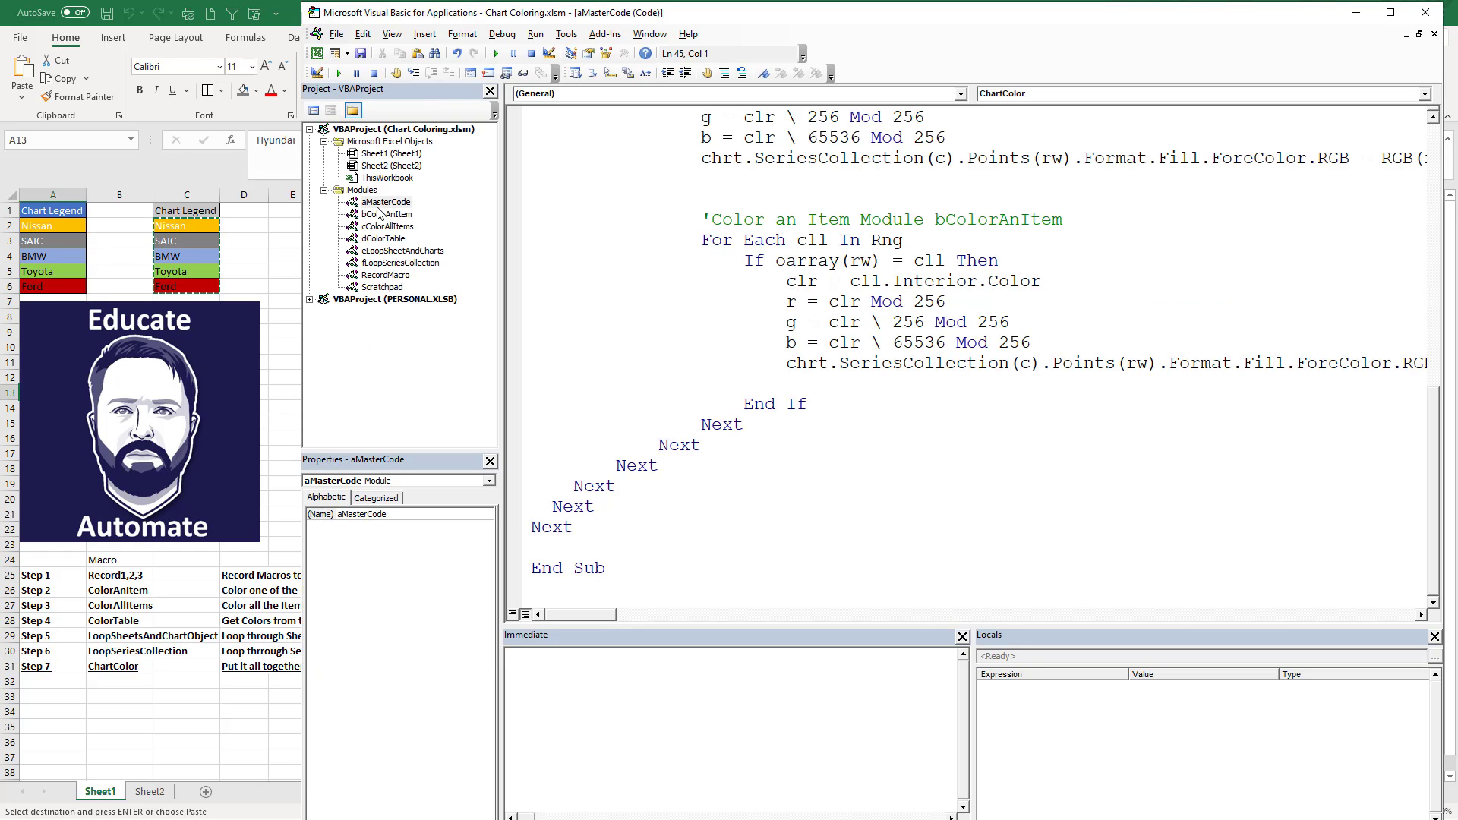
Step: Select aMasterCode, then the bColorAnItem module in the Project Explorer
click(385, 202)
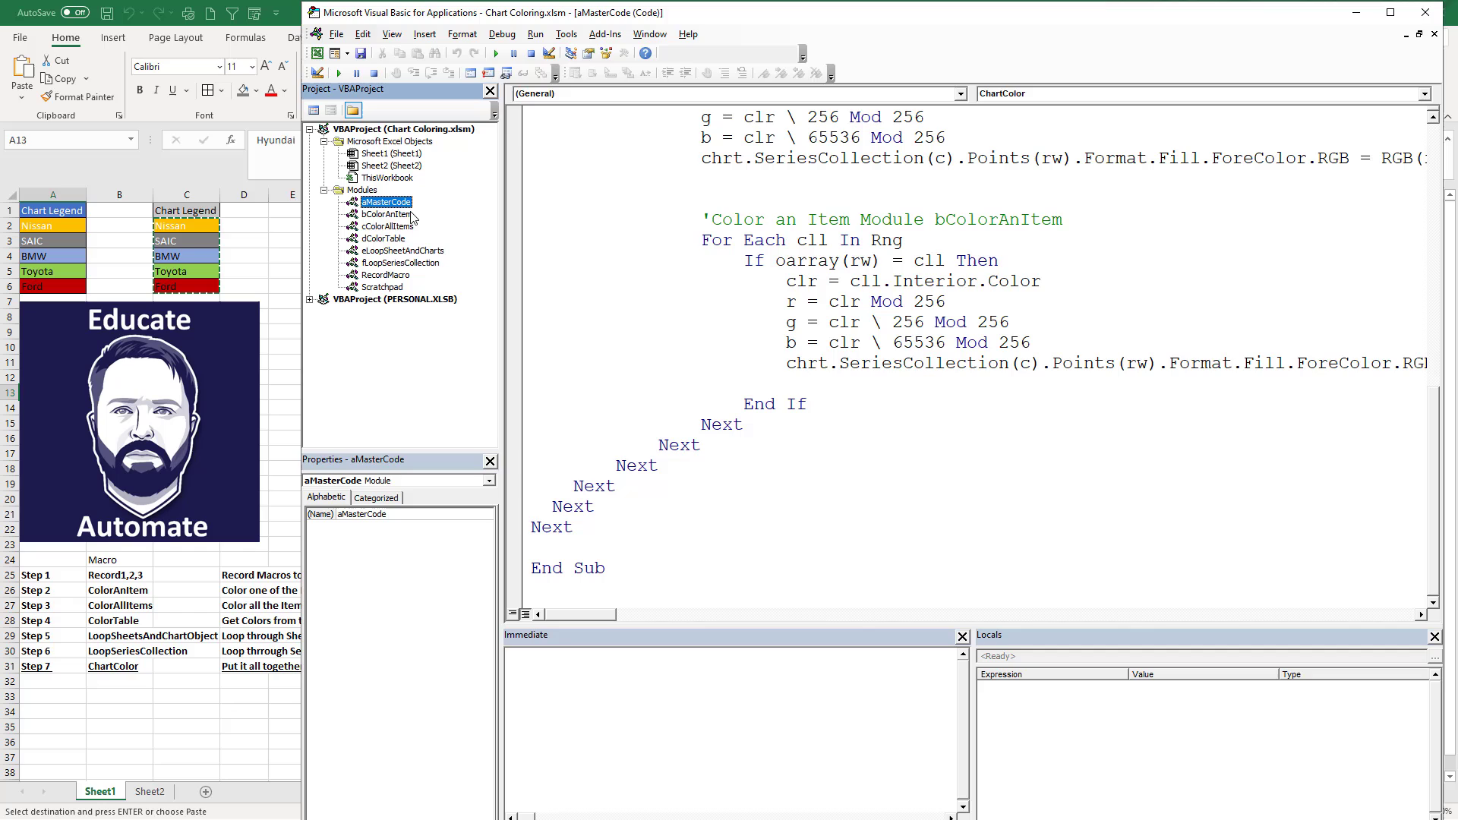
click(385, 214)
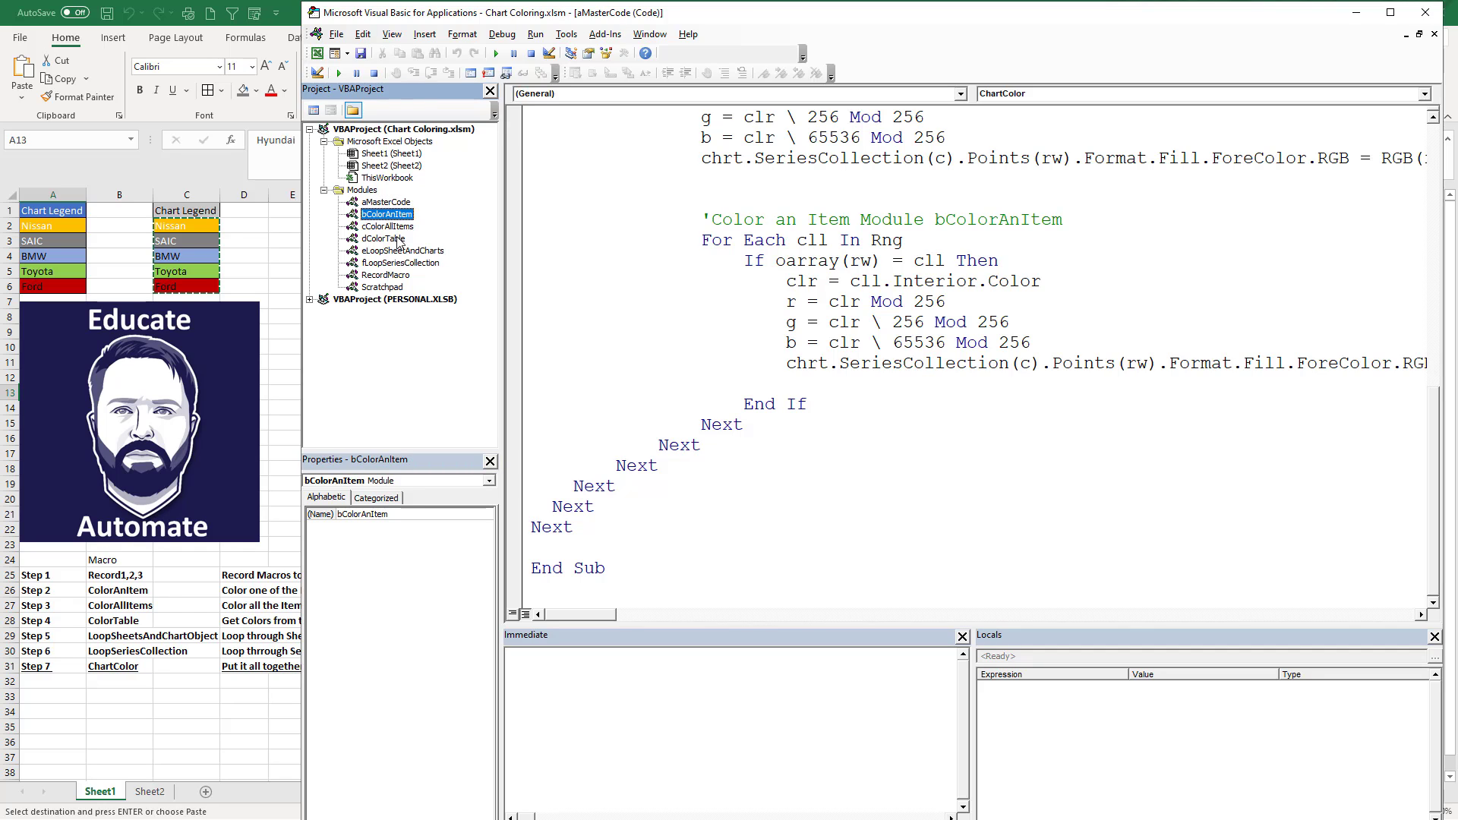
mouse_move(394, 244)
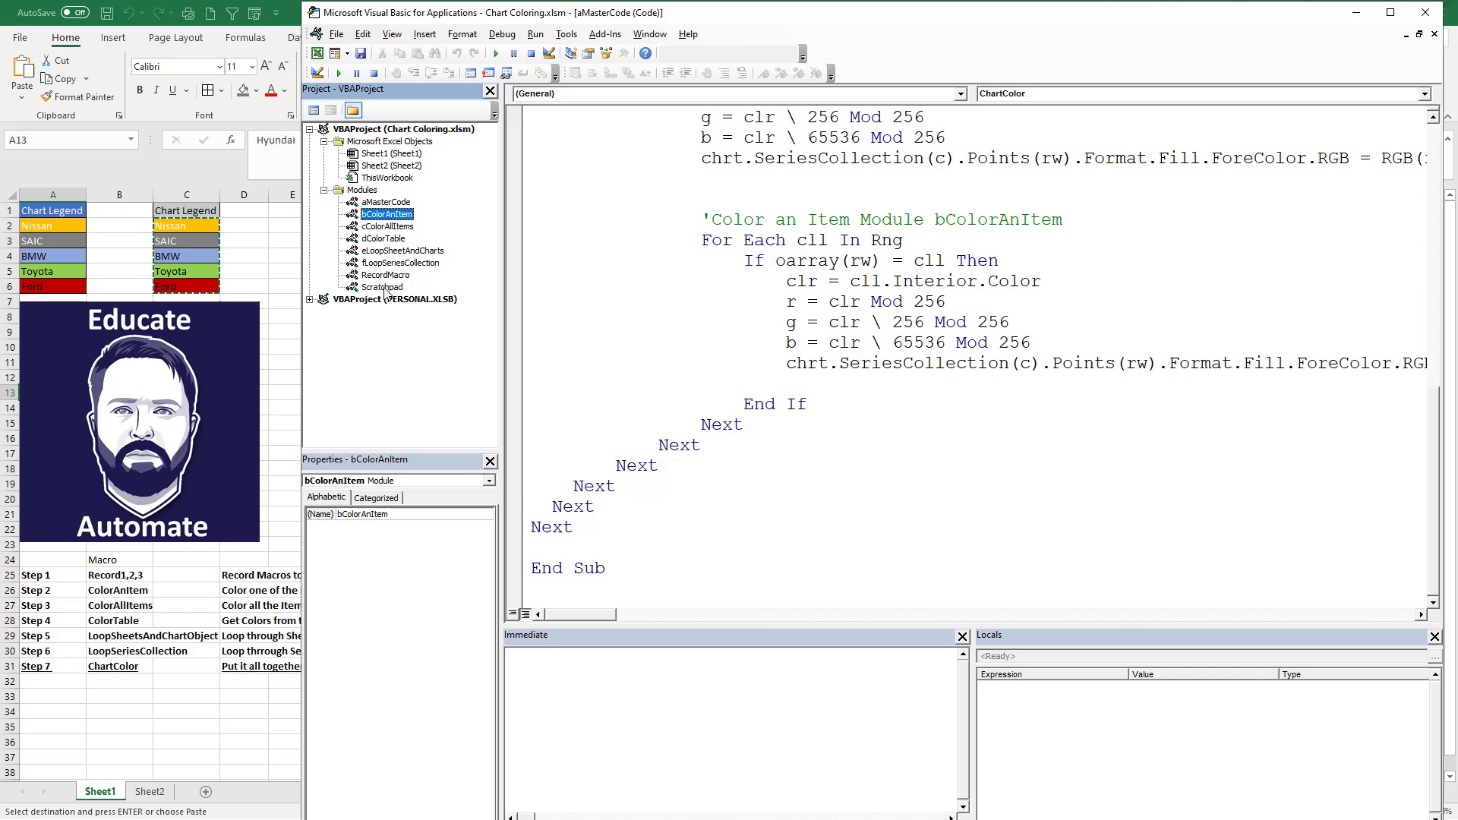
mouse_move(398, 267)
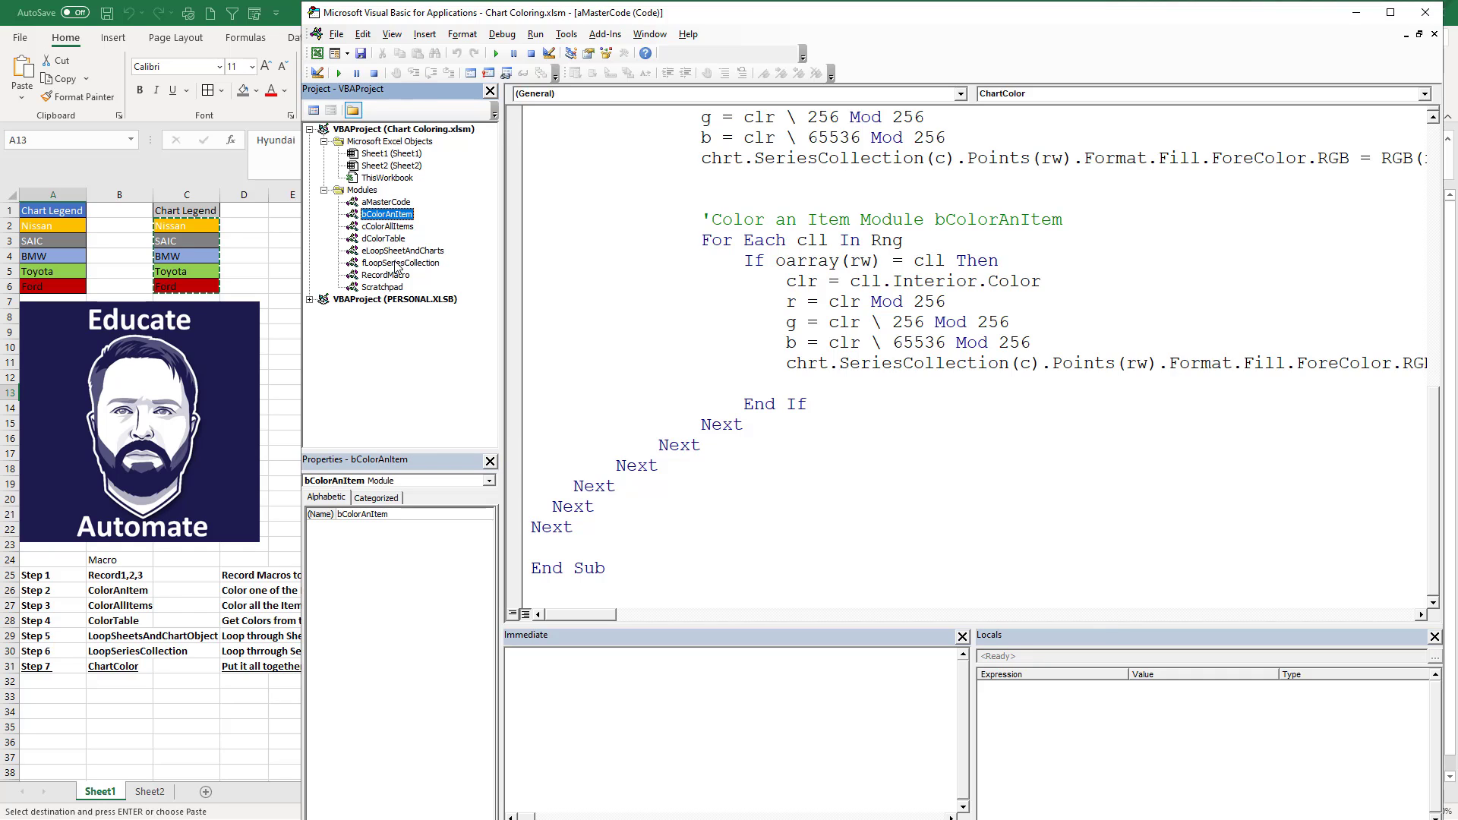
mouse_move(374, 237)
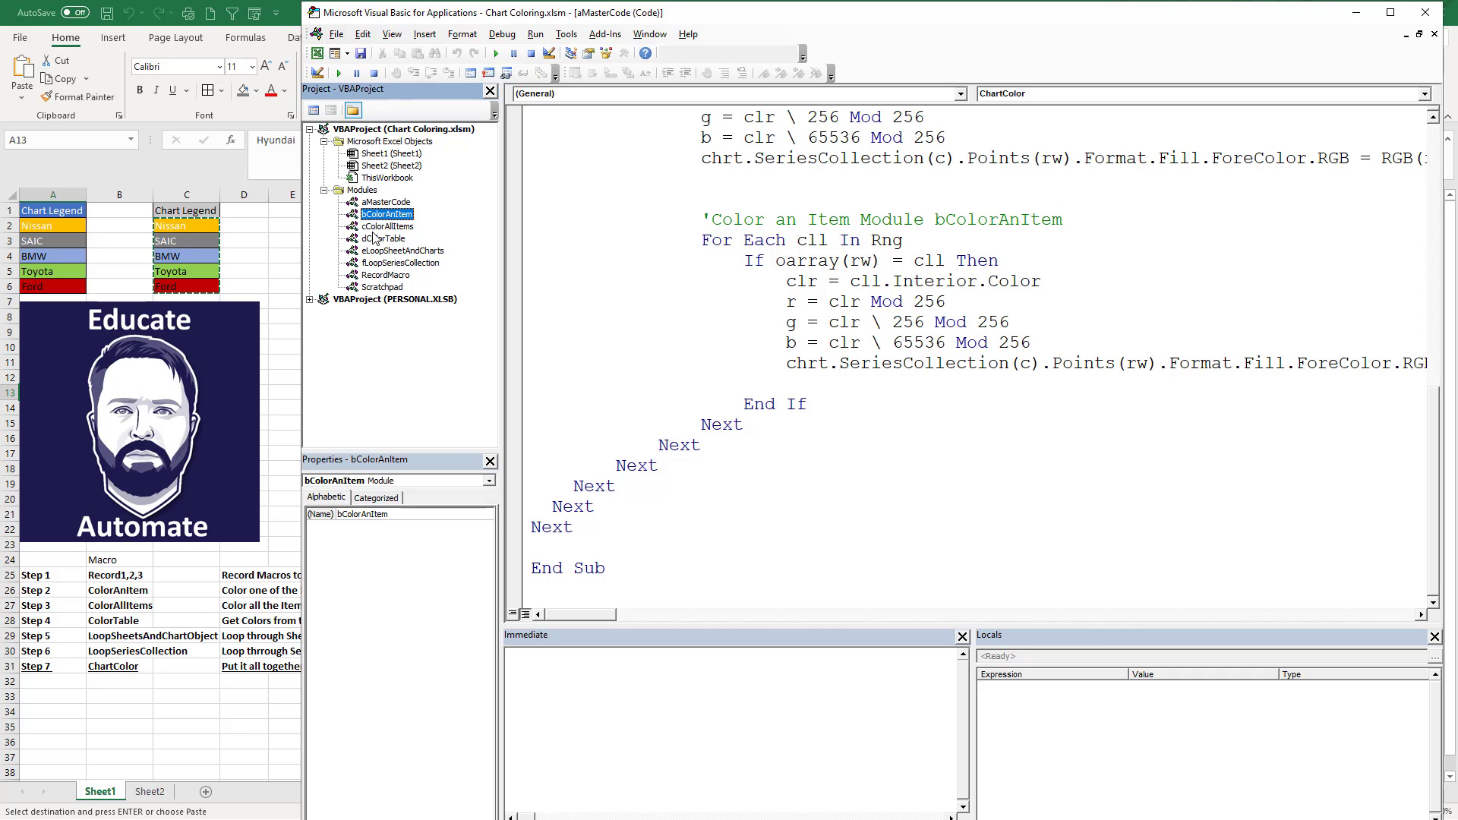
mouse_move(370, 290)
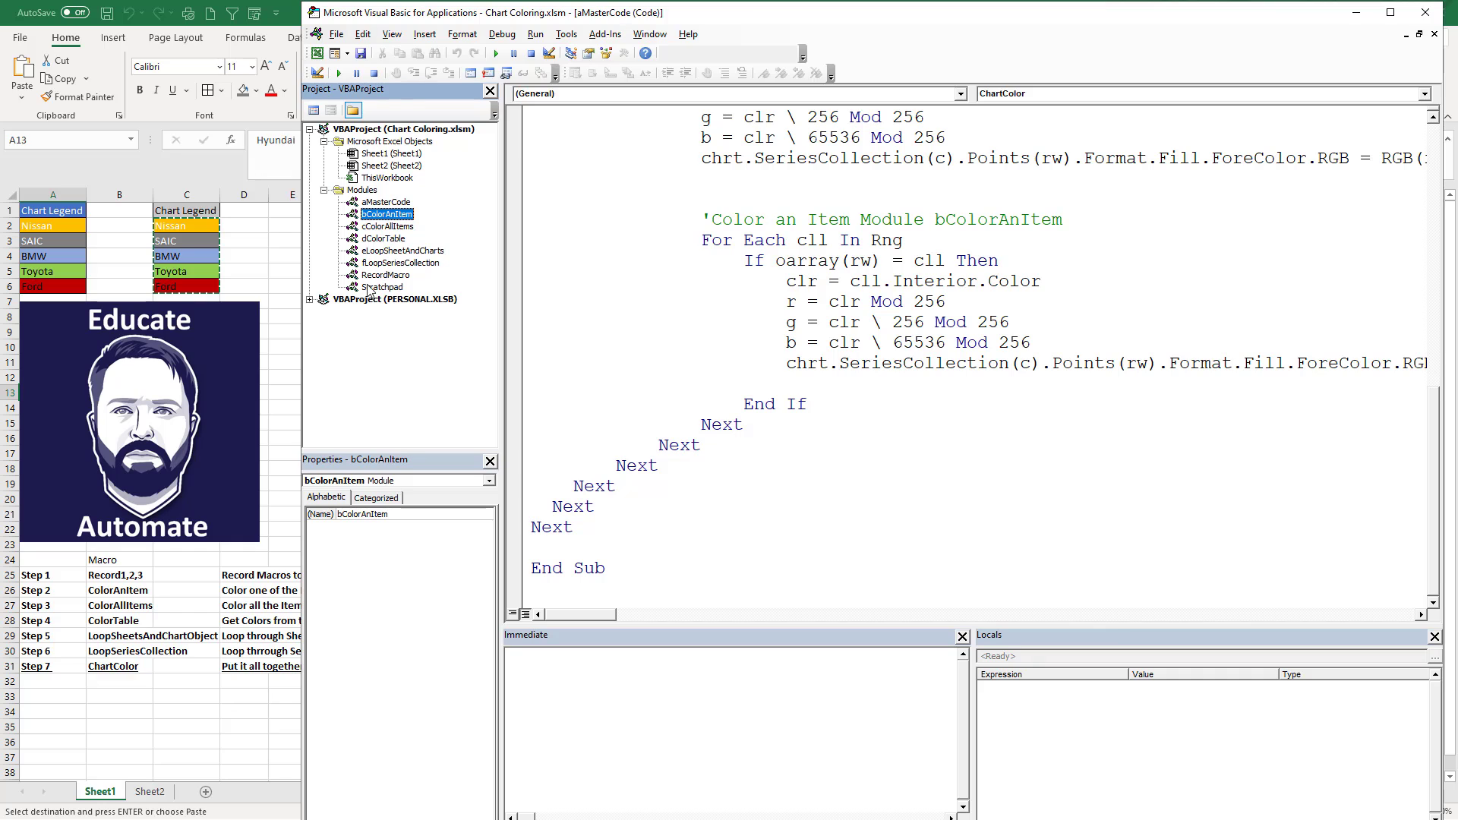
mouse_move(105, 400)
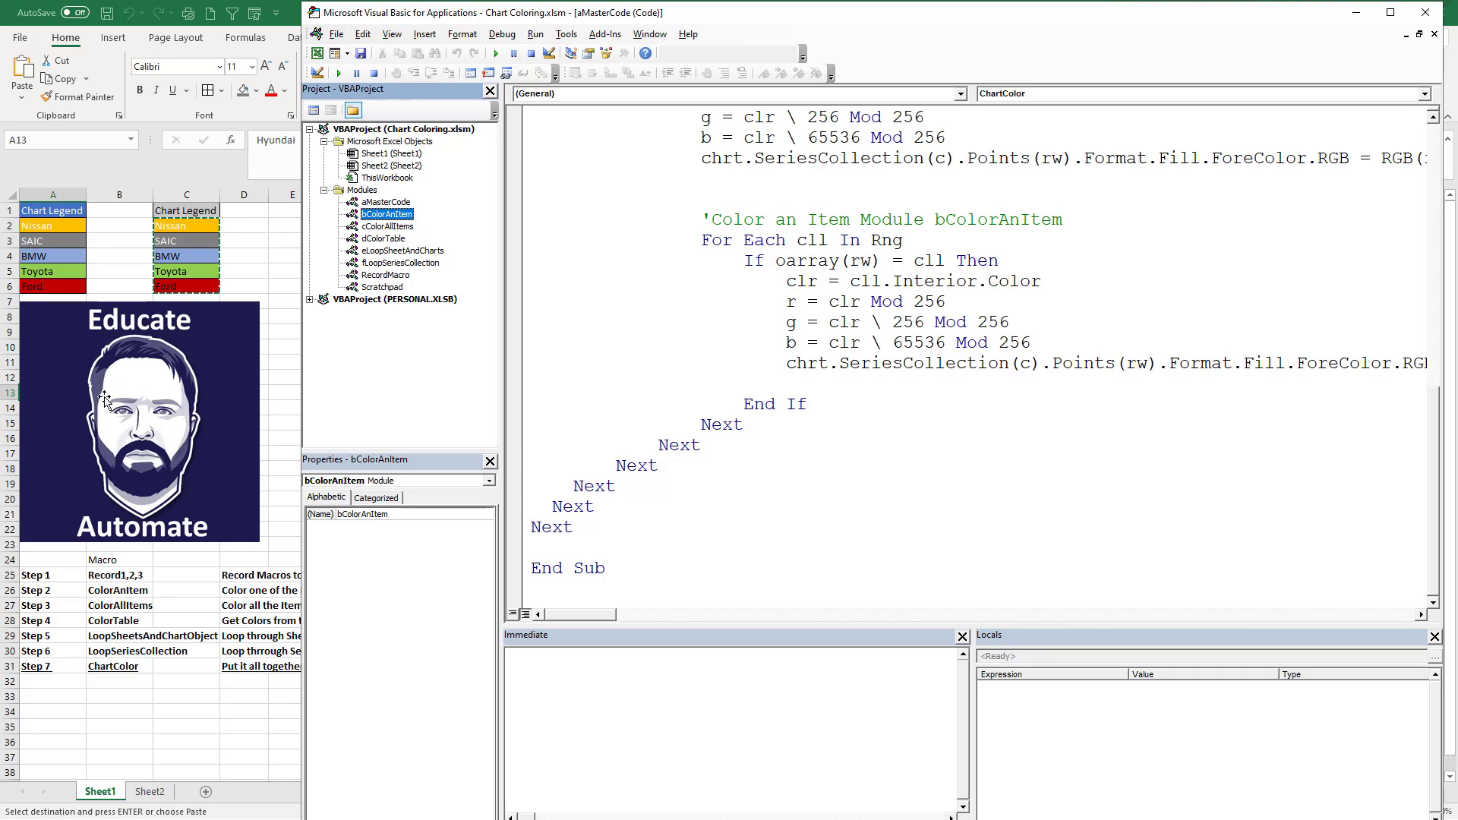